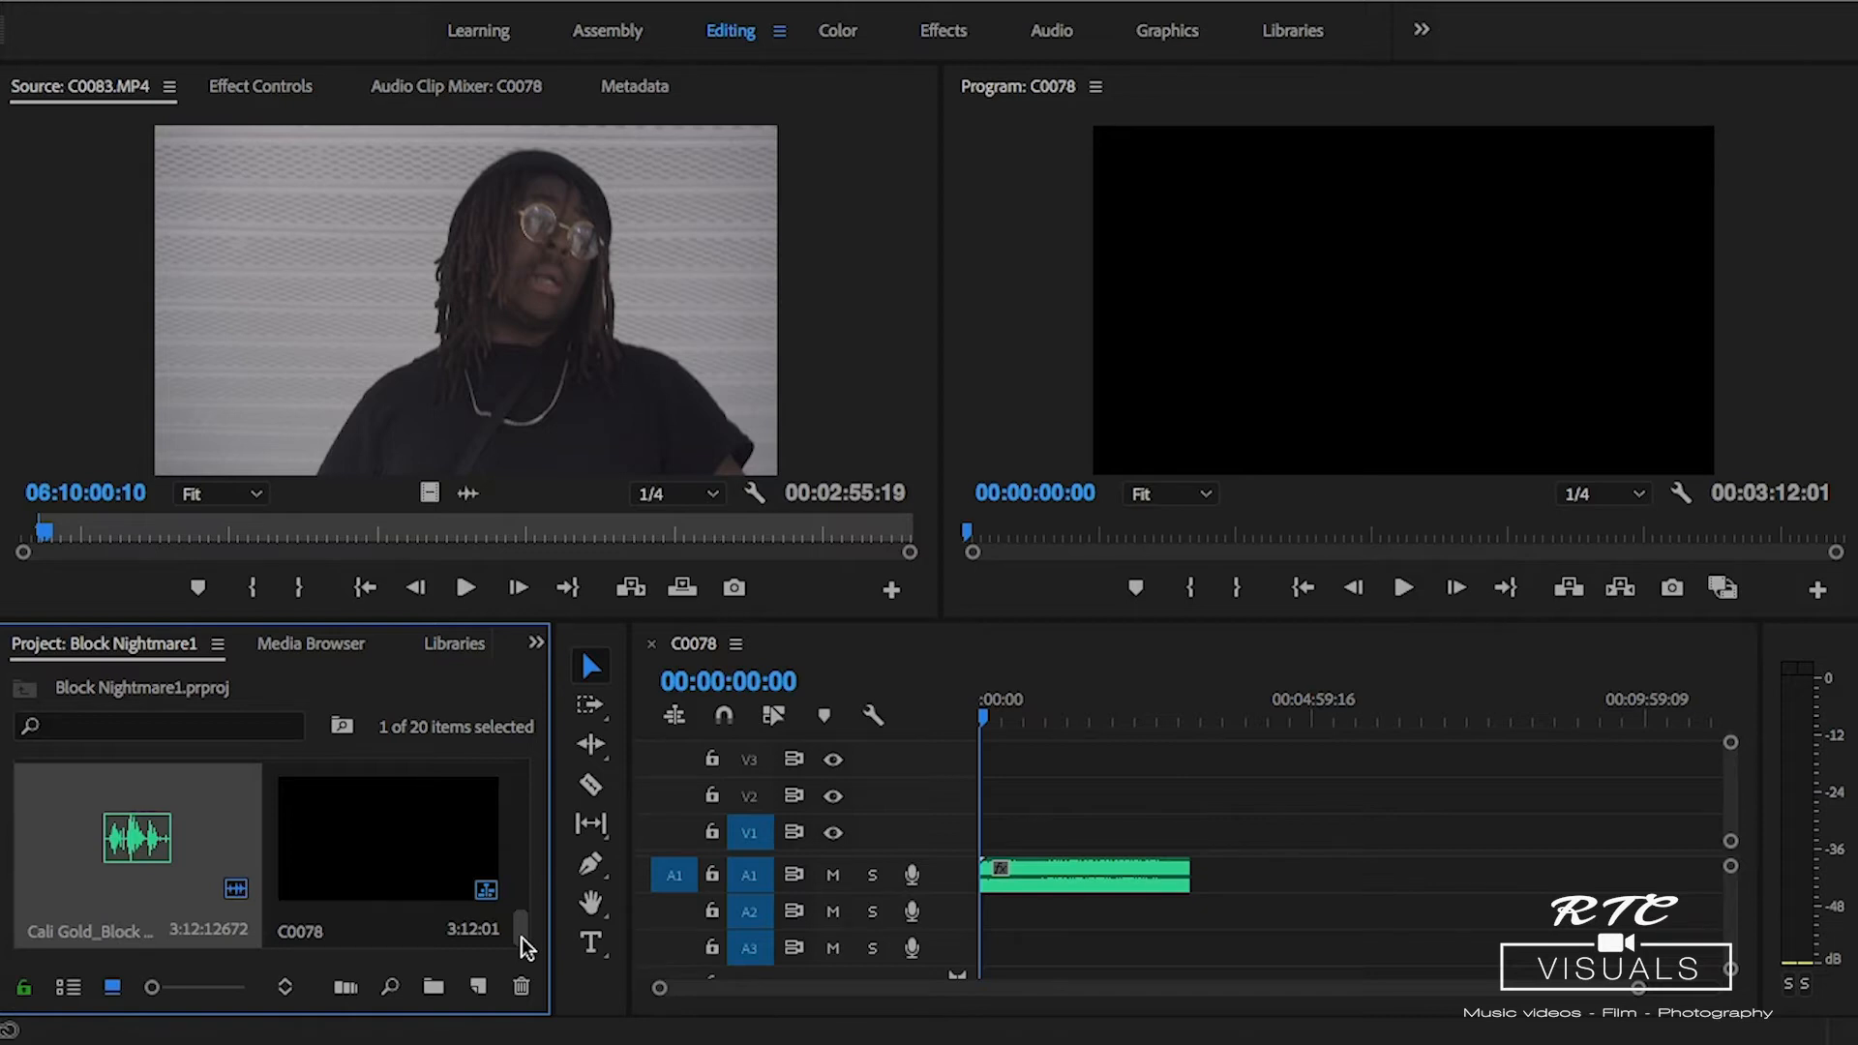
mouse_move(767, 296)
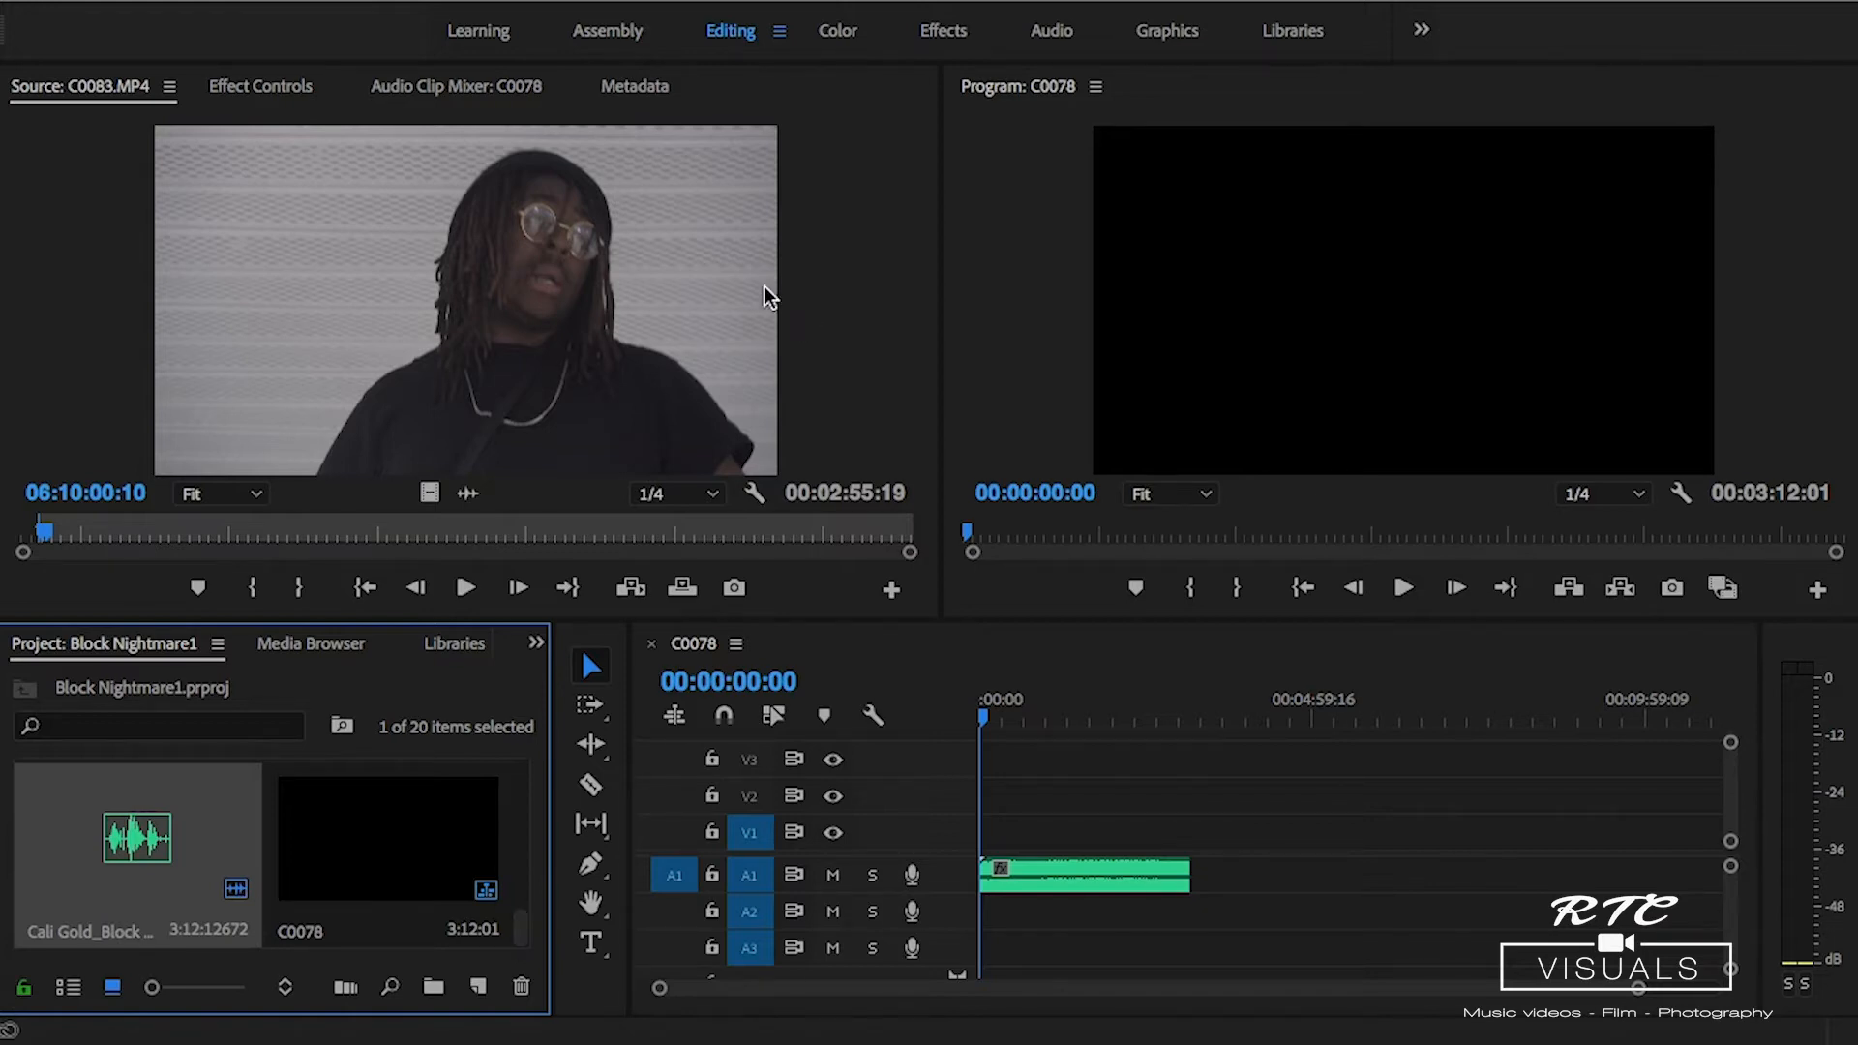
mouse_move(673, 185)
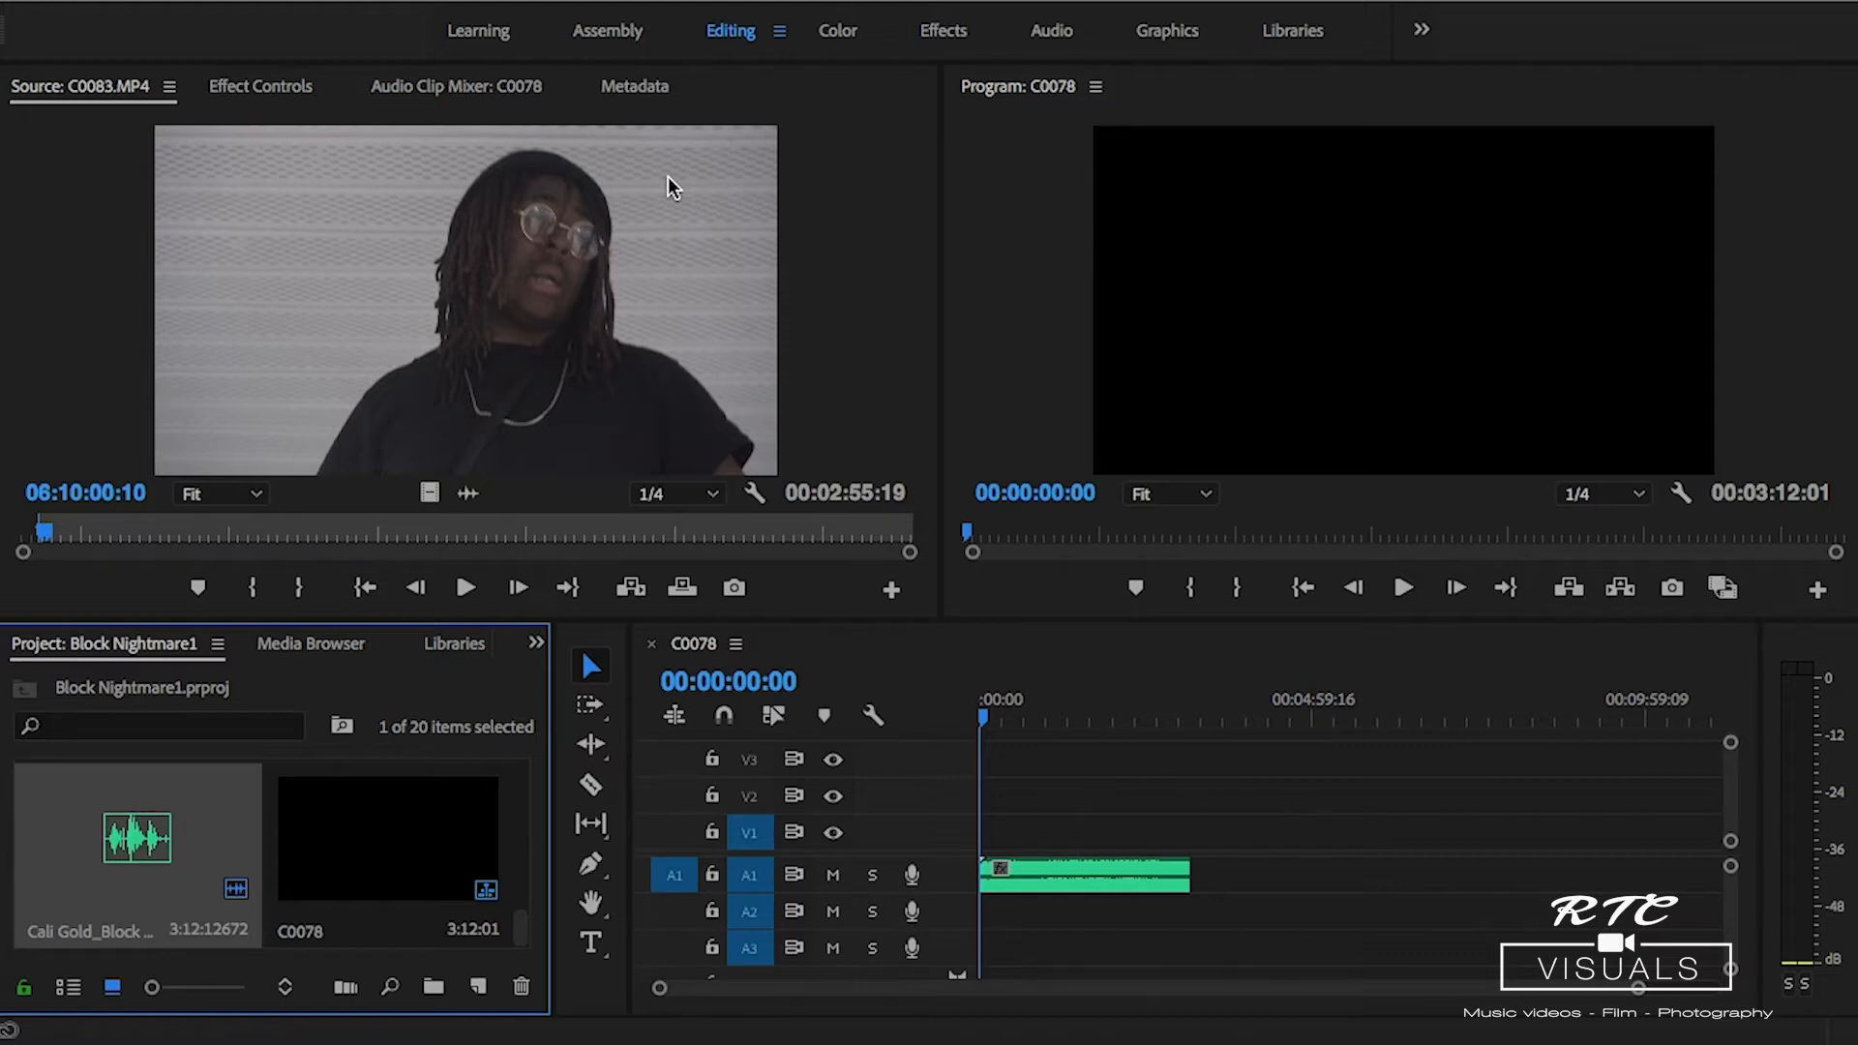
mouse_move(587, 114)
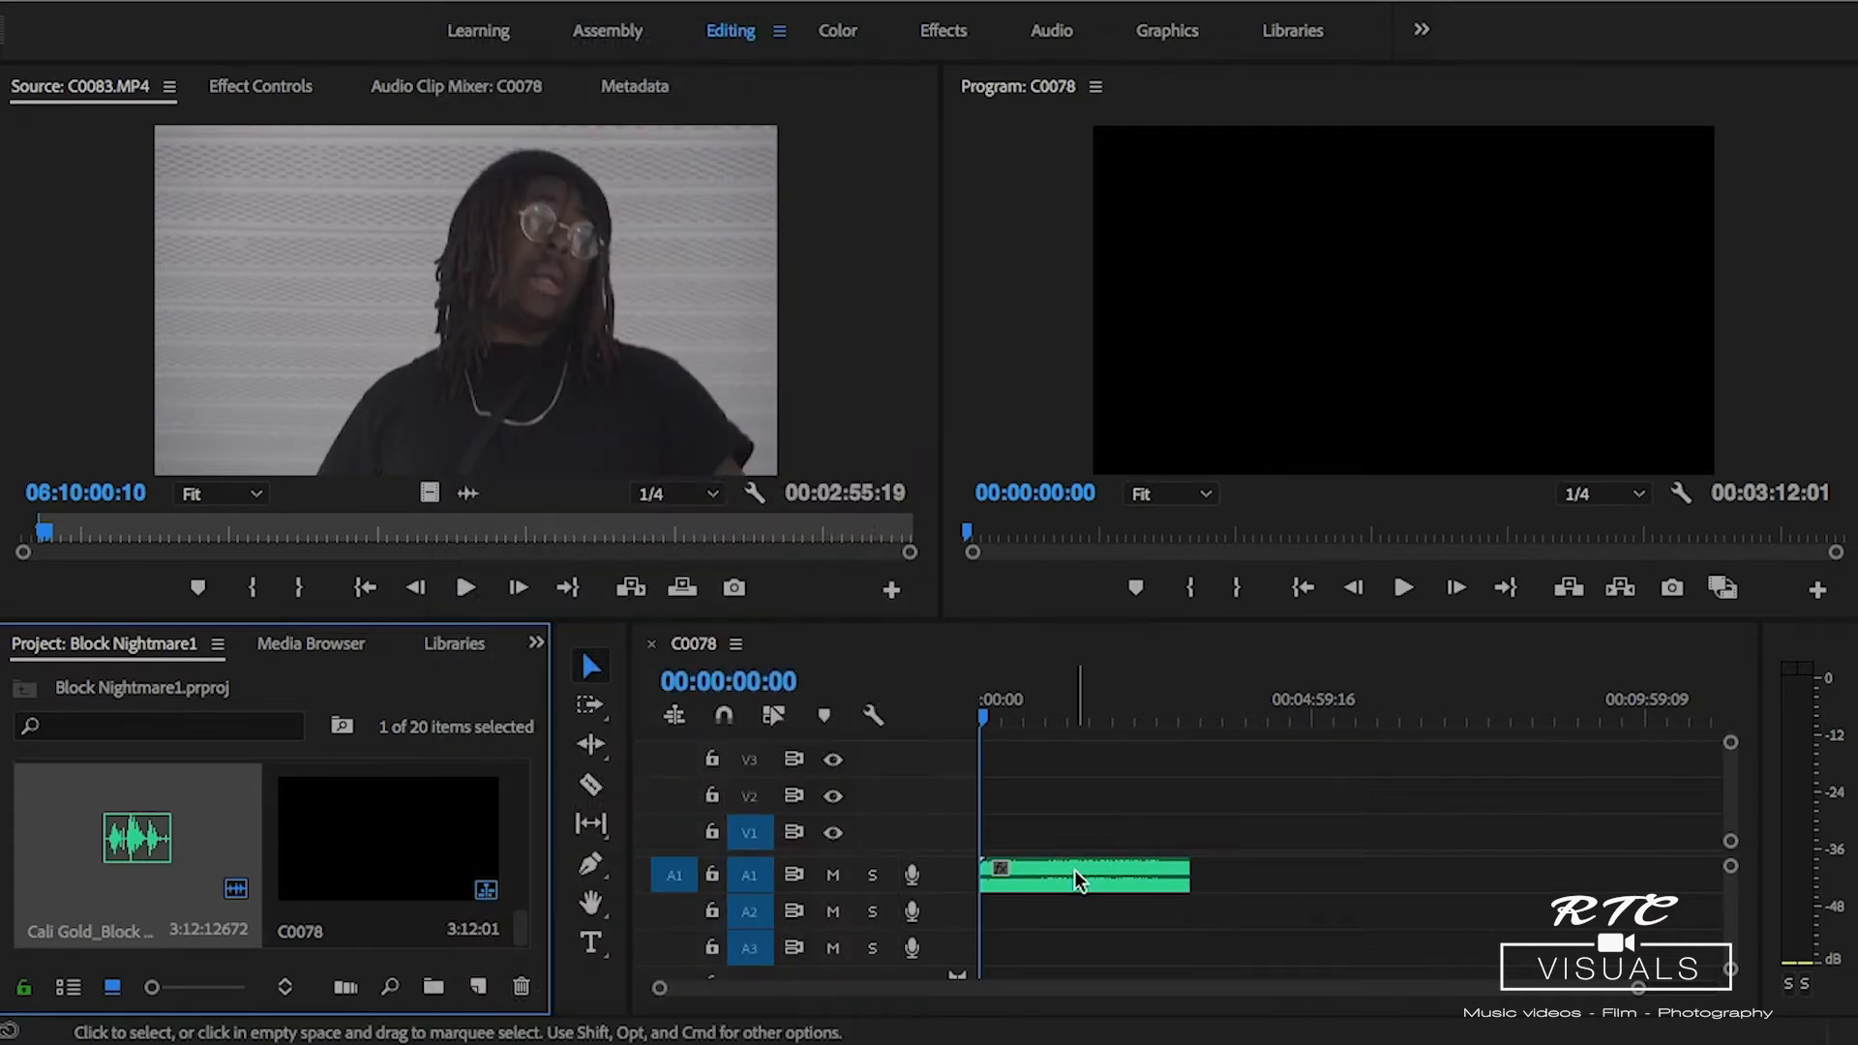
Set sequence C0078 to 1920×1080 at 23.976 fps in Sequence Settings.
right_click(1078, 877)
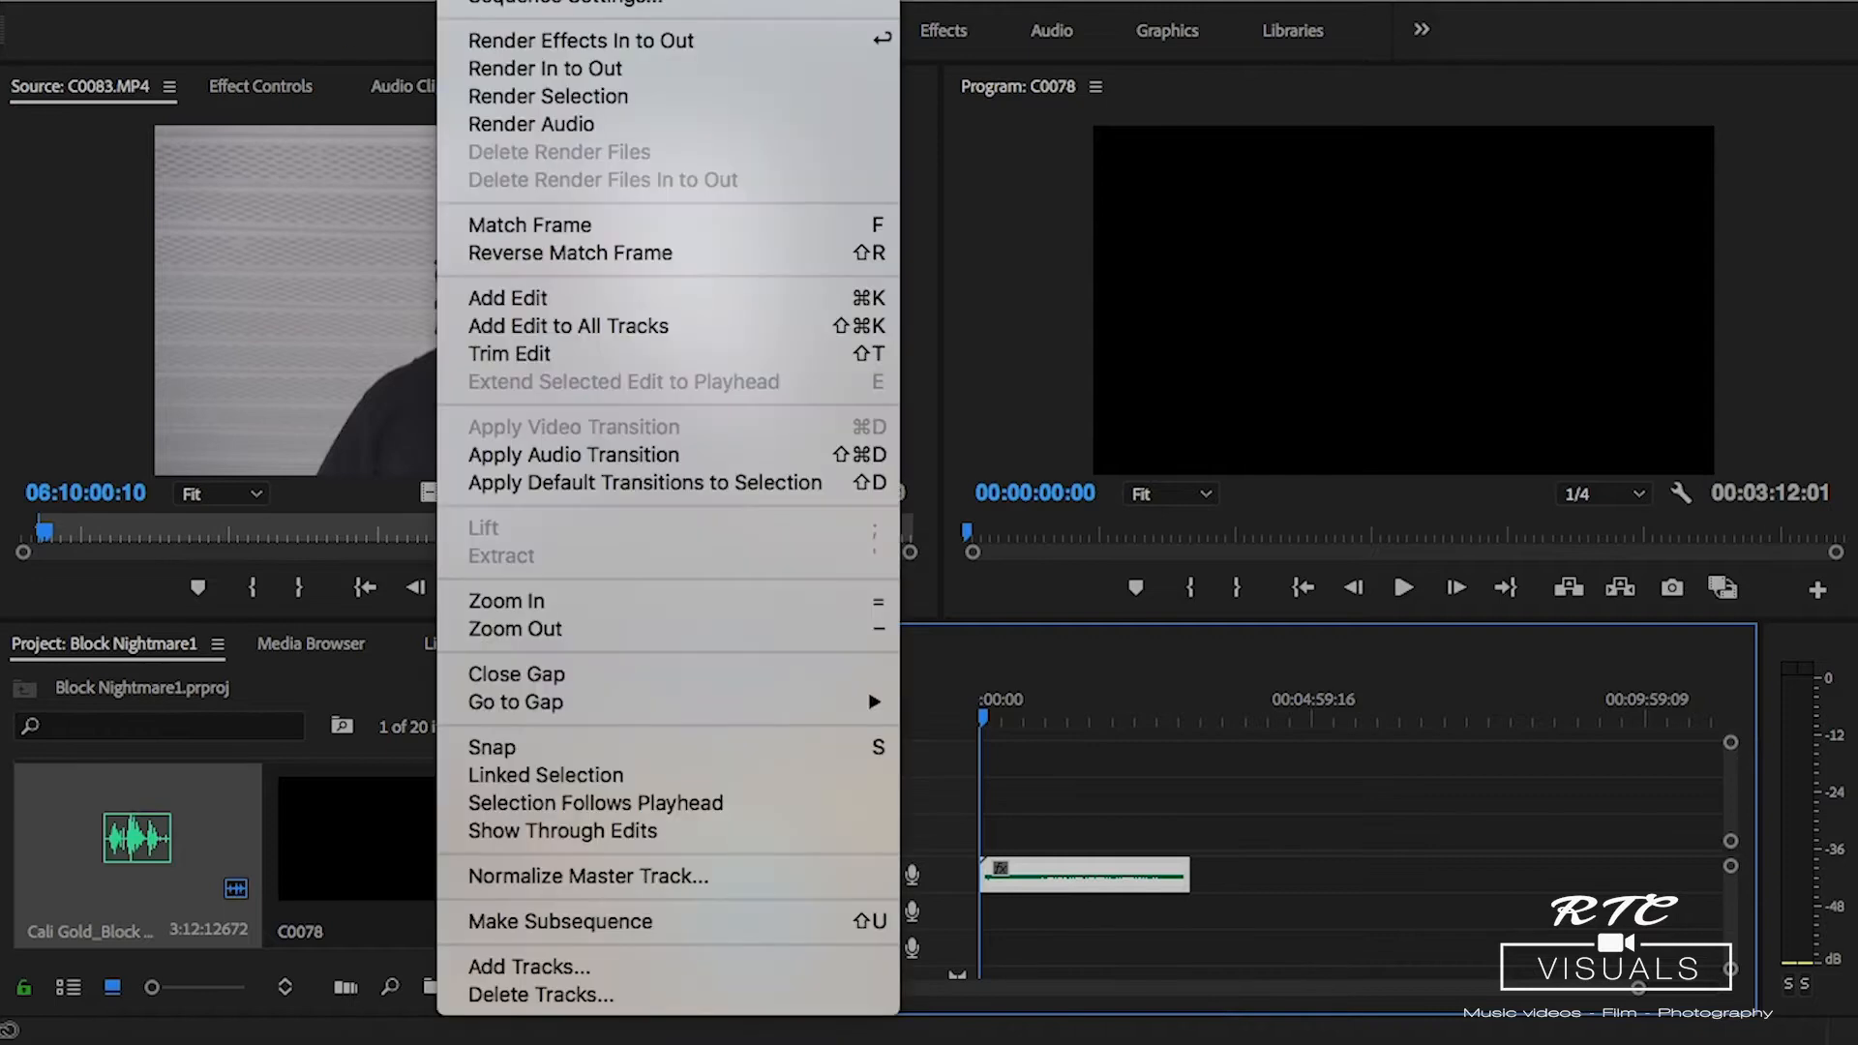
left_click(580, 6)
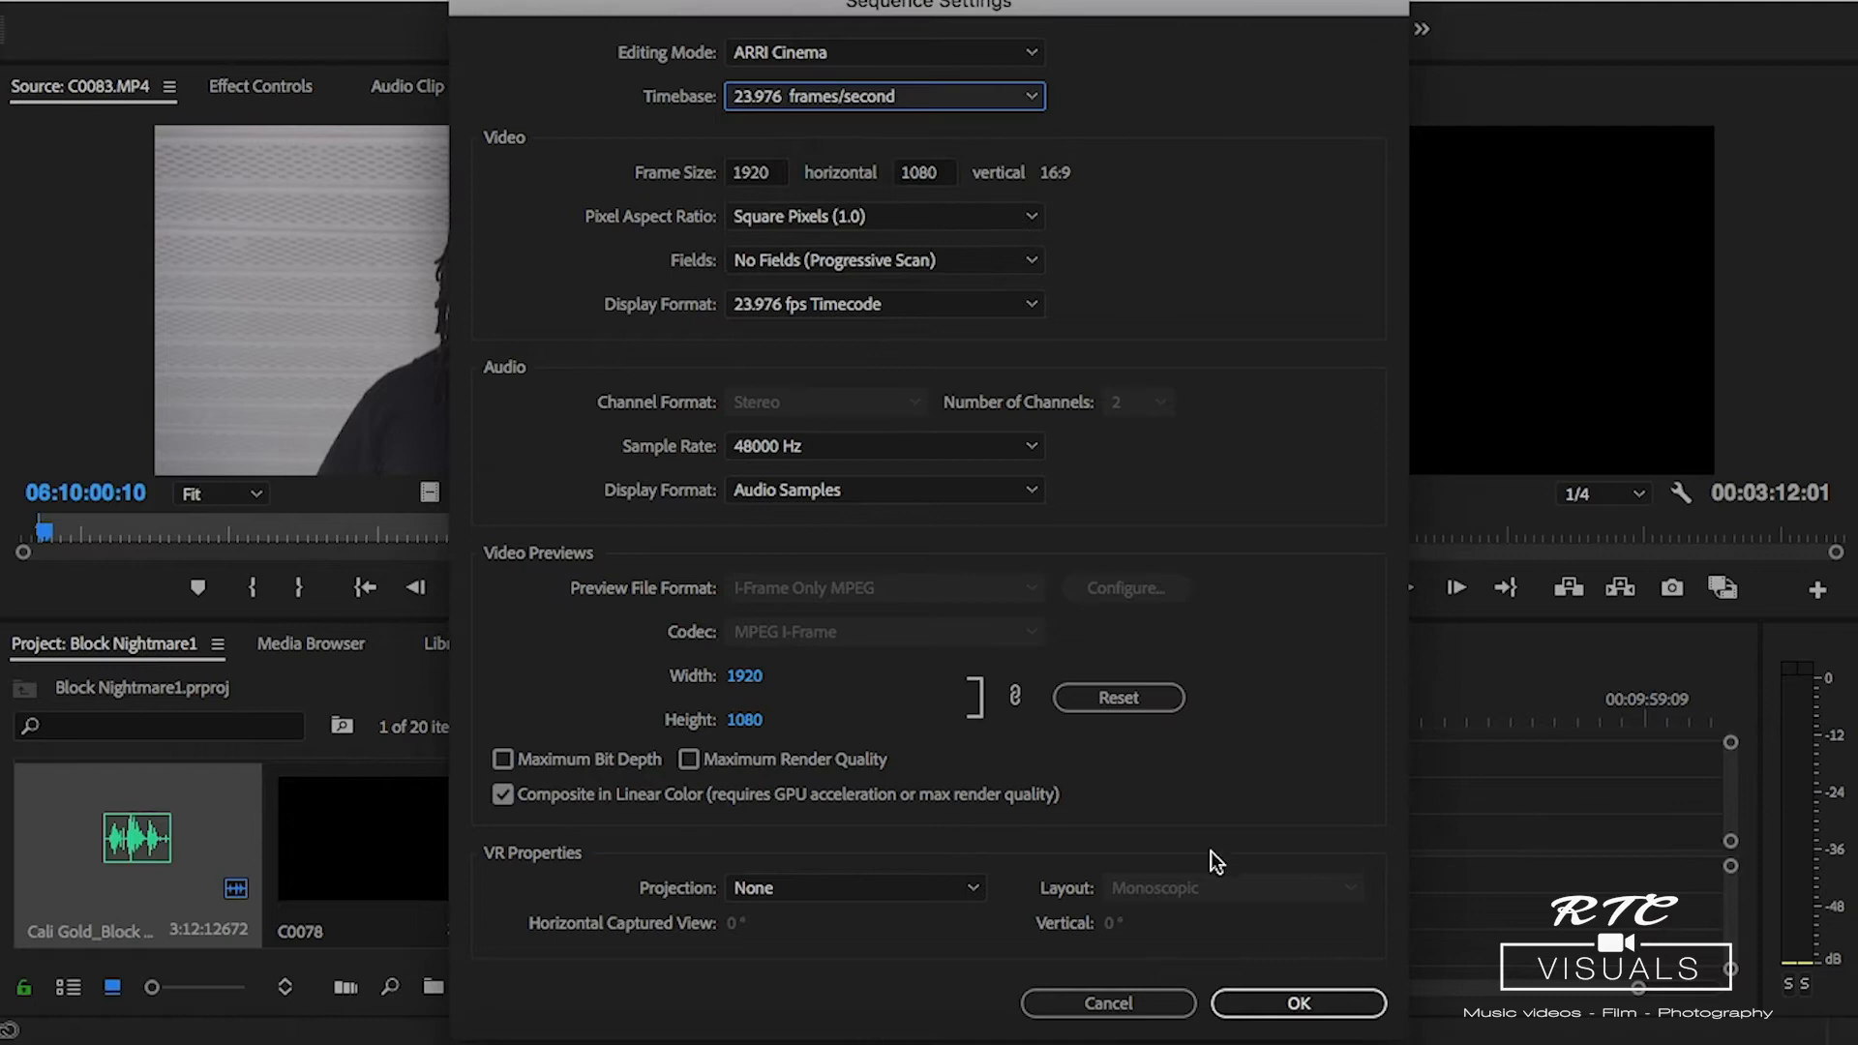
left_click(1298, 1003)
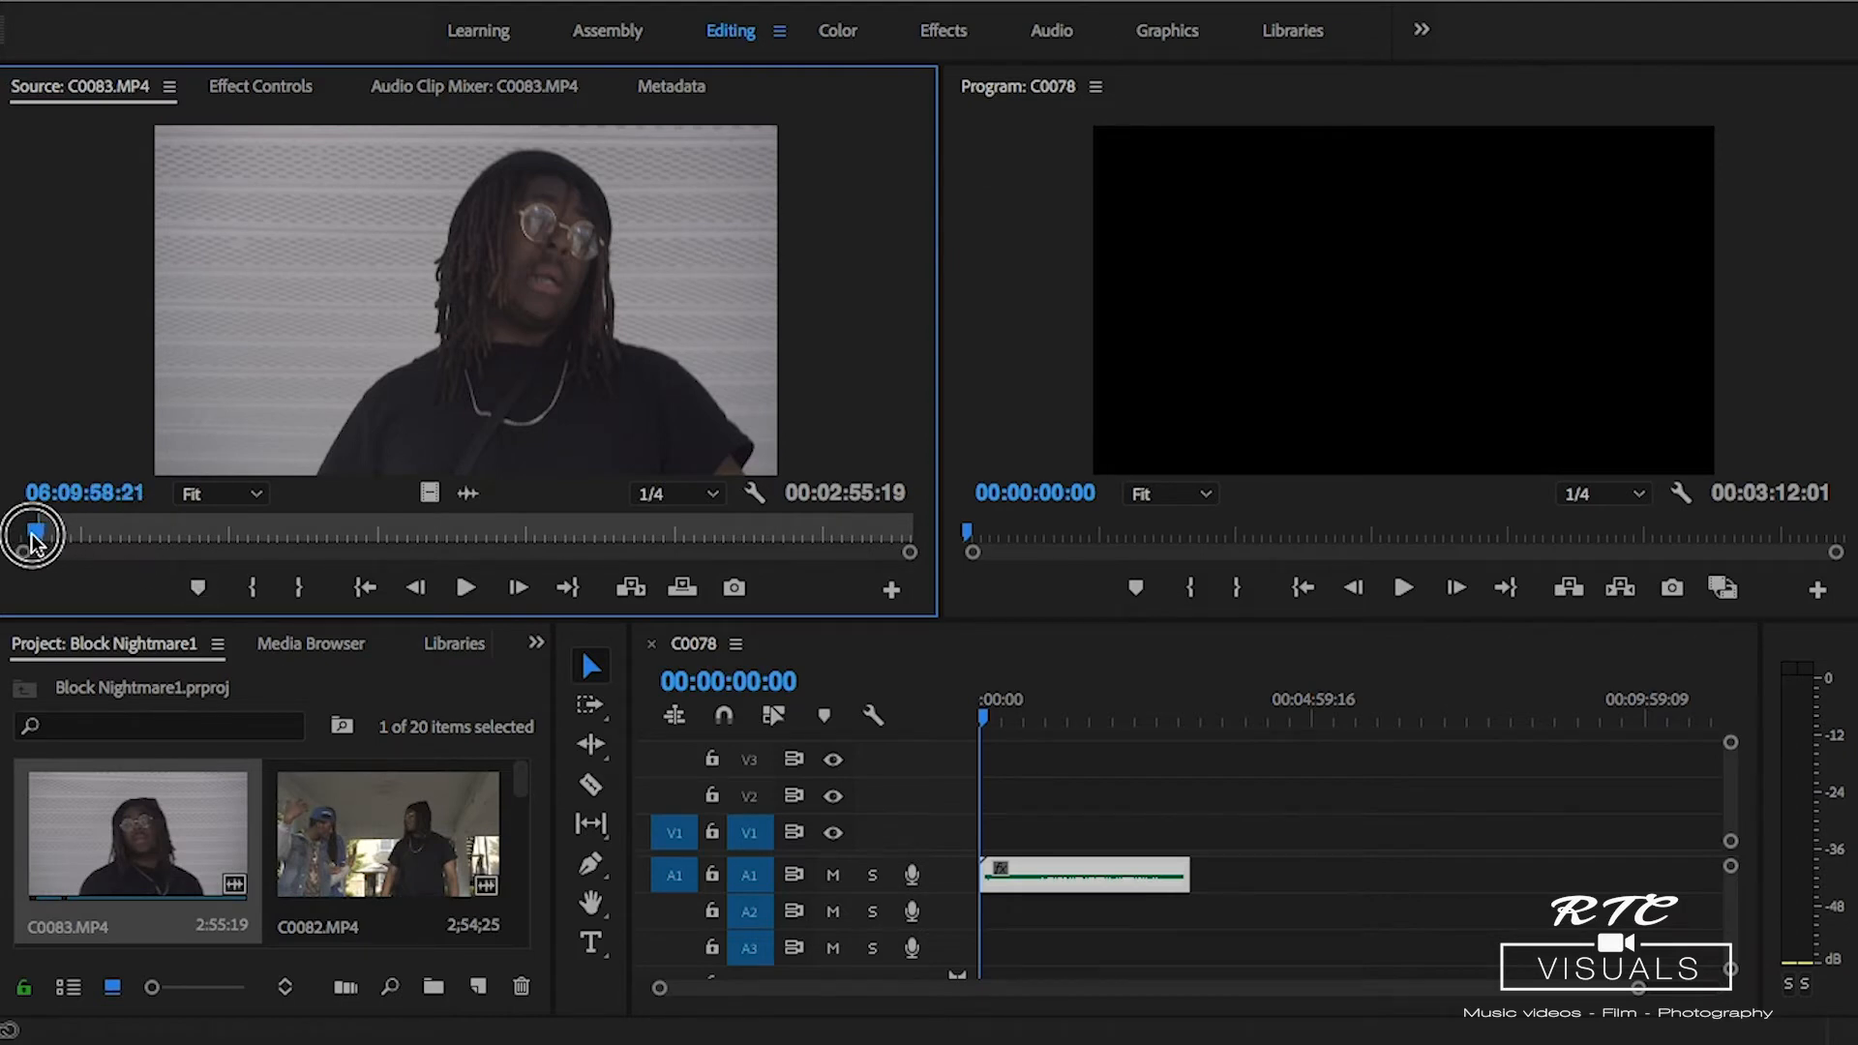
Preview C0083 from its start and mark a song In point at 00:00:11:22.
left_click(464, 587)
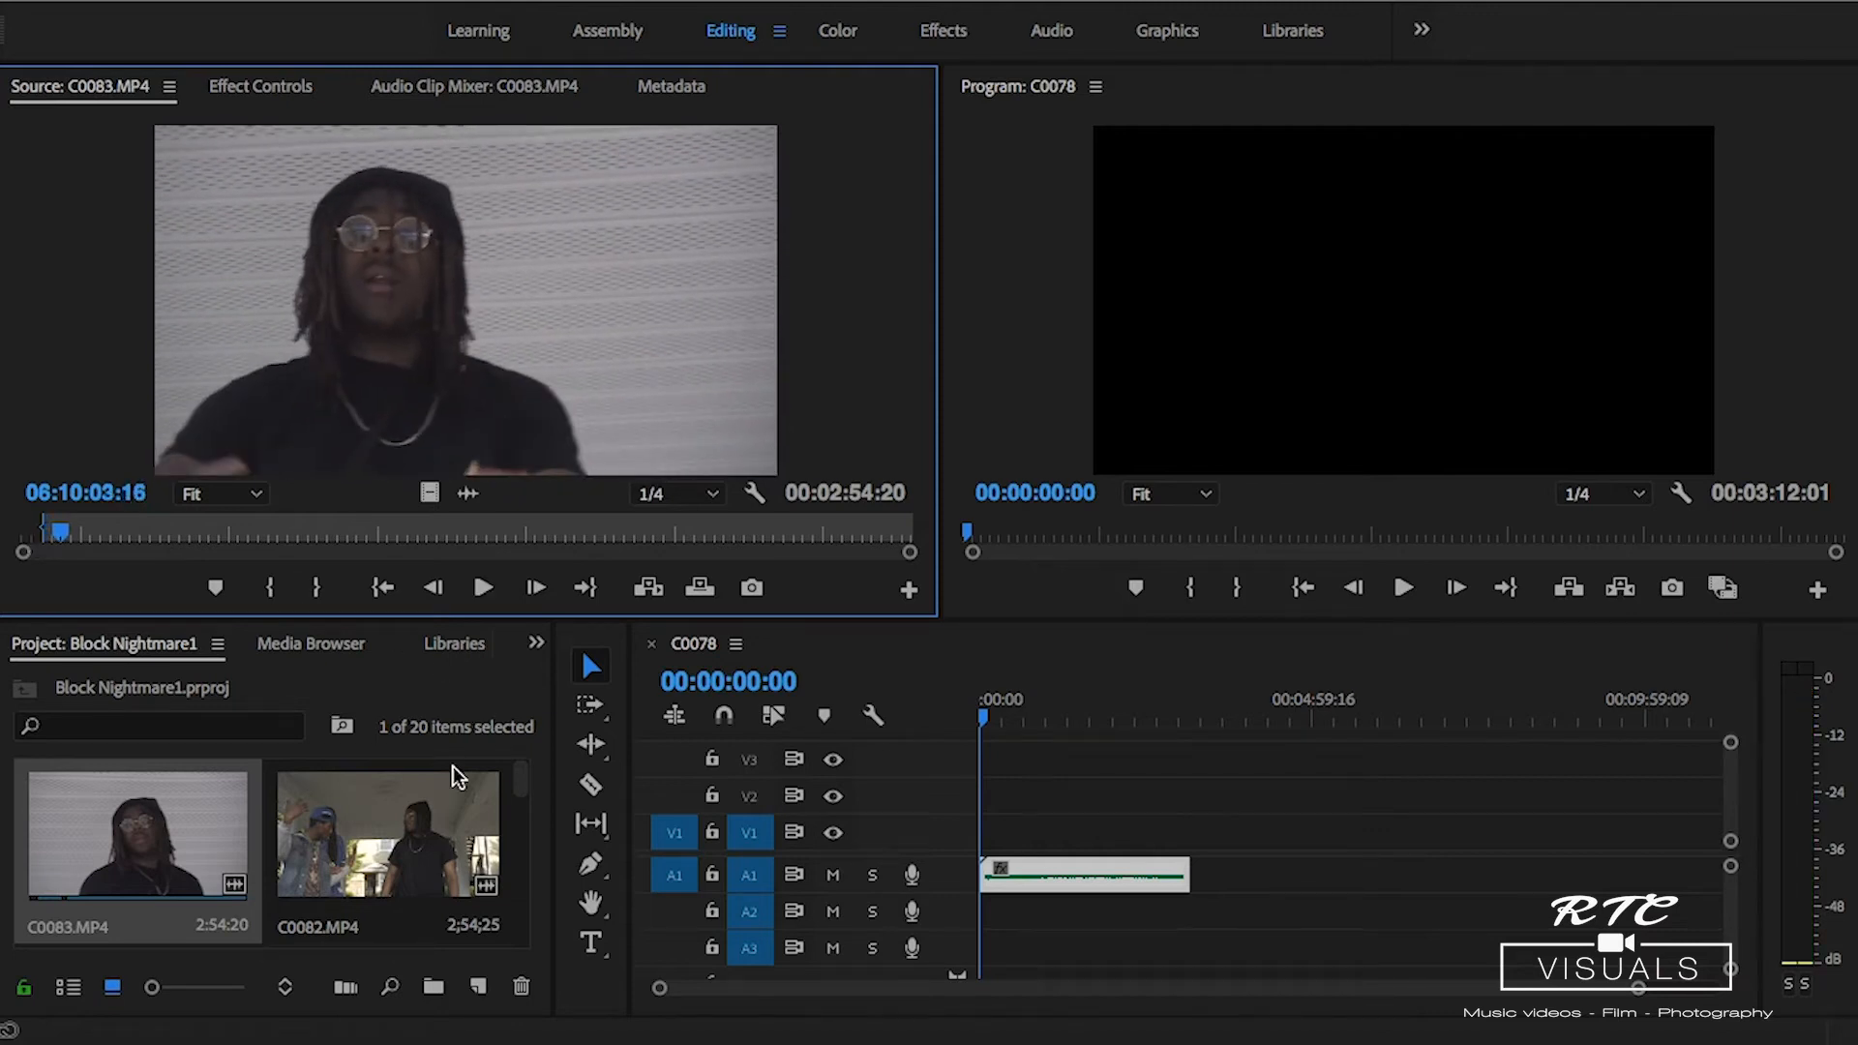
mouse_move(924, 537)
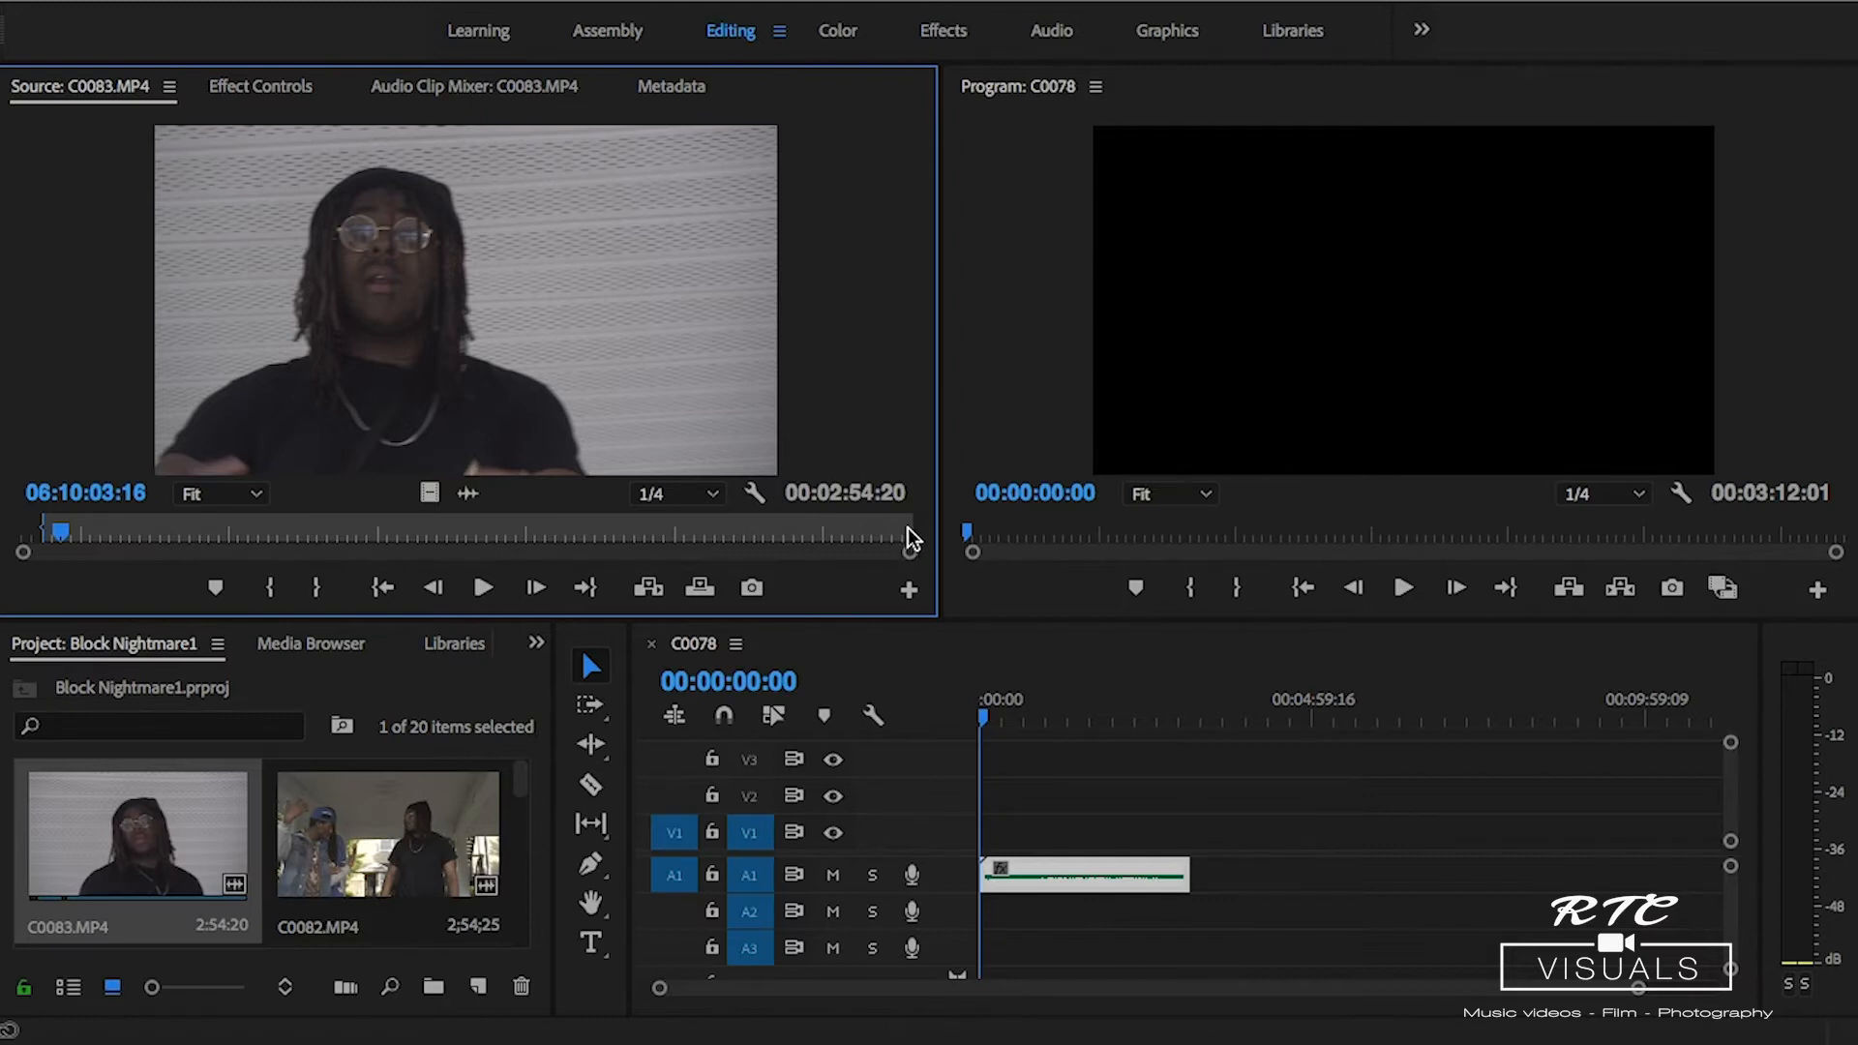
mouse_move(740, 515)
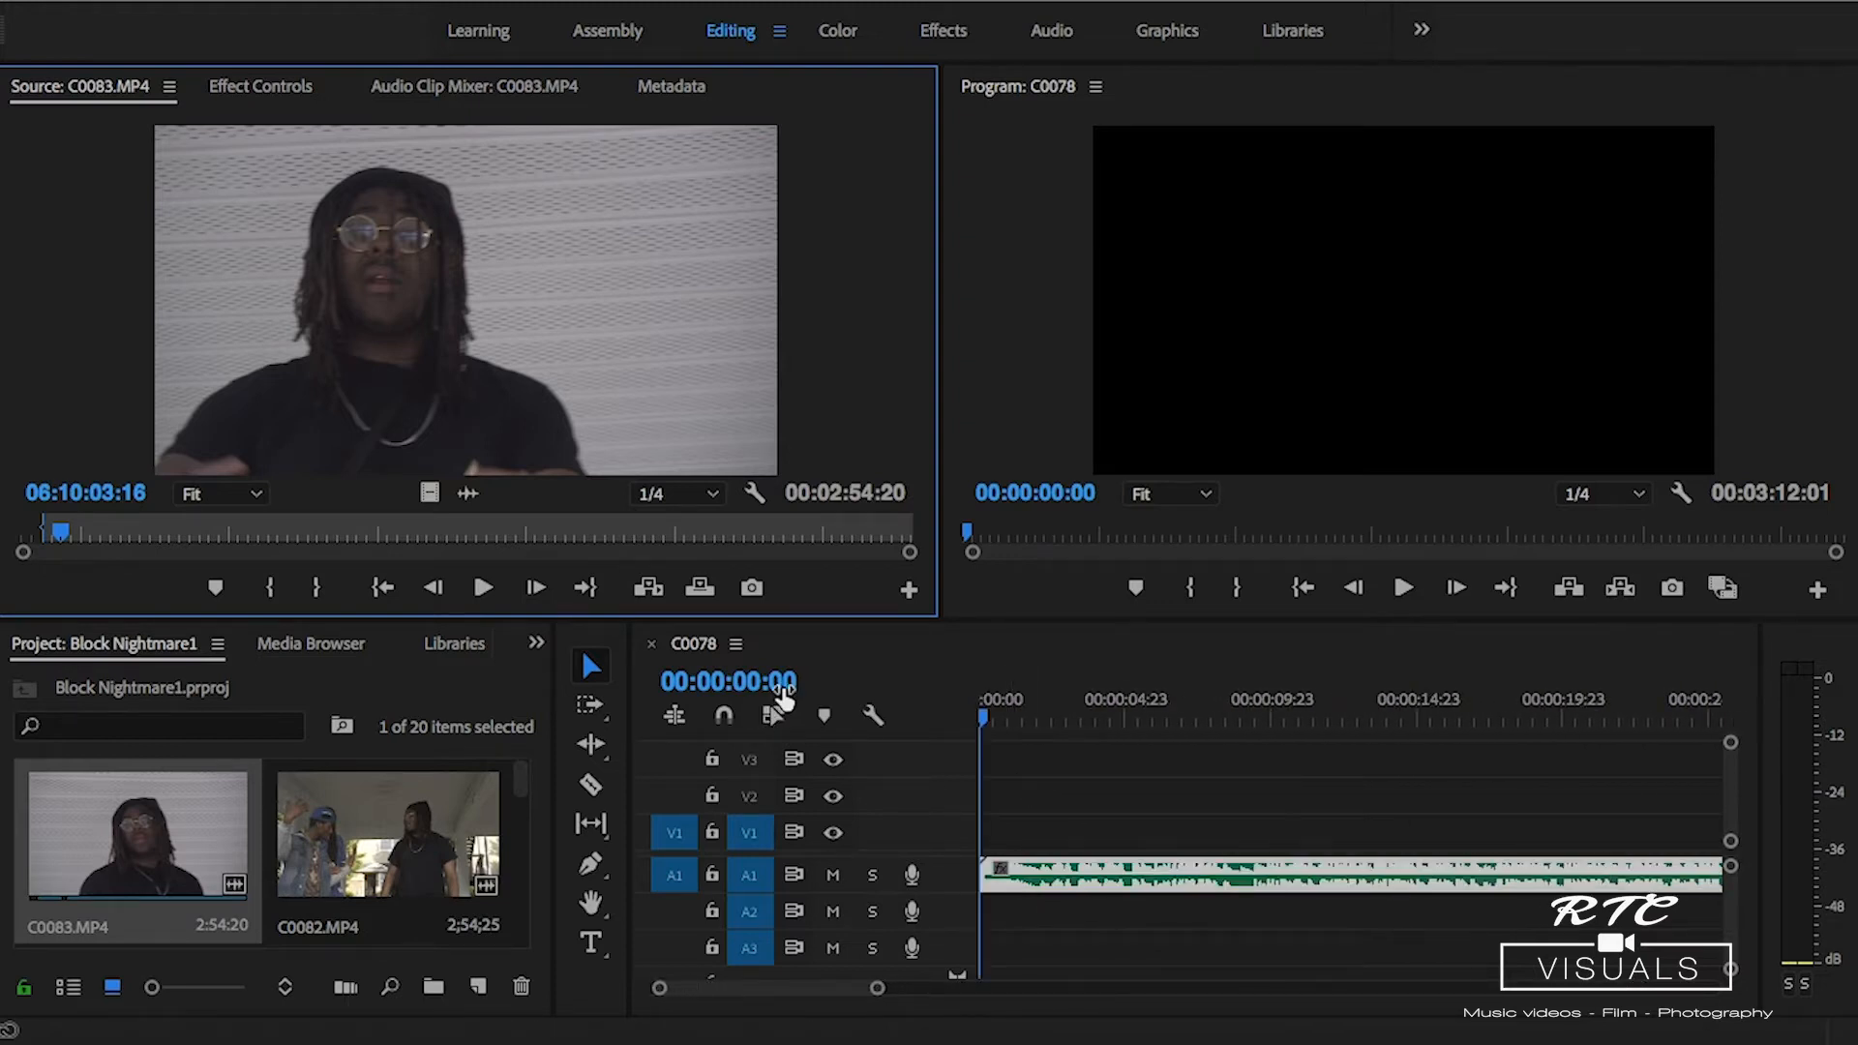
left_click(481, 587)
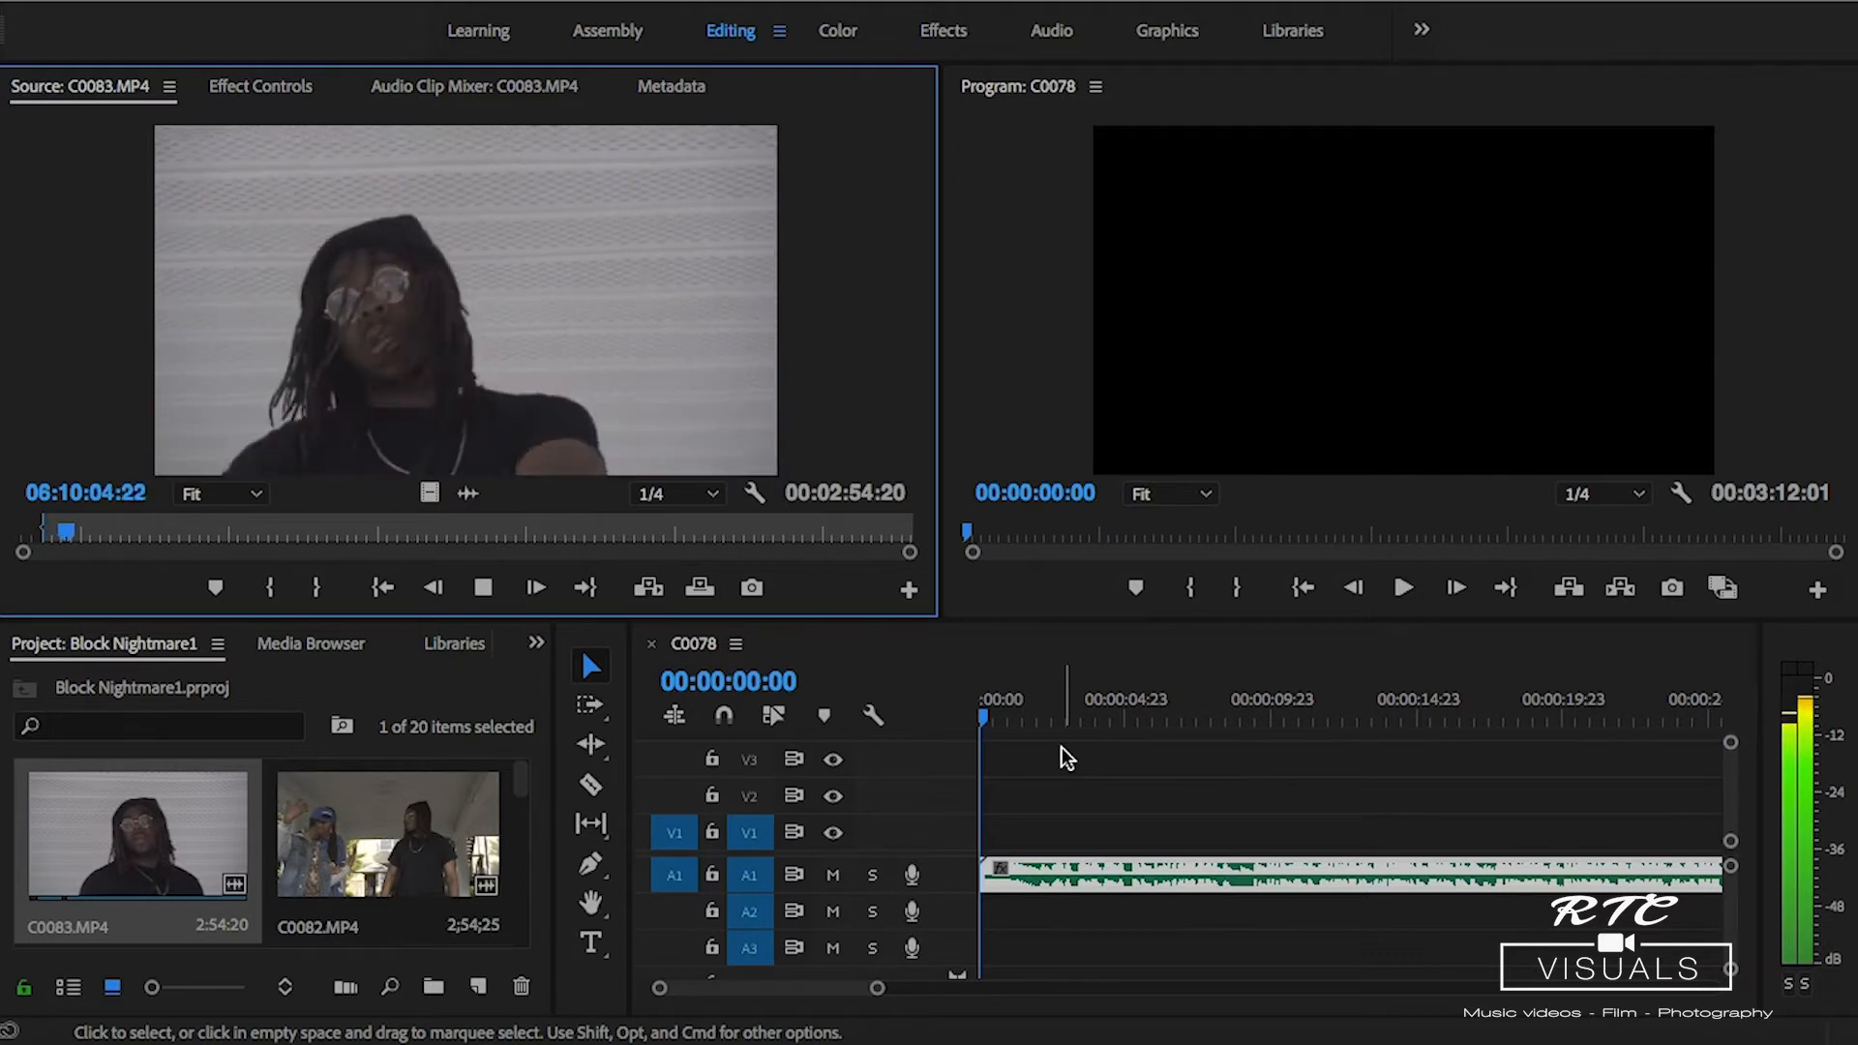
left_click(1091, 699)
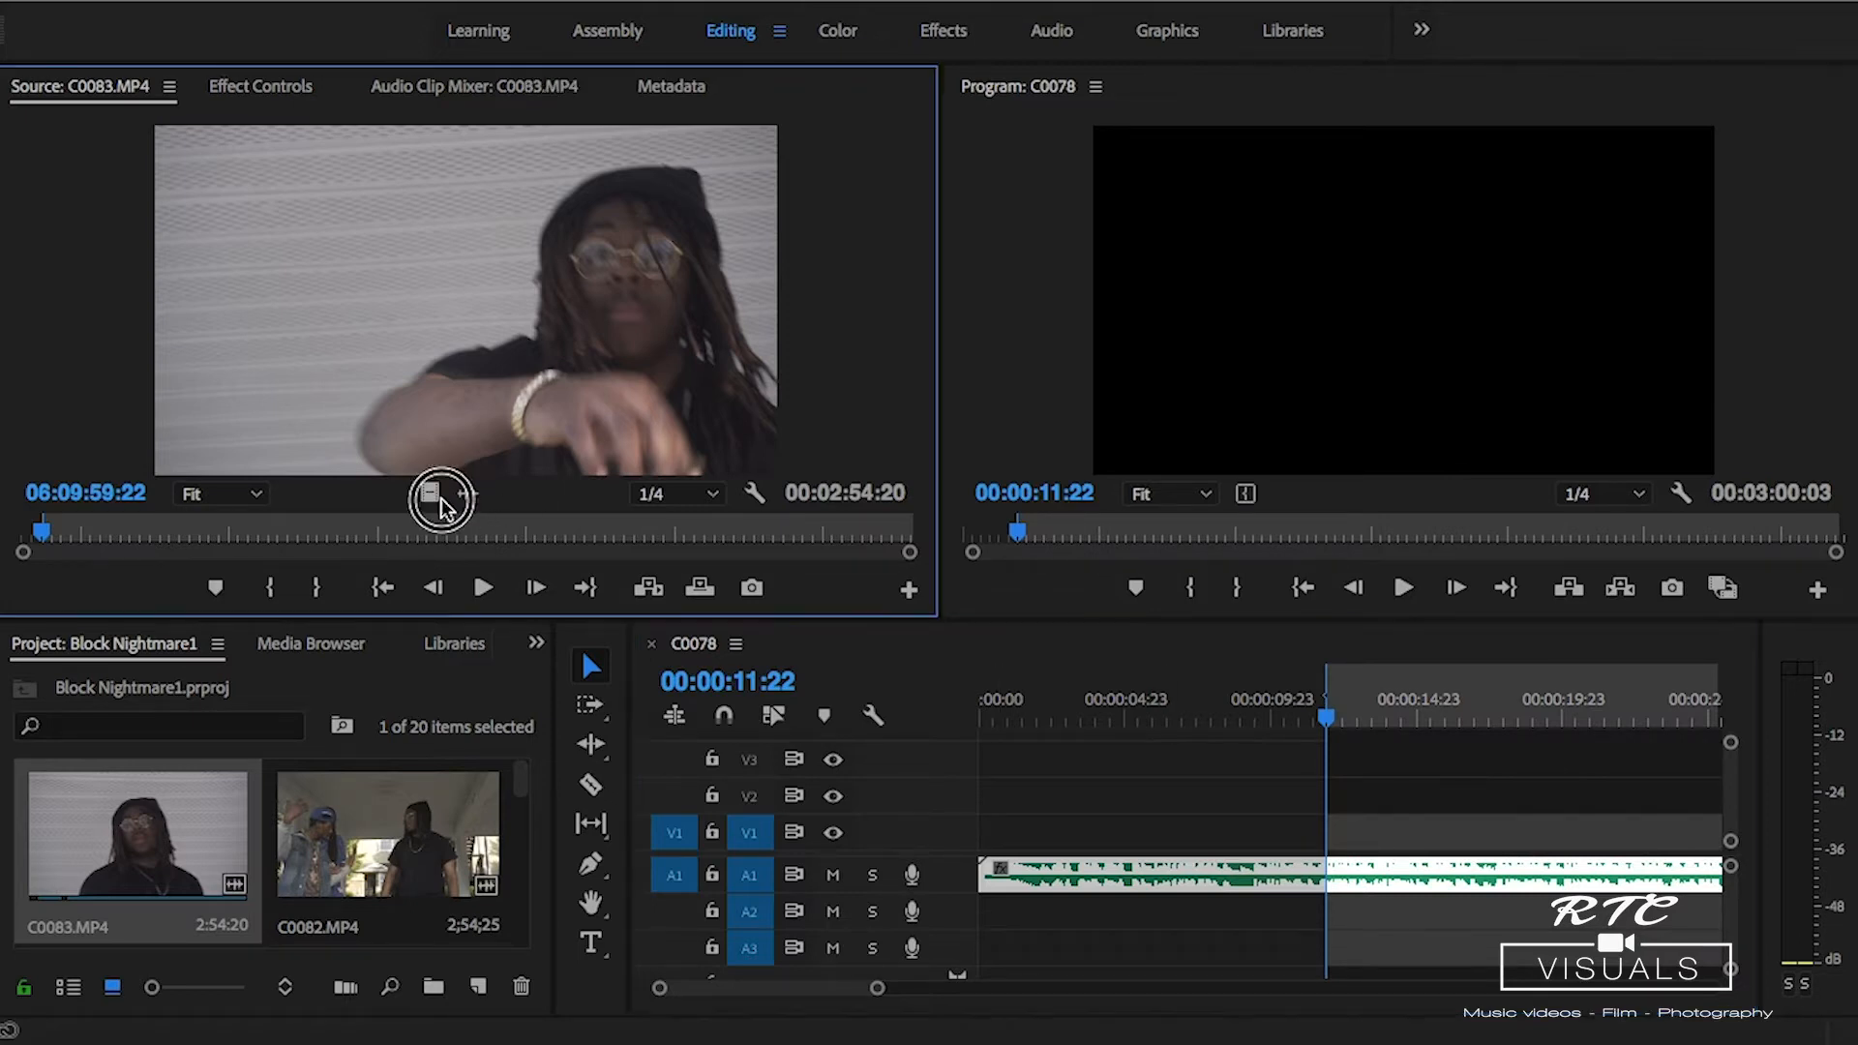
mouse_move(381, 391)
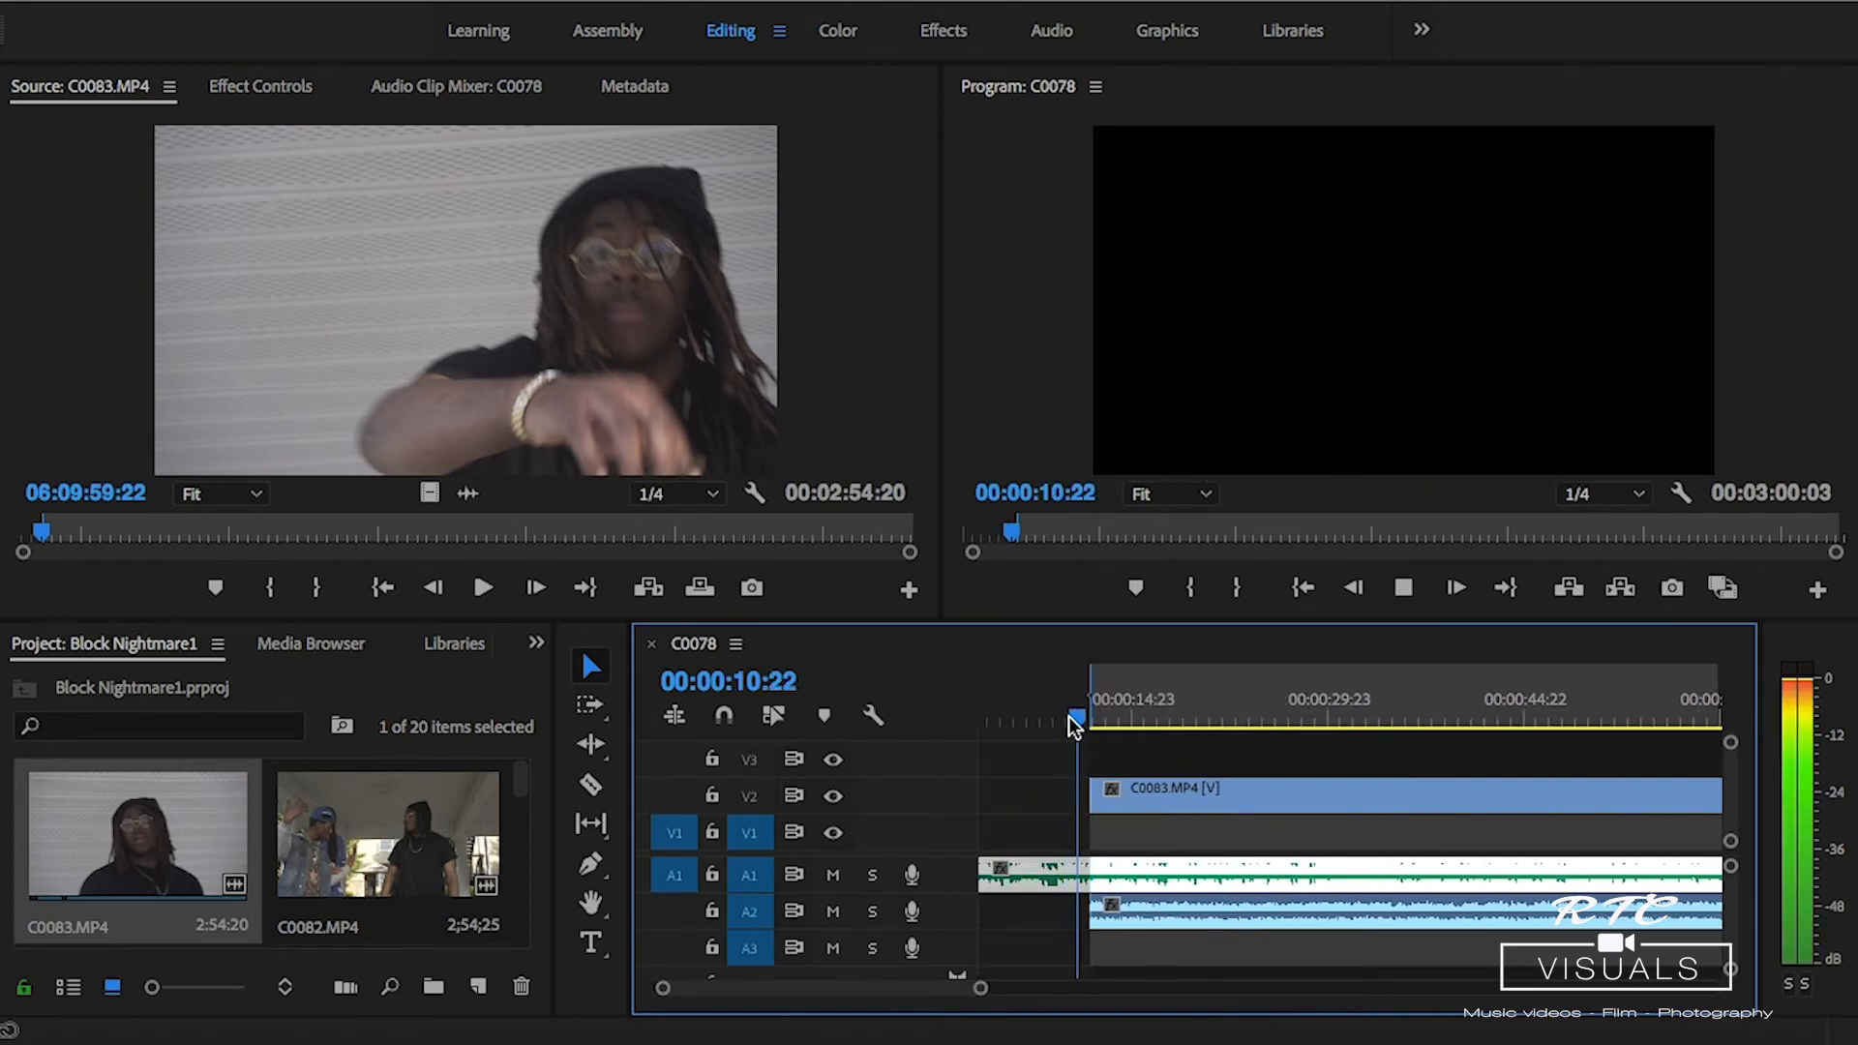
Select C0083 on V2 and play back from just past 11 seconds to judge lip sync.
left_click(1102, 717)
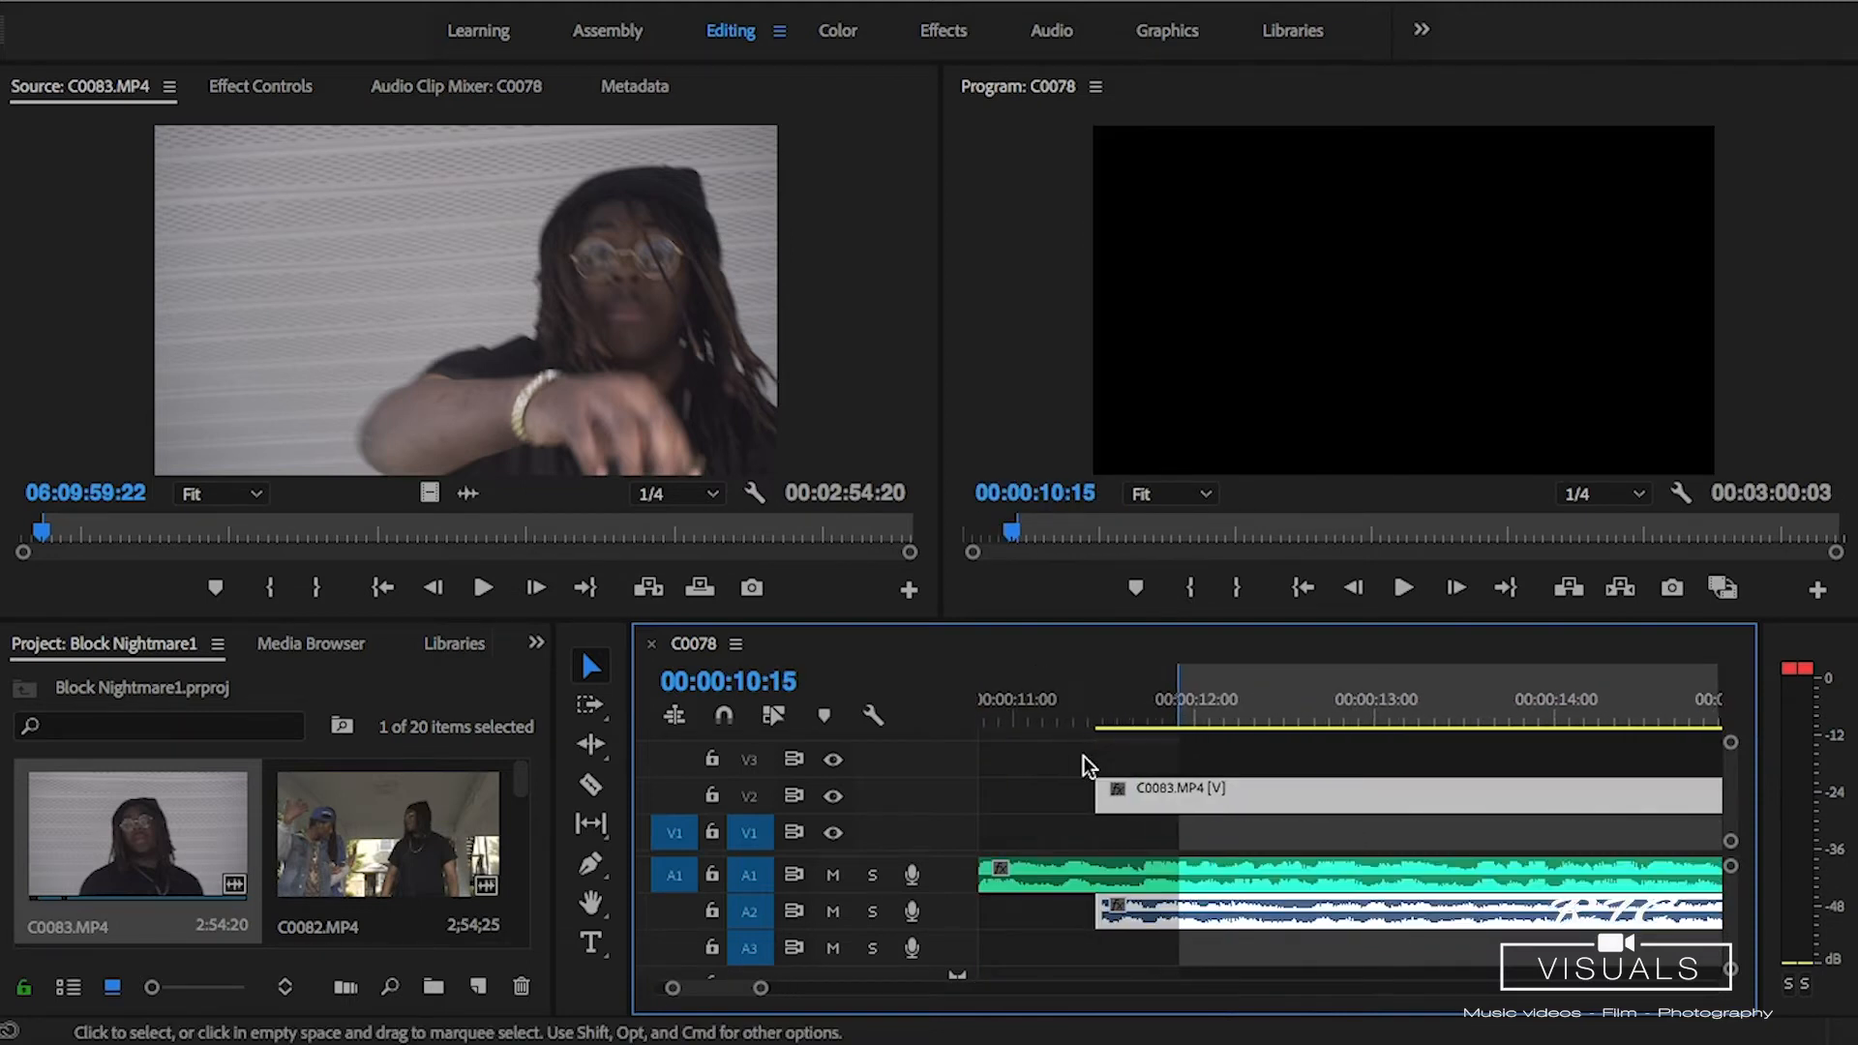
mouse_move(1112, 800)
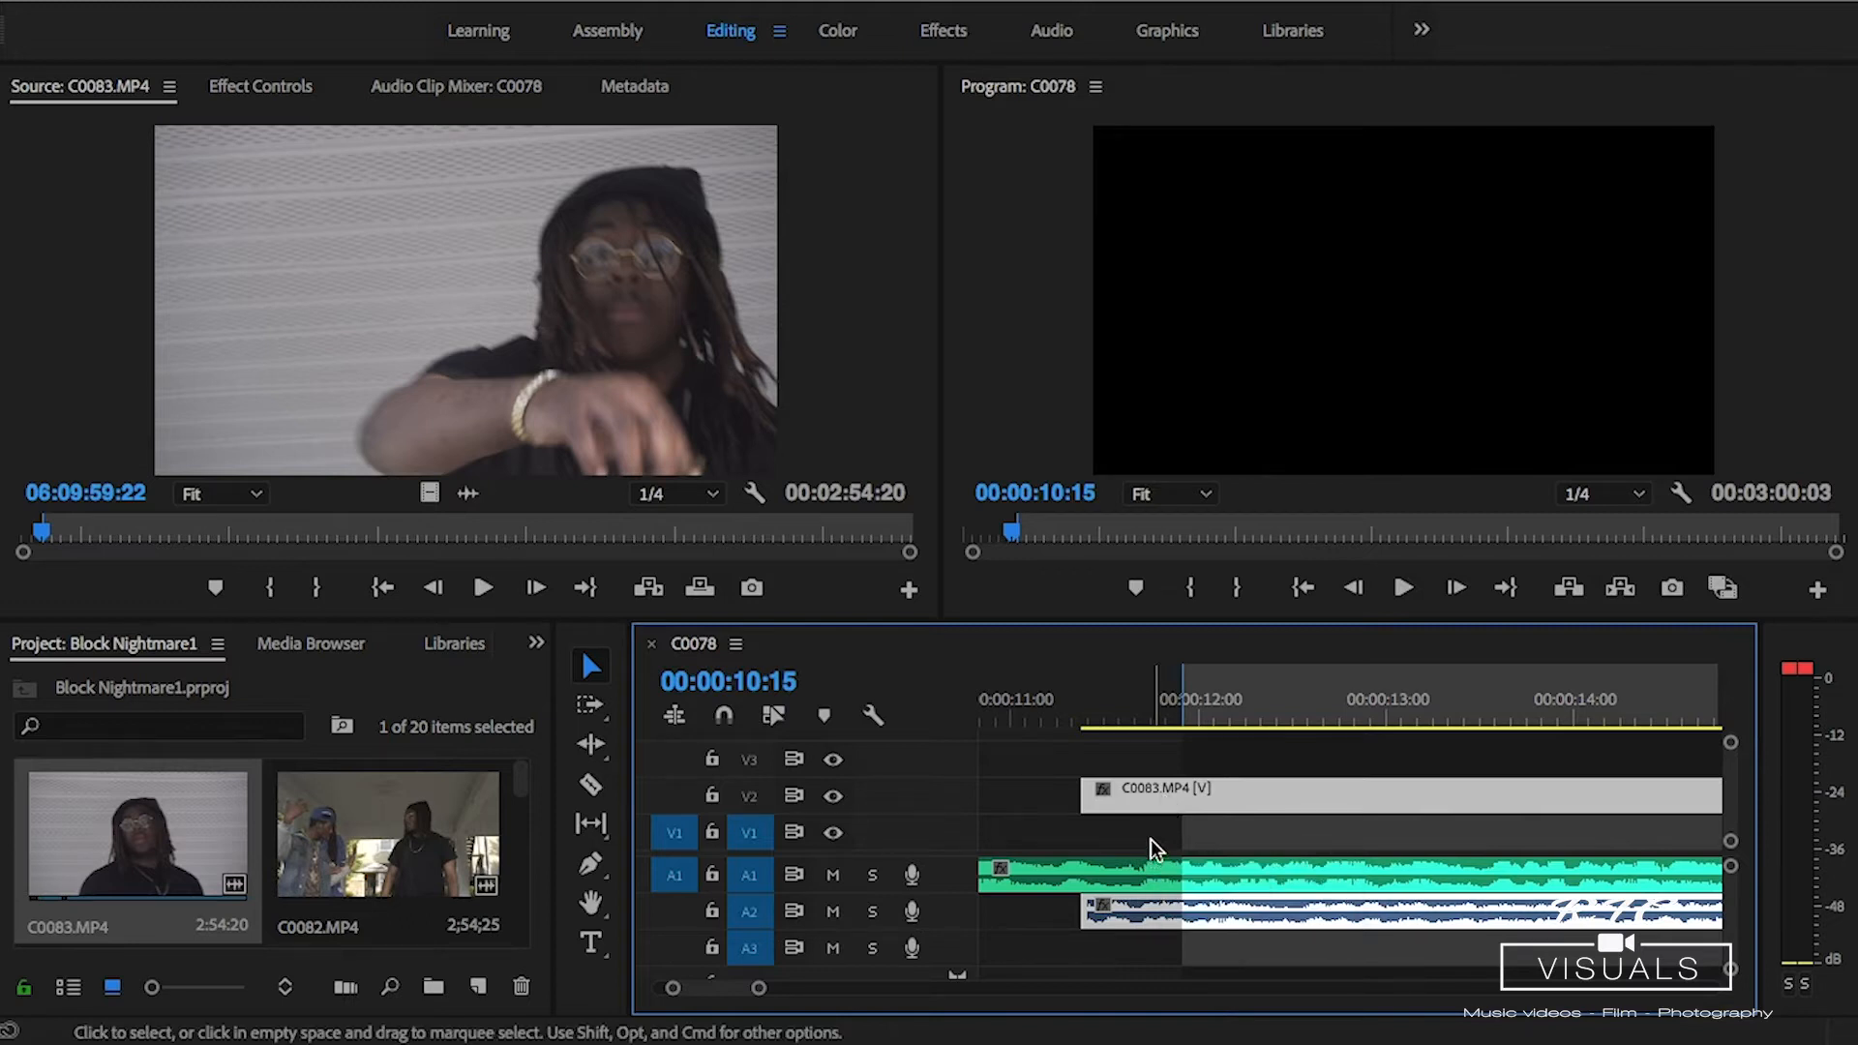
left_click(1398, 788)
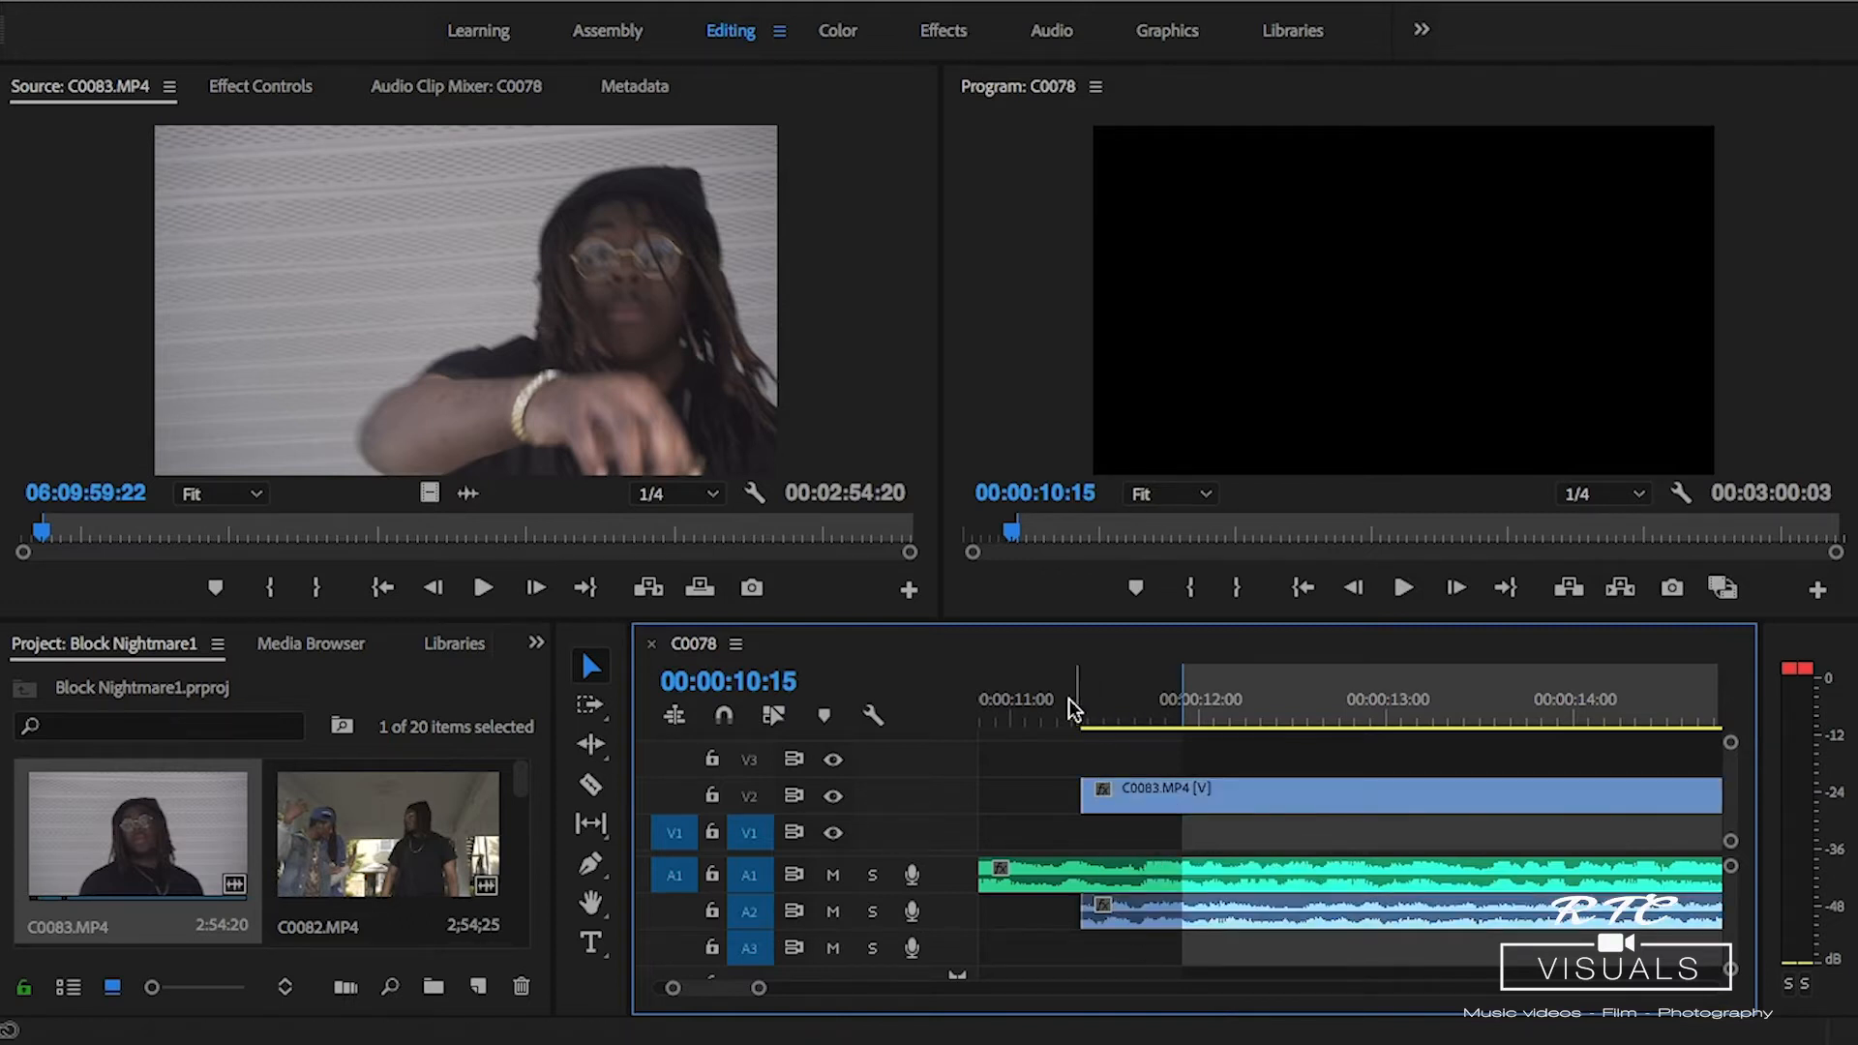
left_click(1055, 699)
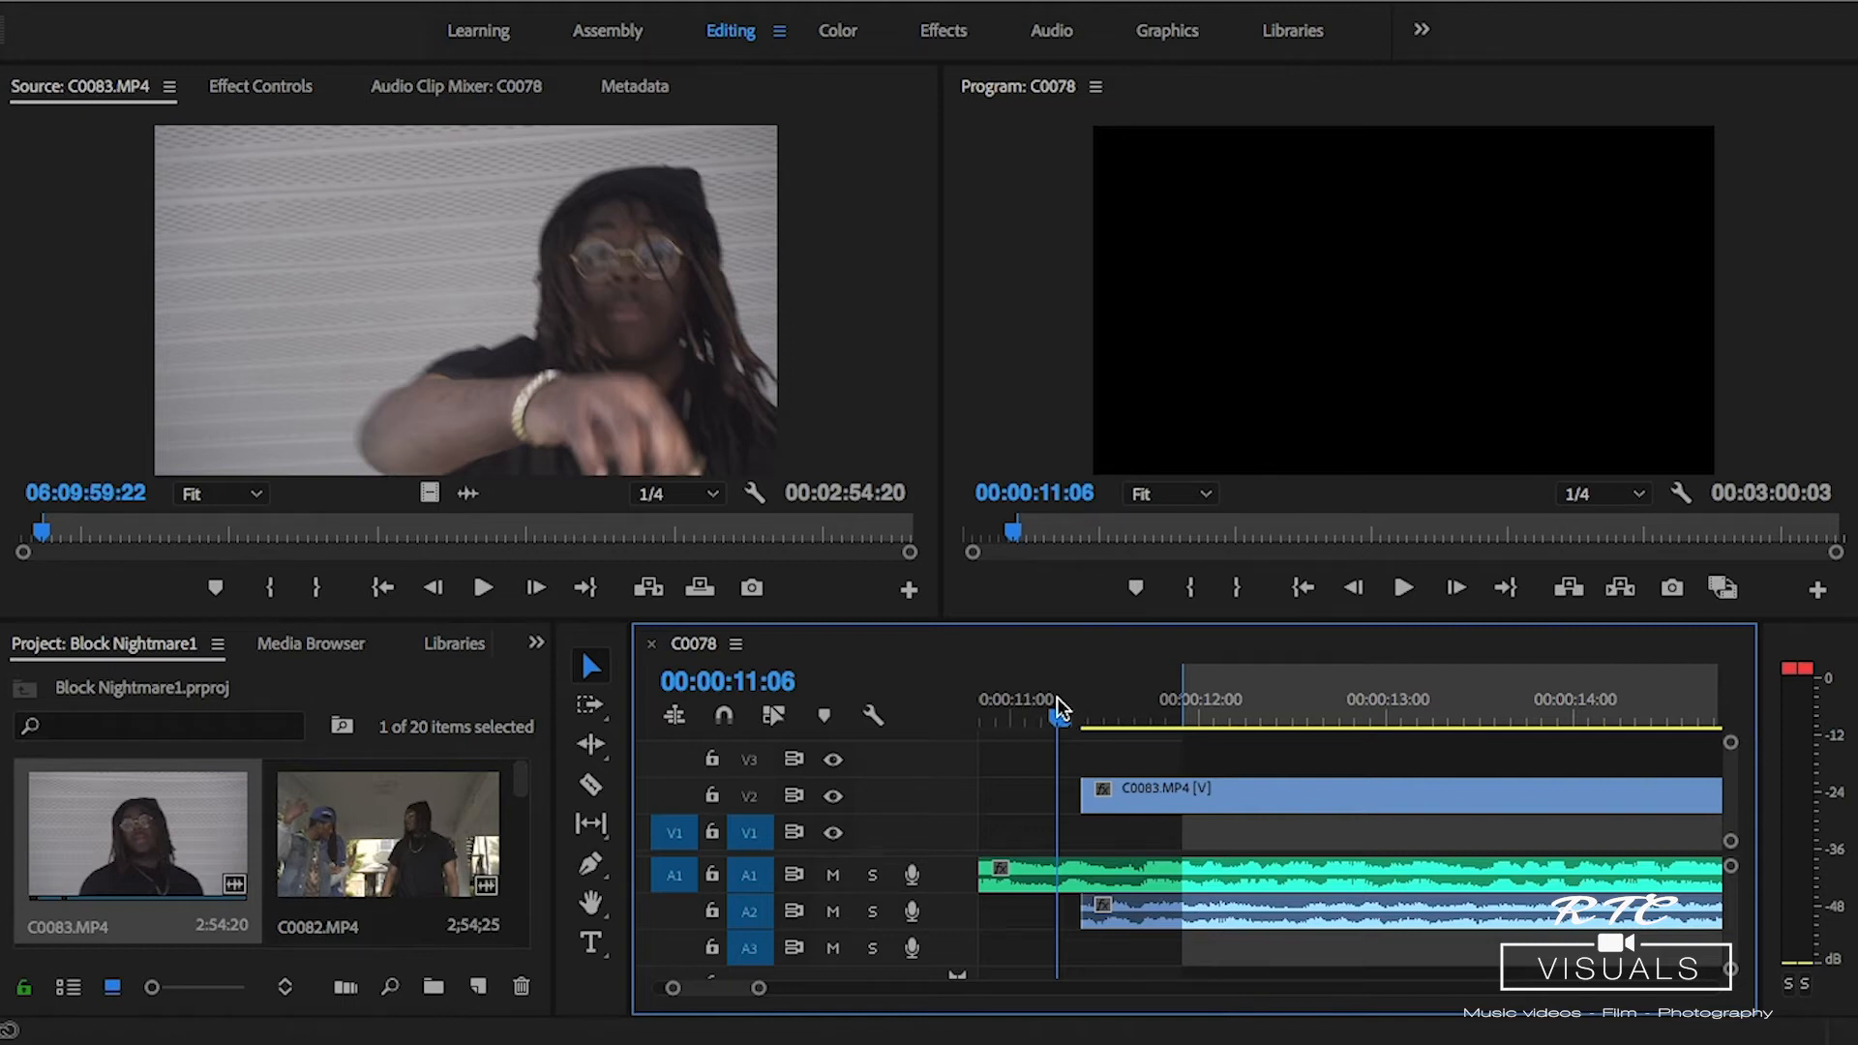
left_click(1402, 586)
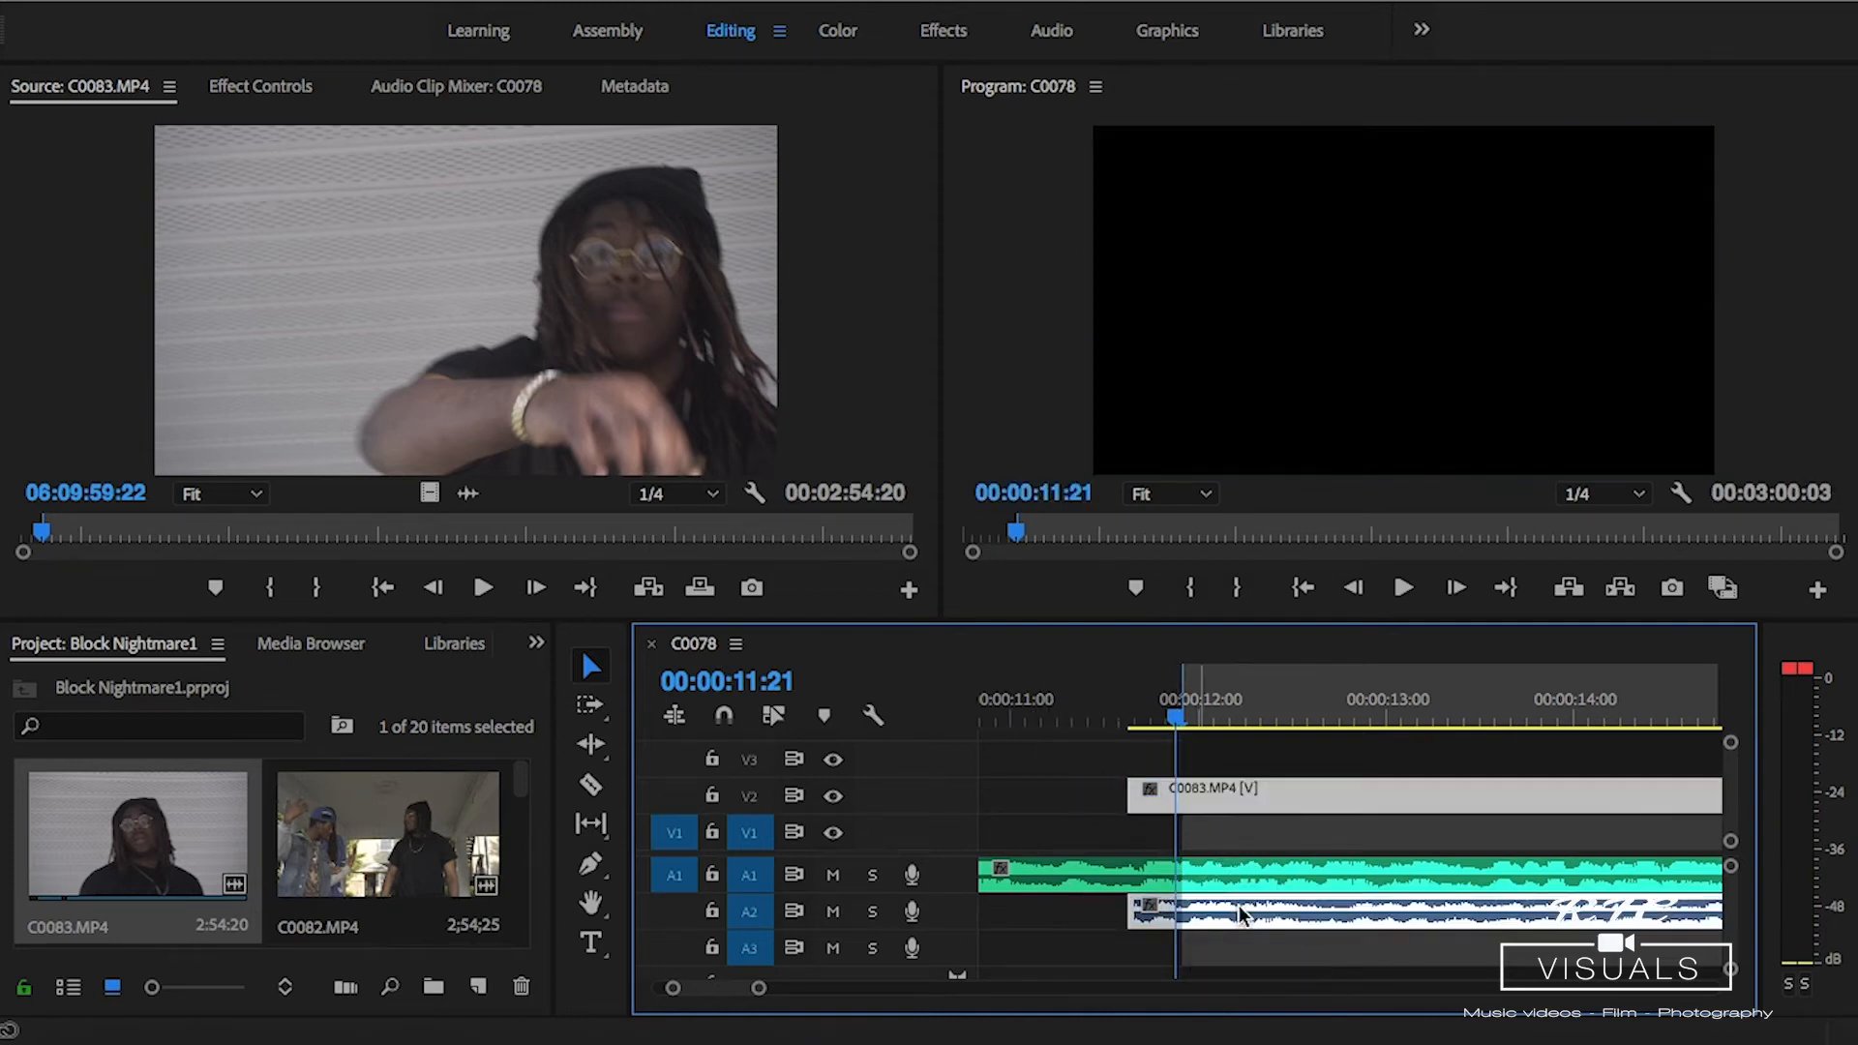
left_click(1402, 587)
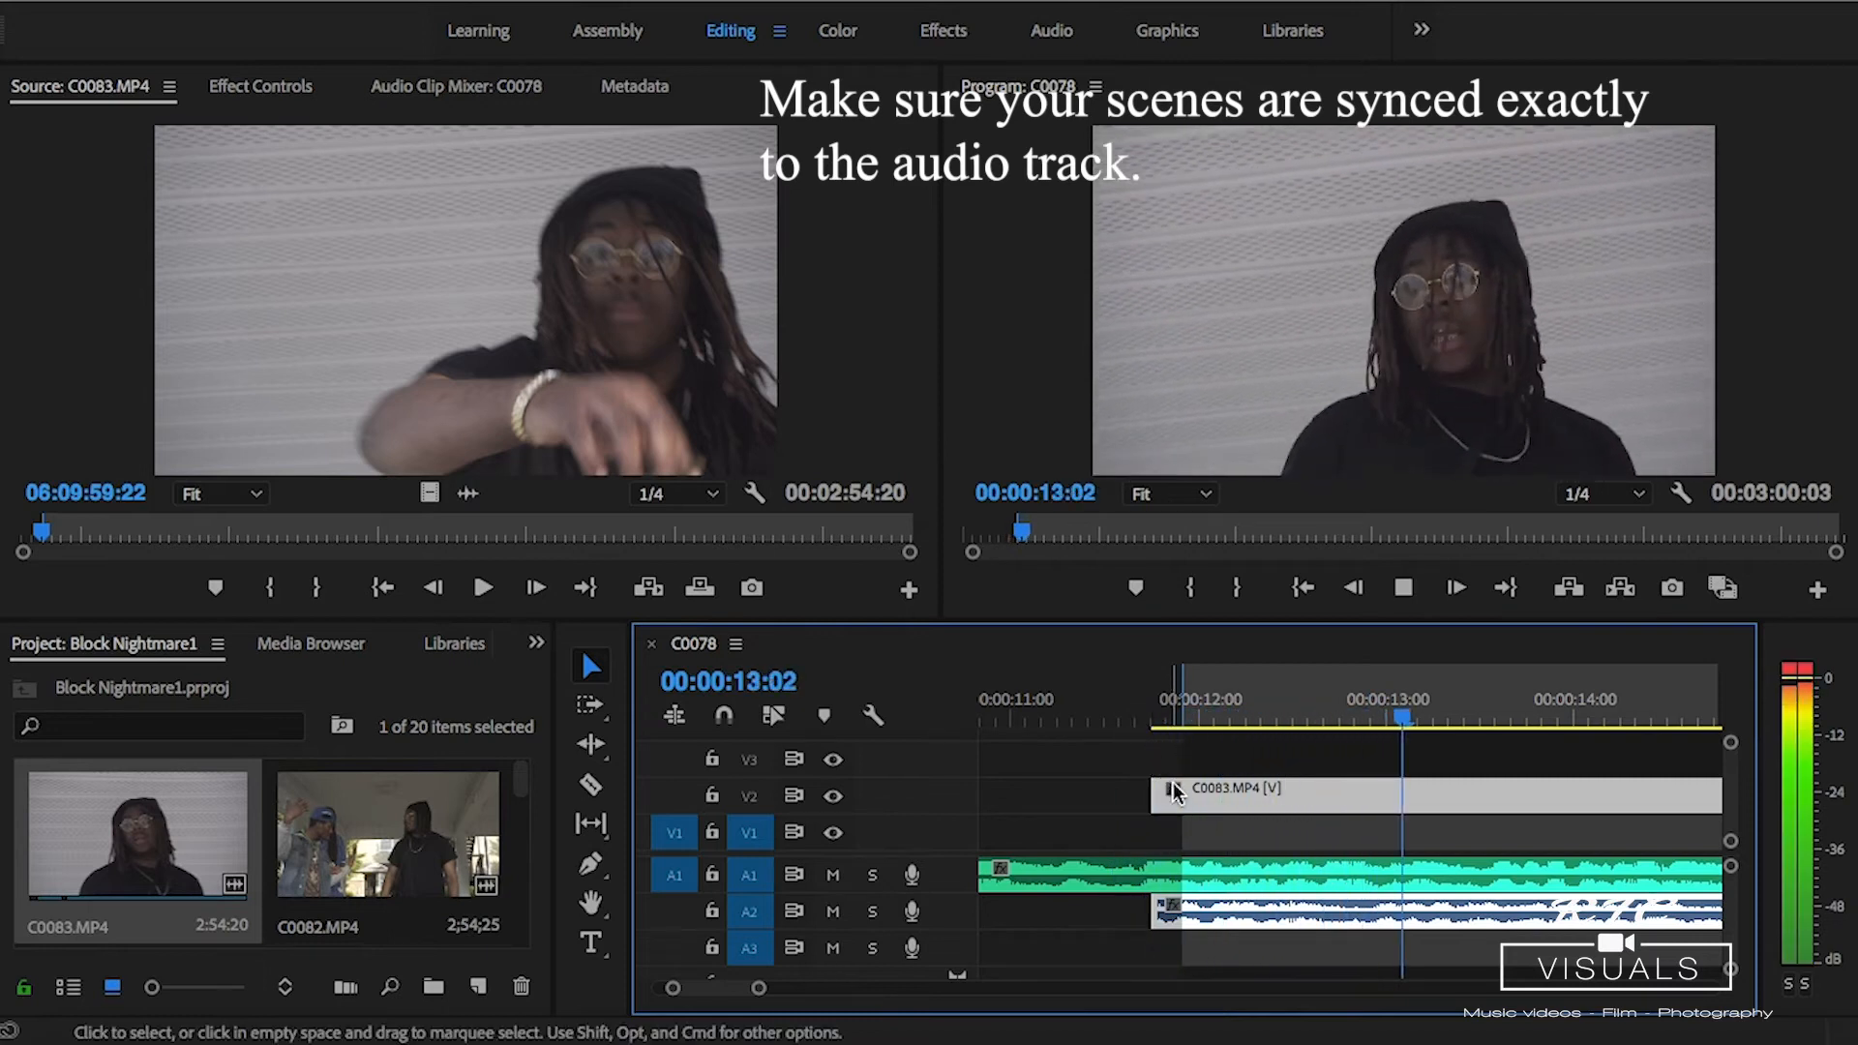
Nudge C0083 on V2 and replay until it syncs with A1, starting at 00:00:11:11.
left_click(1173, 788)
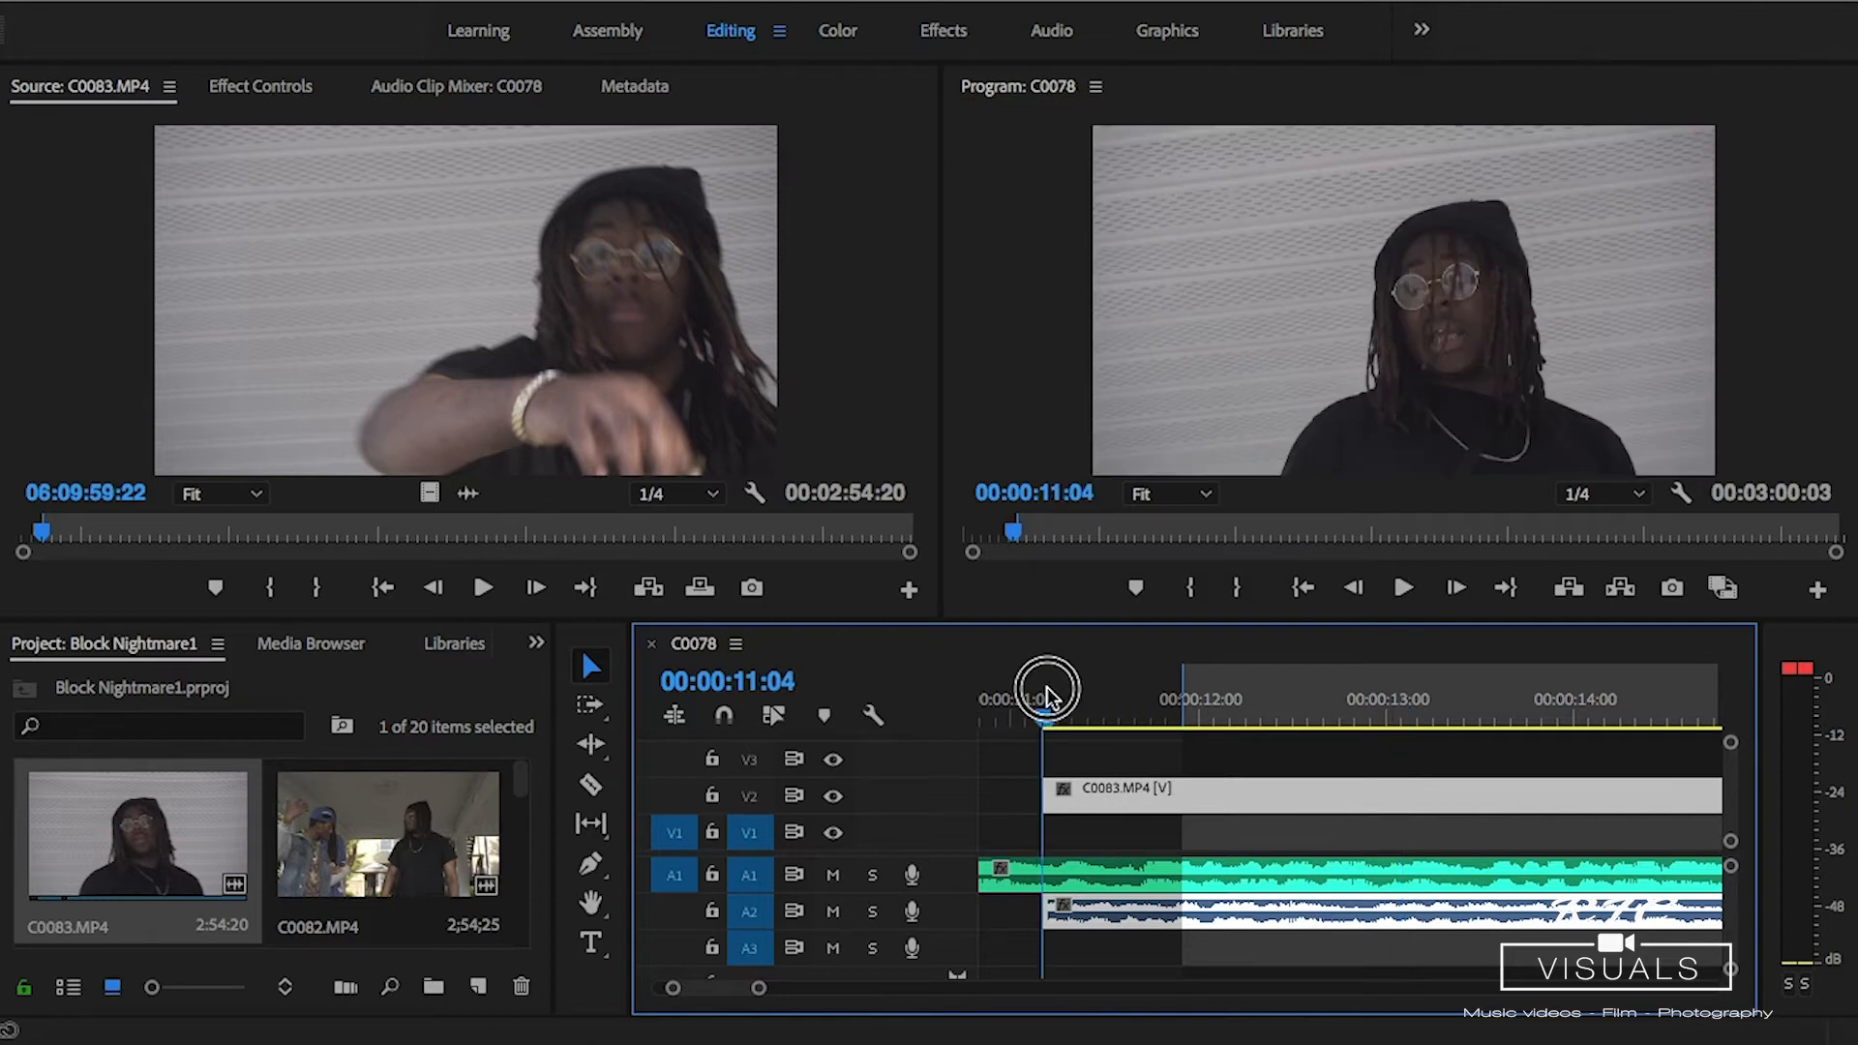
left_click(1402, 587)
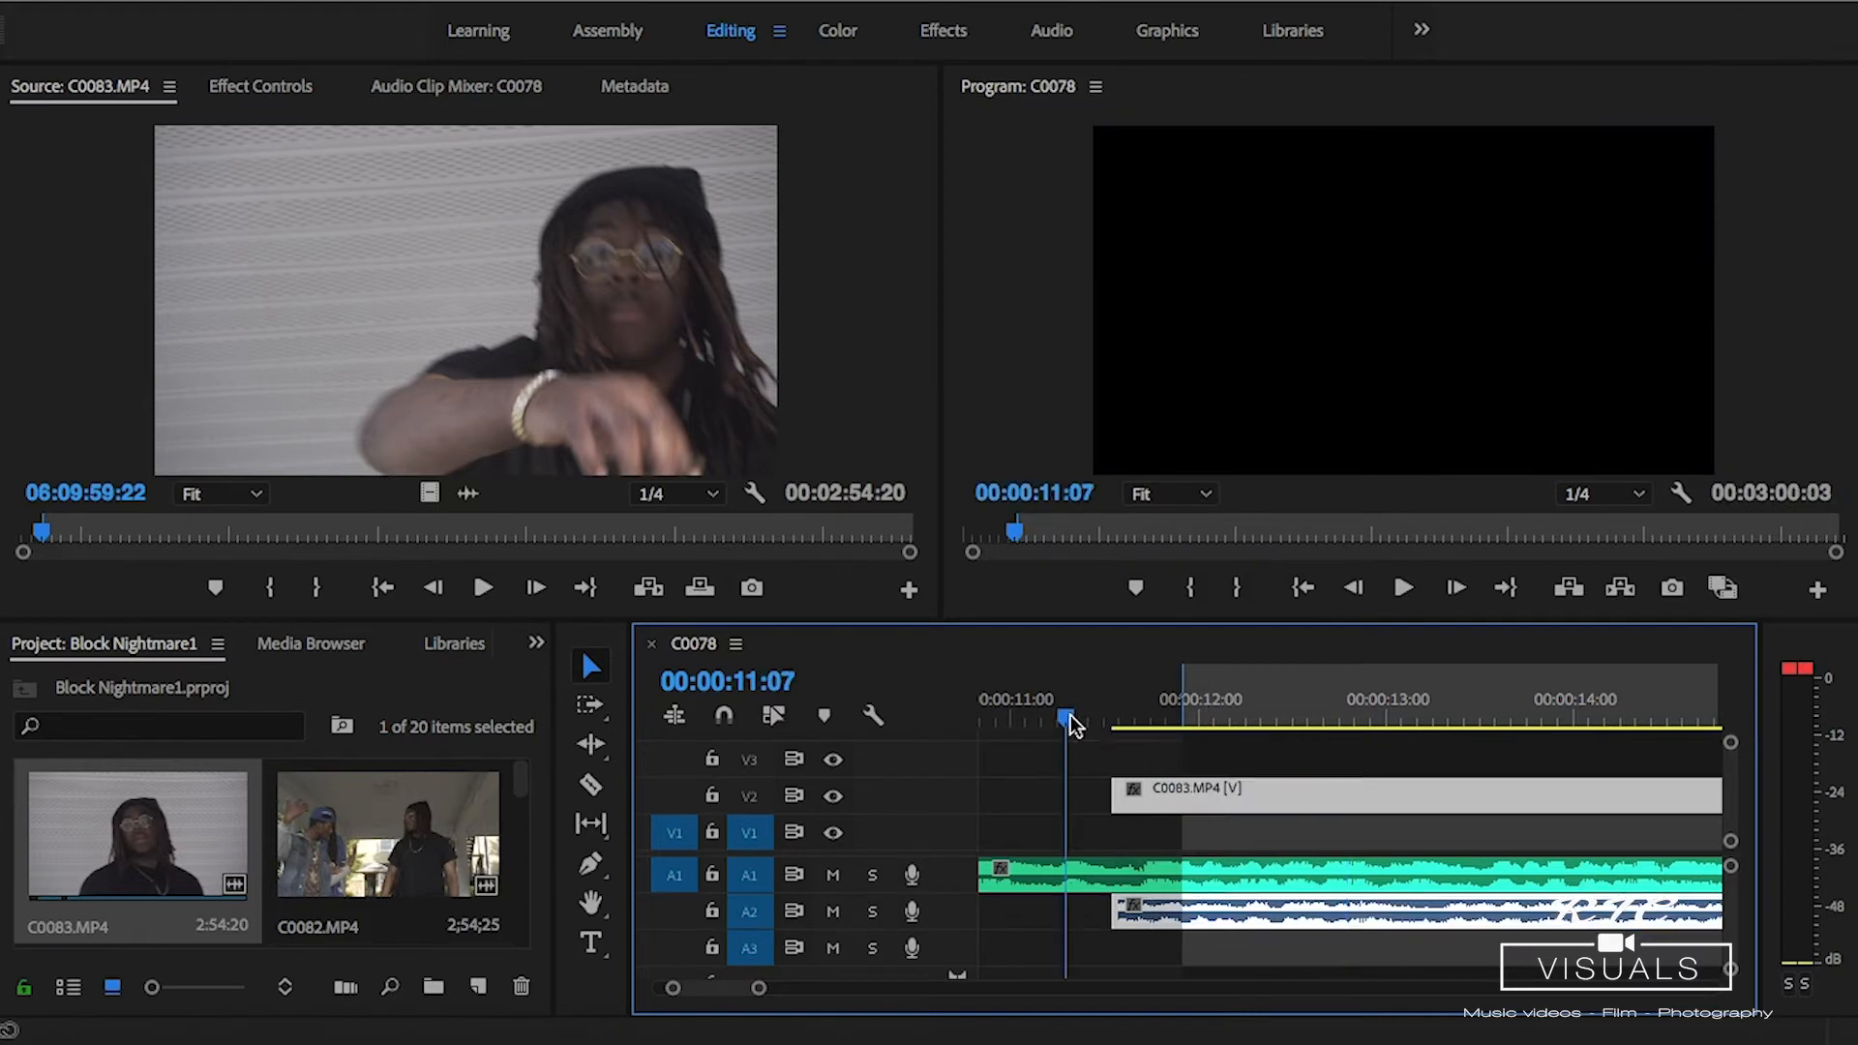
left_click(1403, 586)
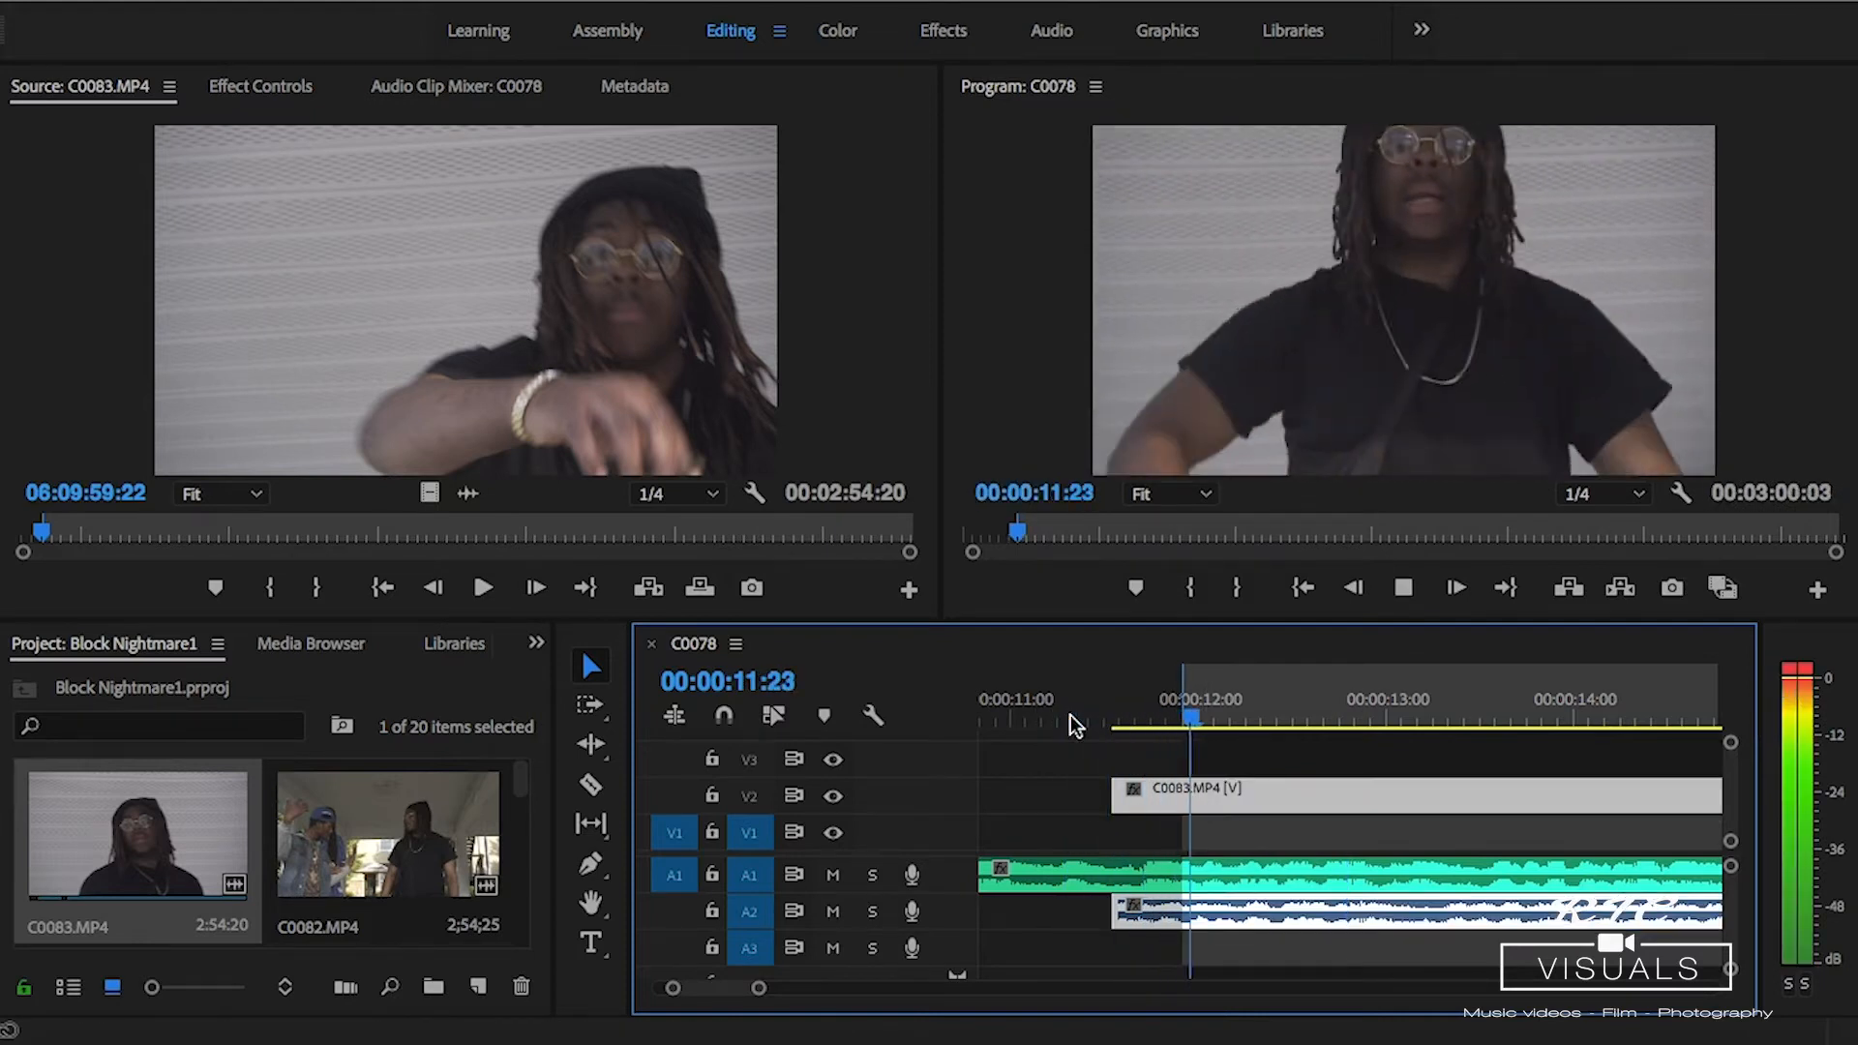
left_click(1078, 717)
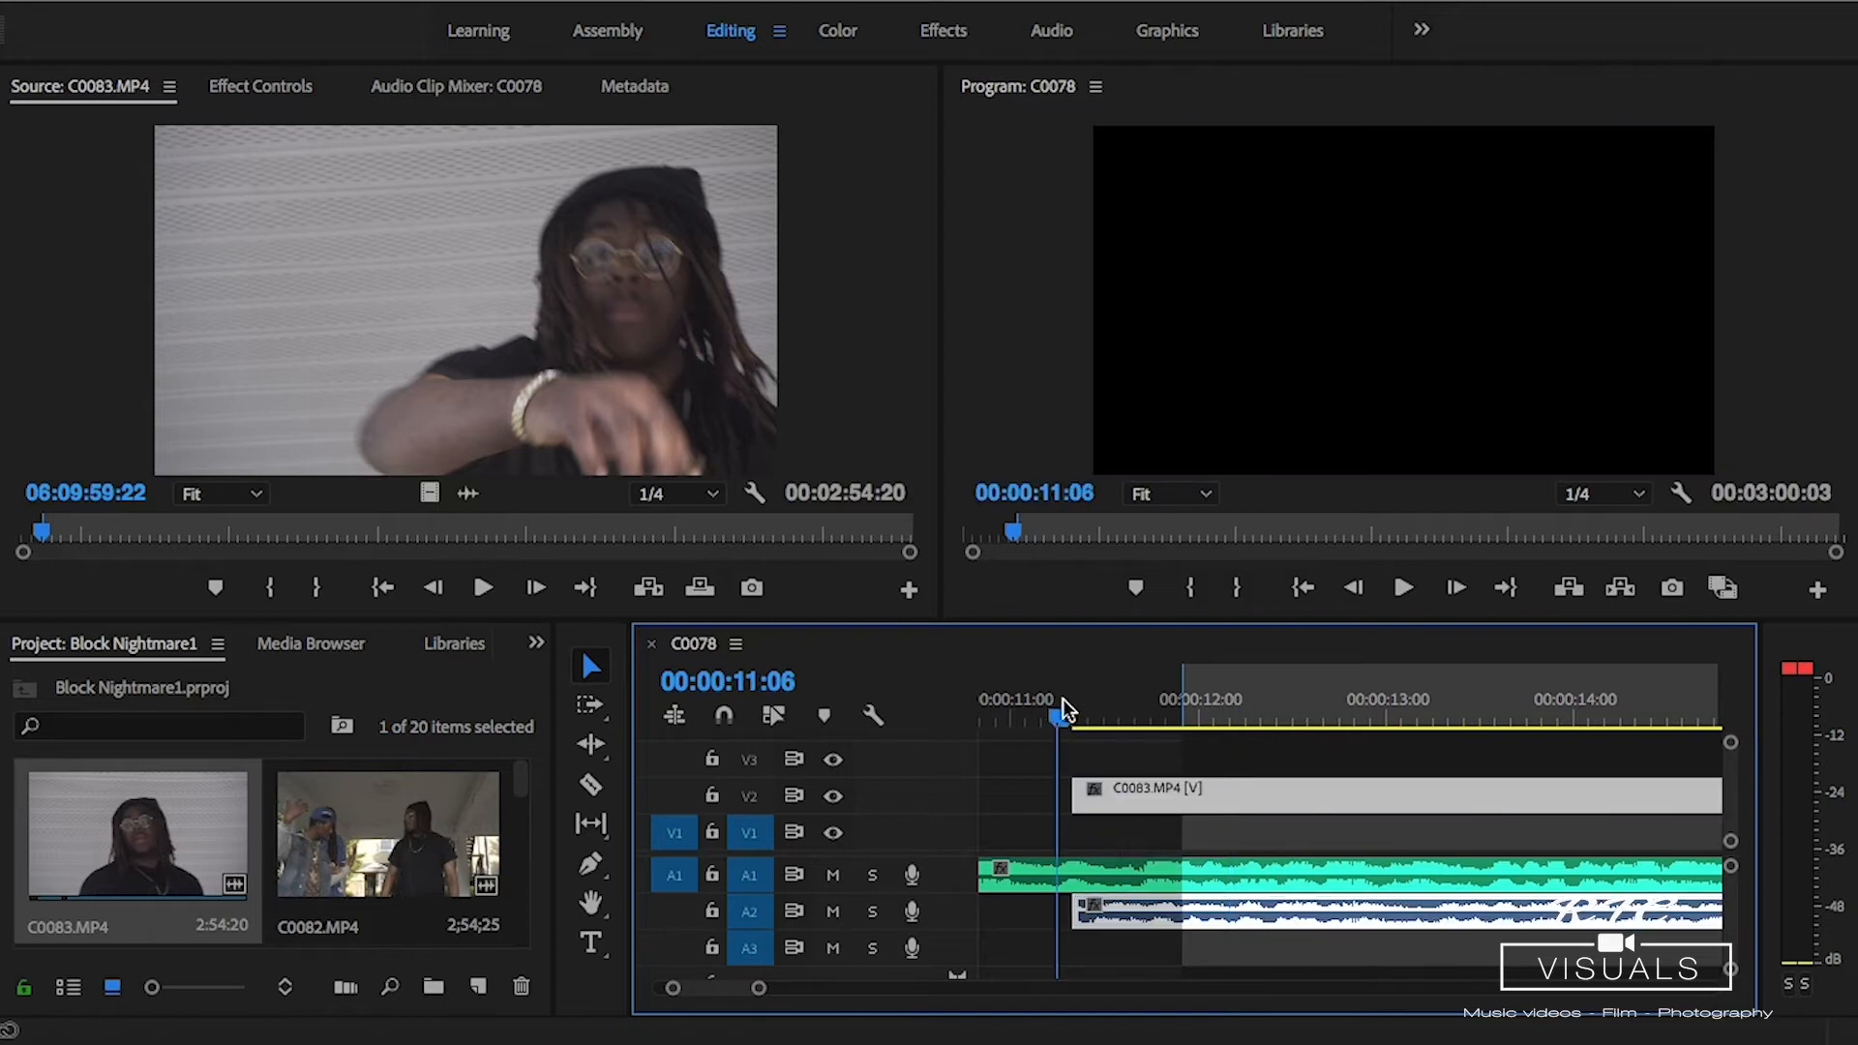
left_click(1220, 697)
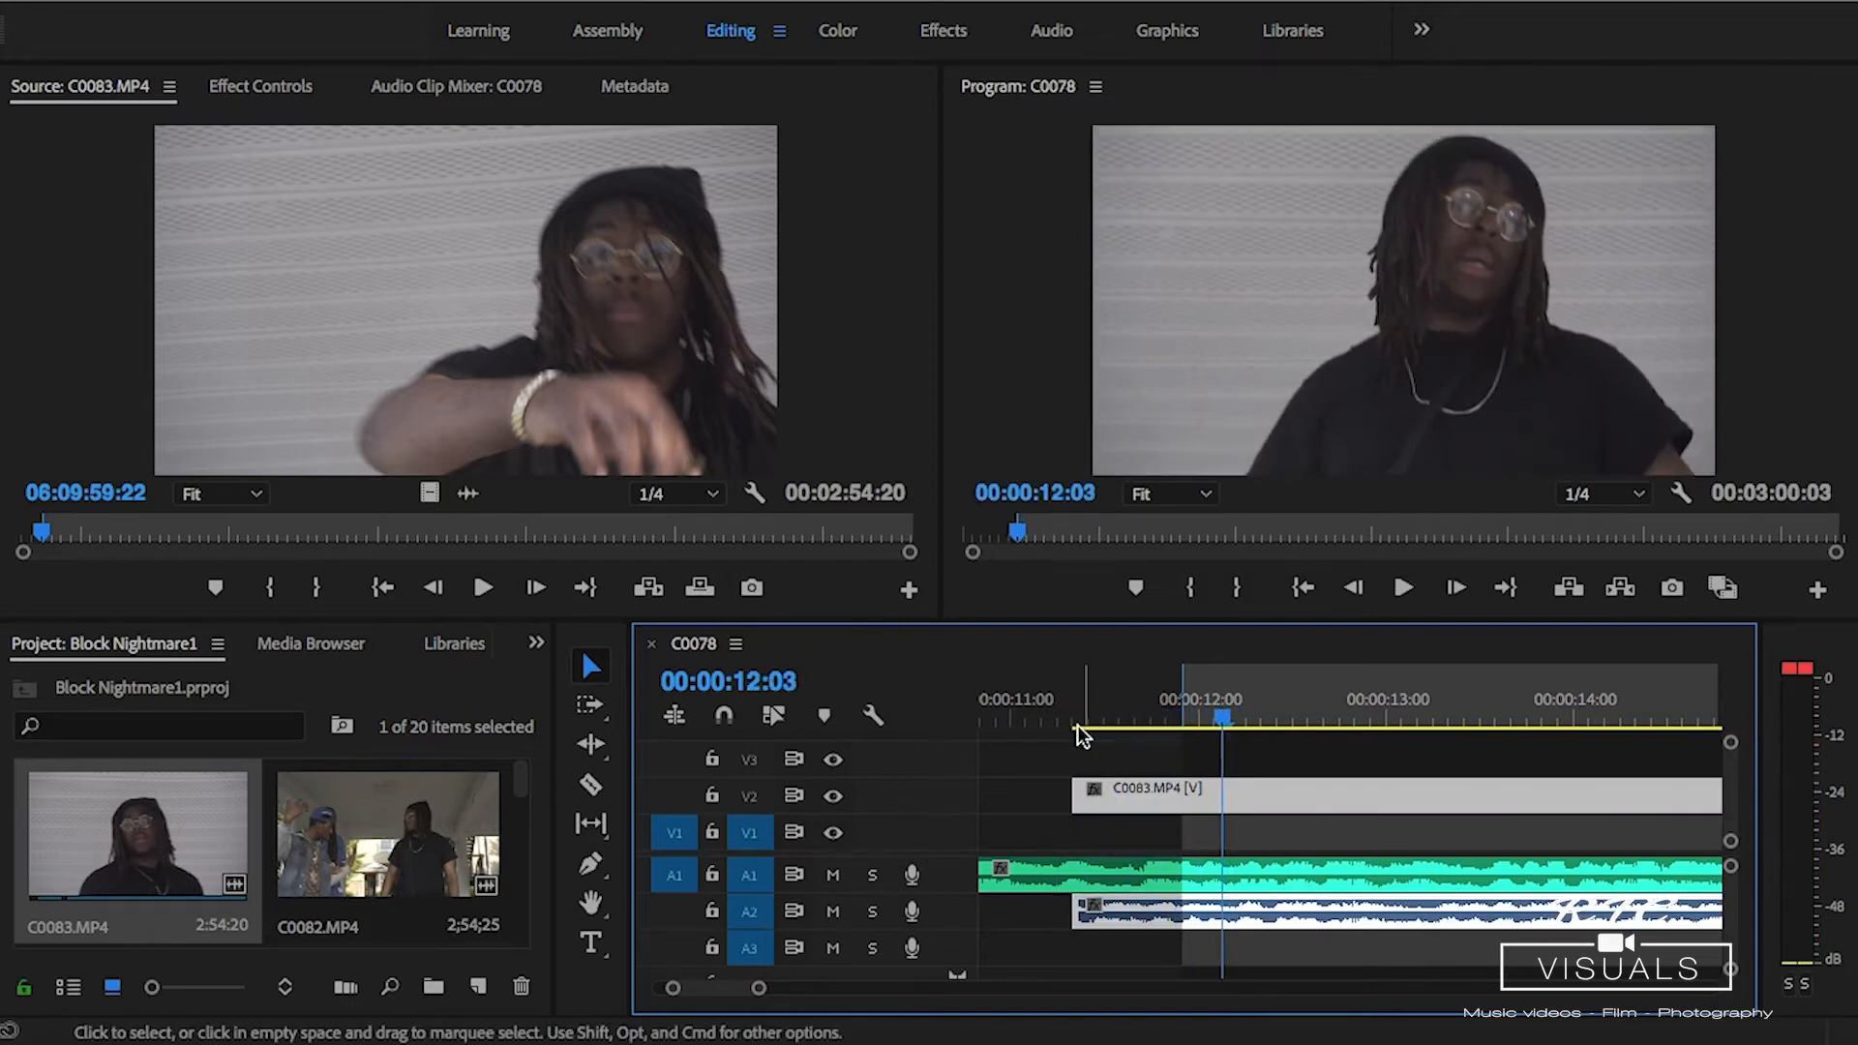
left_click(1135, 717)
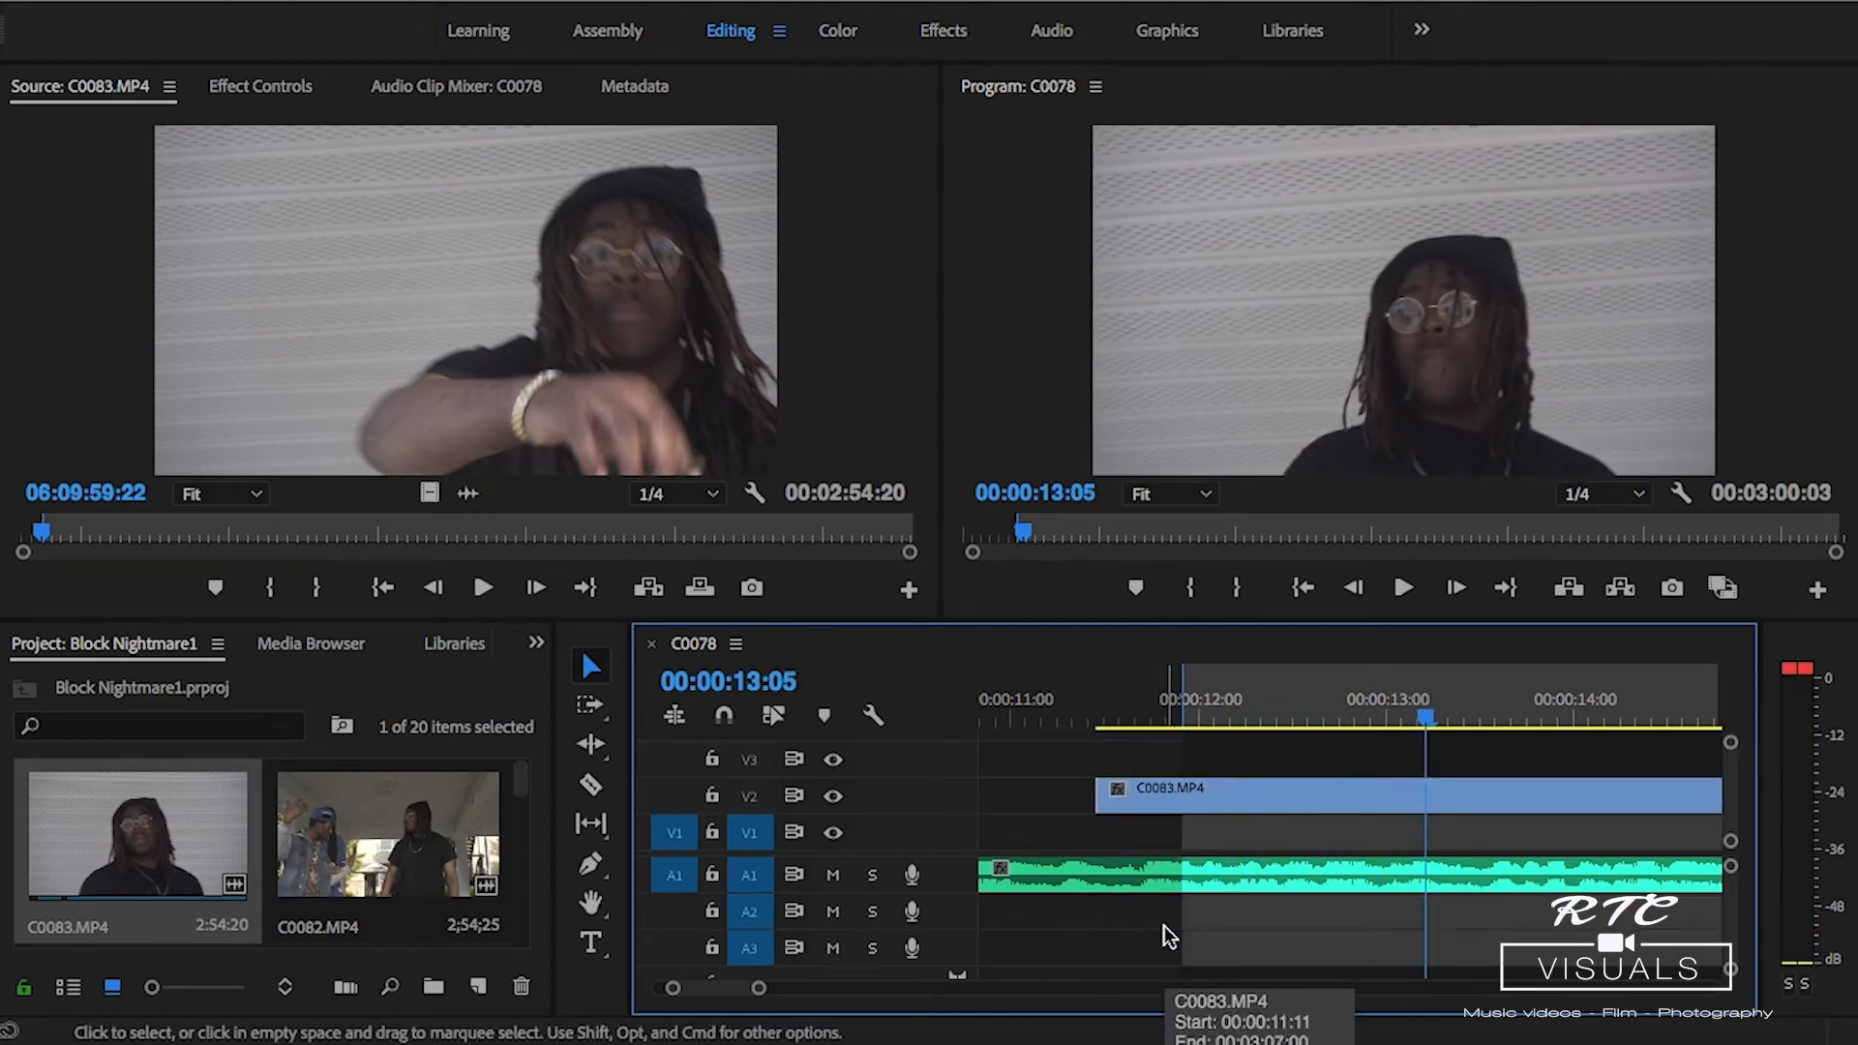
mouse_move(1149, 897)
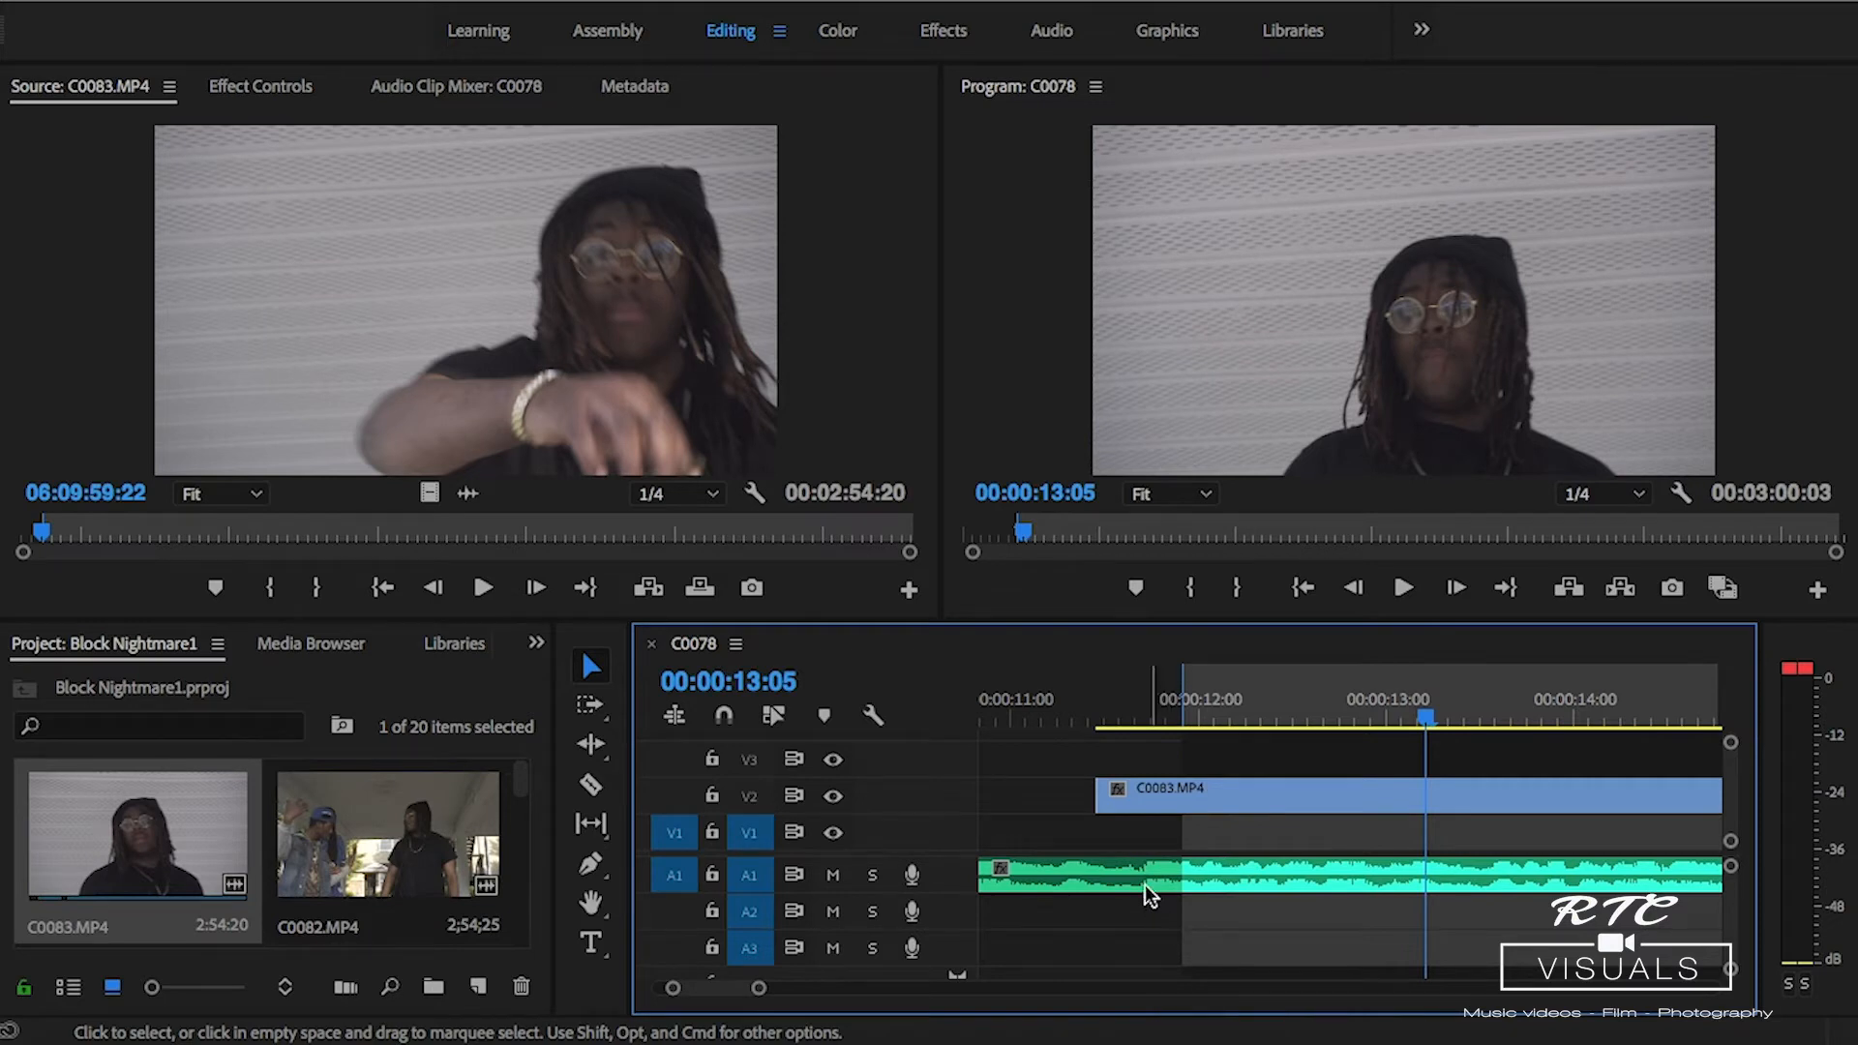
Delete C0083's own audio track, keeping its video on V2 and the song on A1.
left_click(1104, 723)
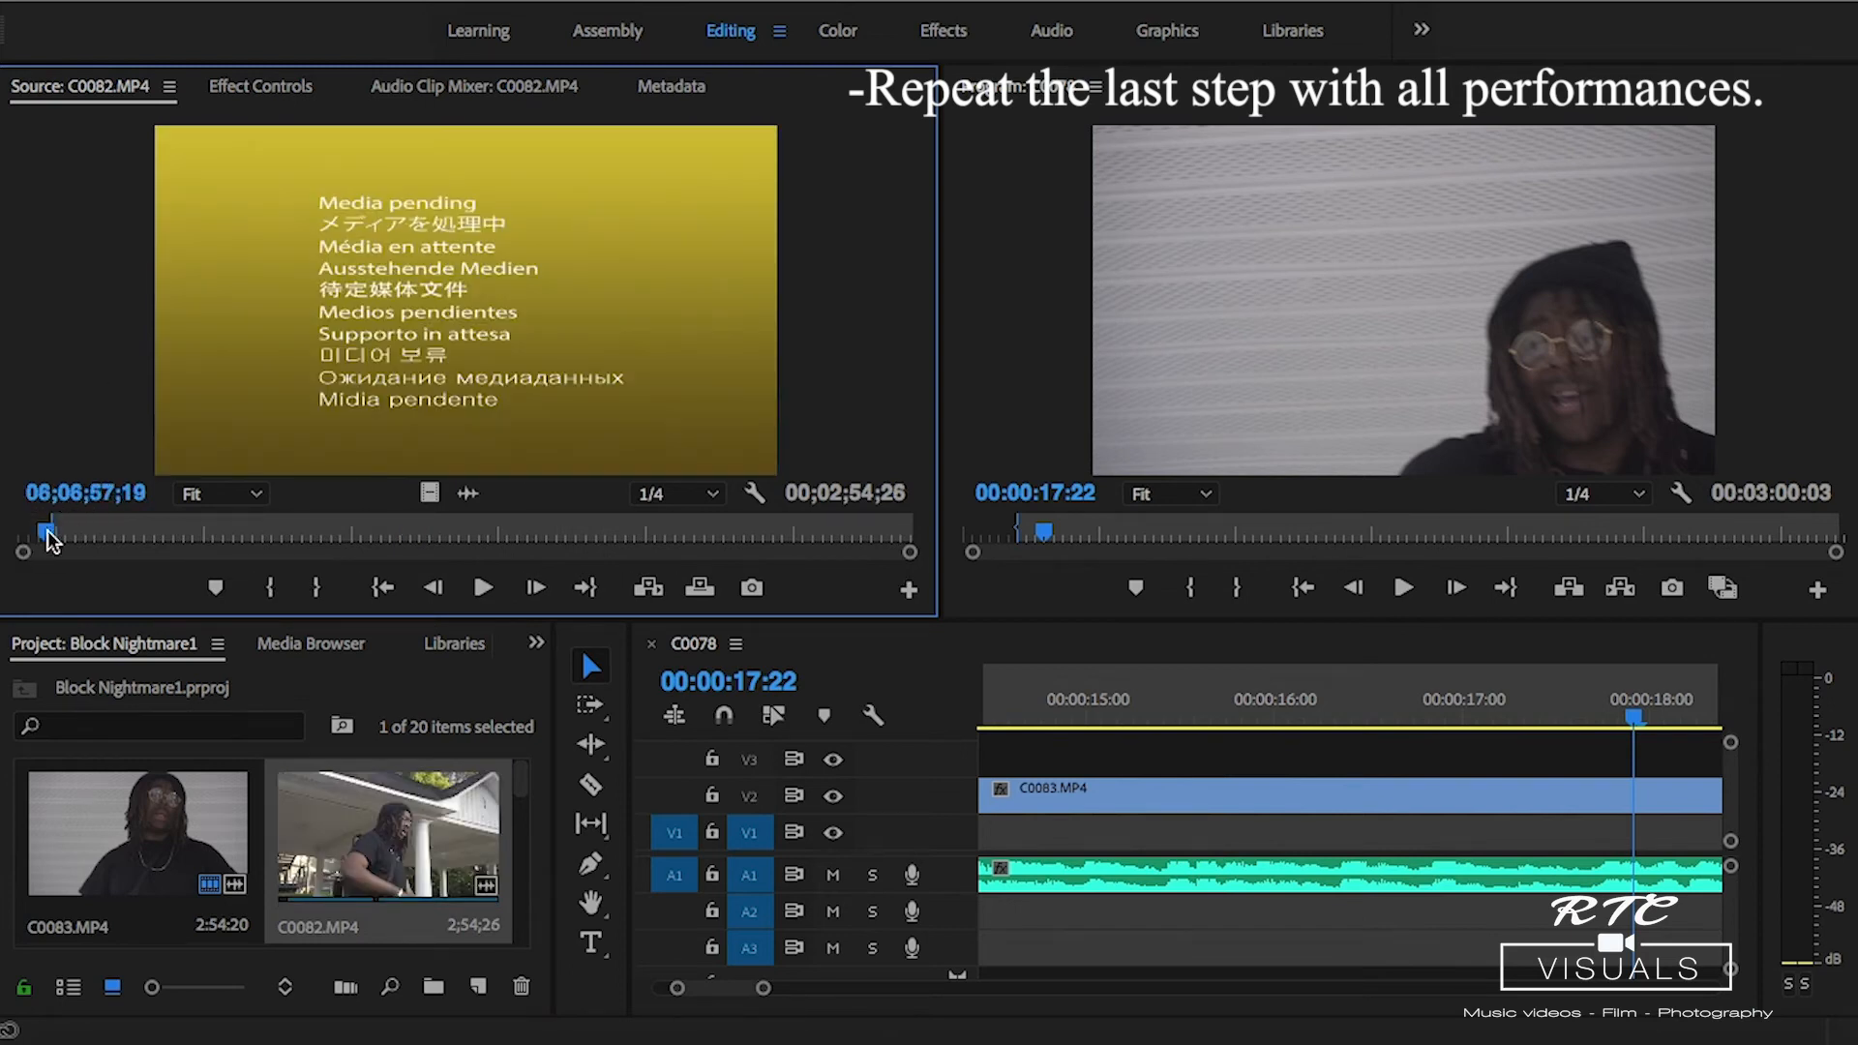
Preview C0082 and place it on V2 at 00:00:13:10, above C0083.
left_click(481, 587)
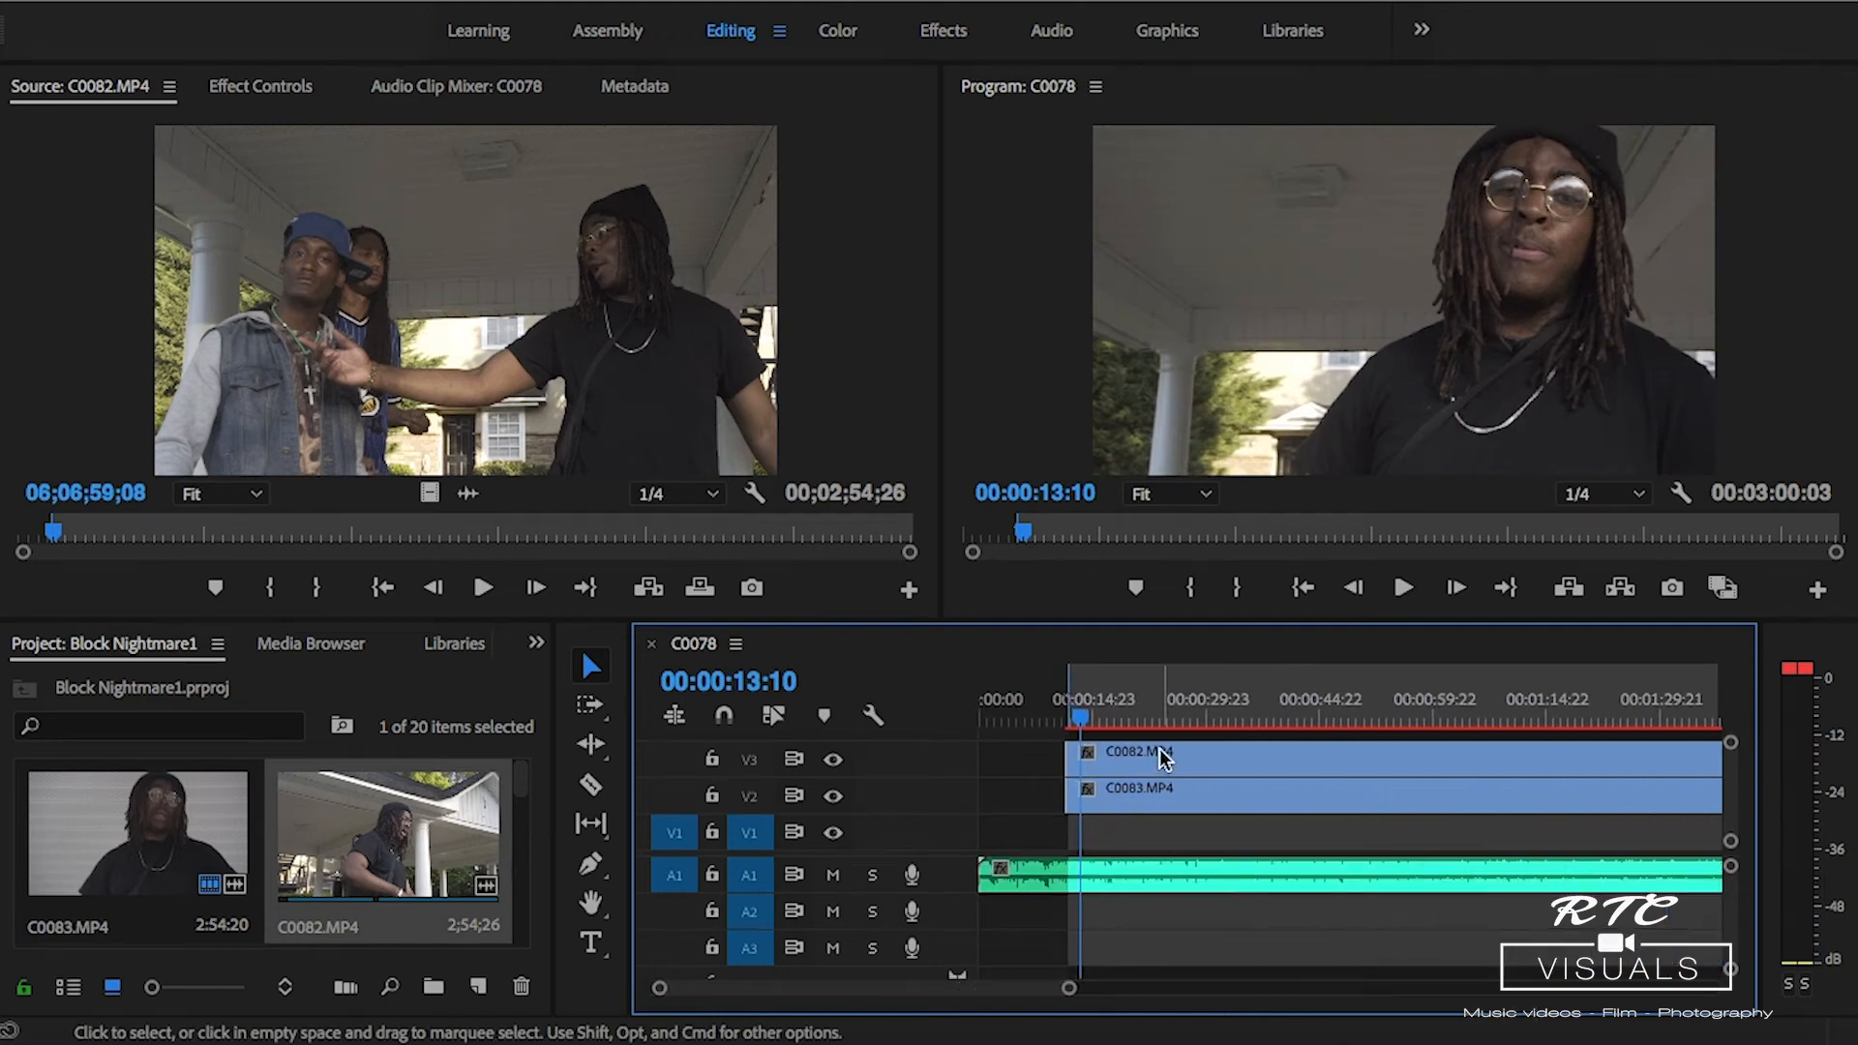
left_click(1125, 767)
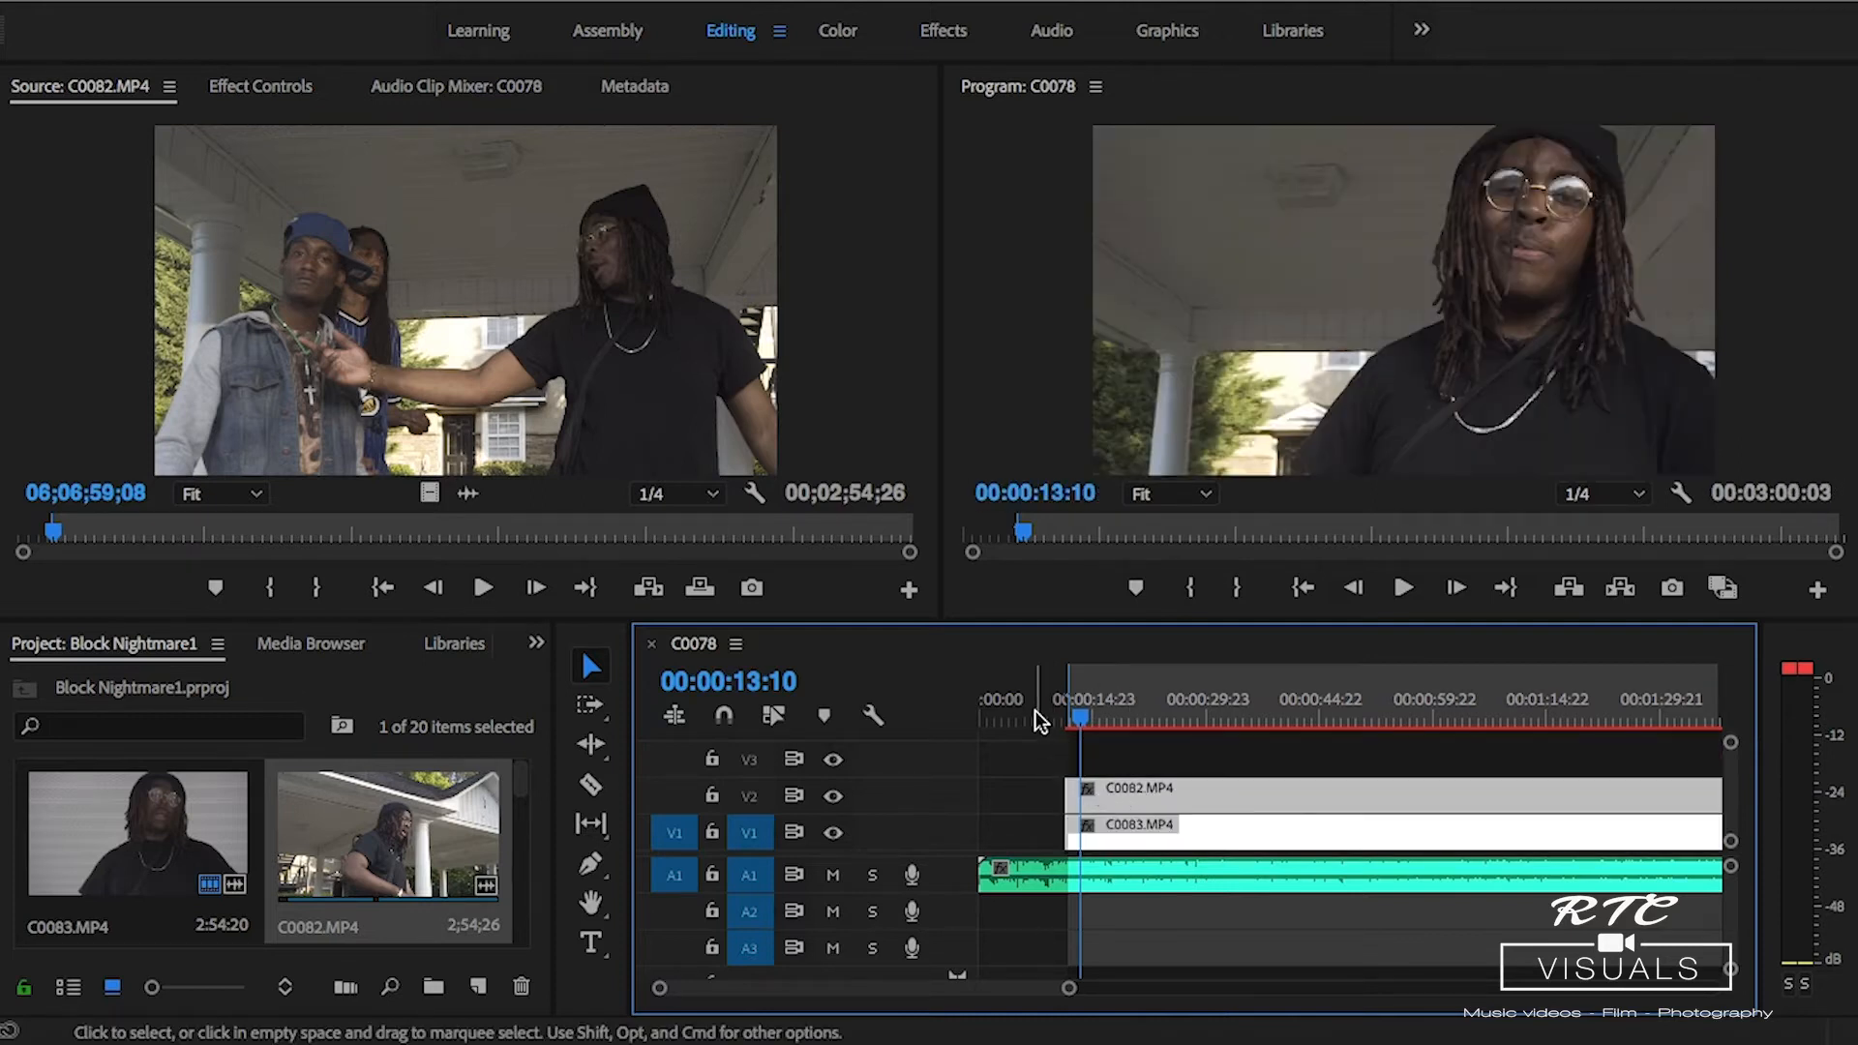
left_click(1034, 699)
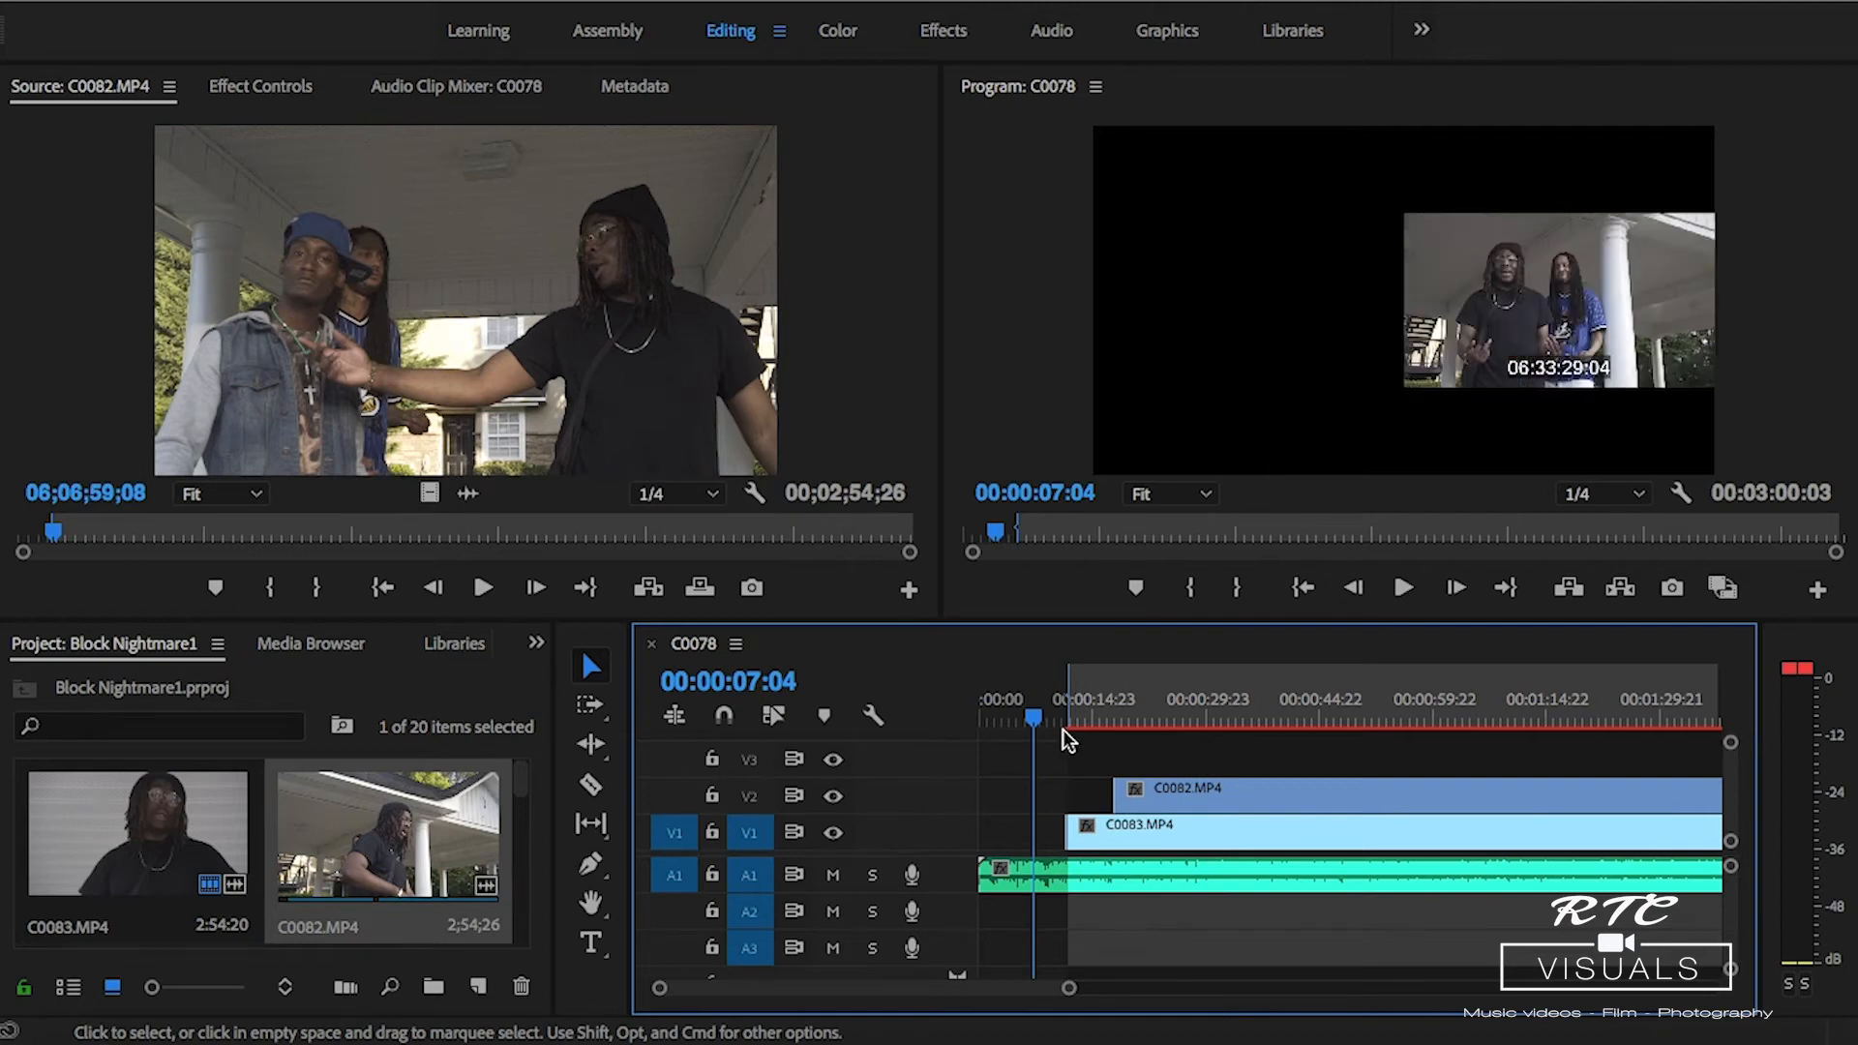
left_click(1402, 587)
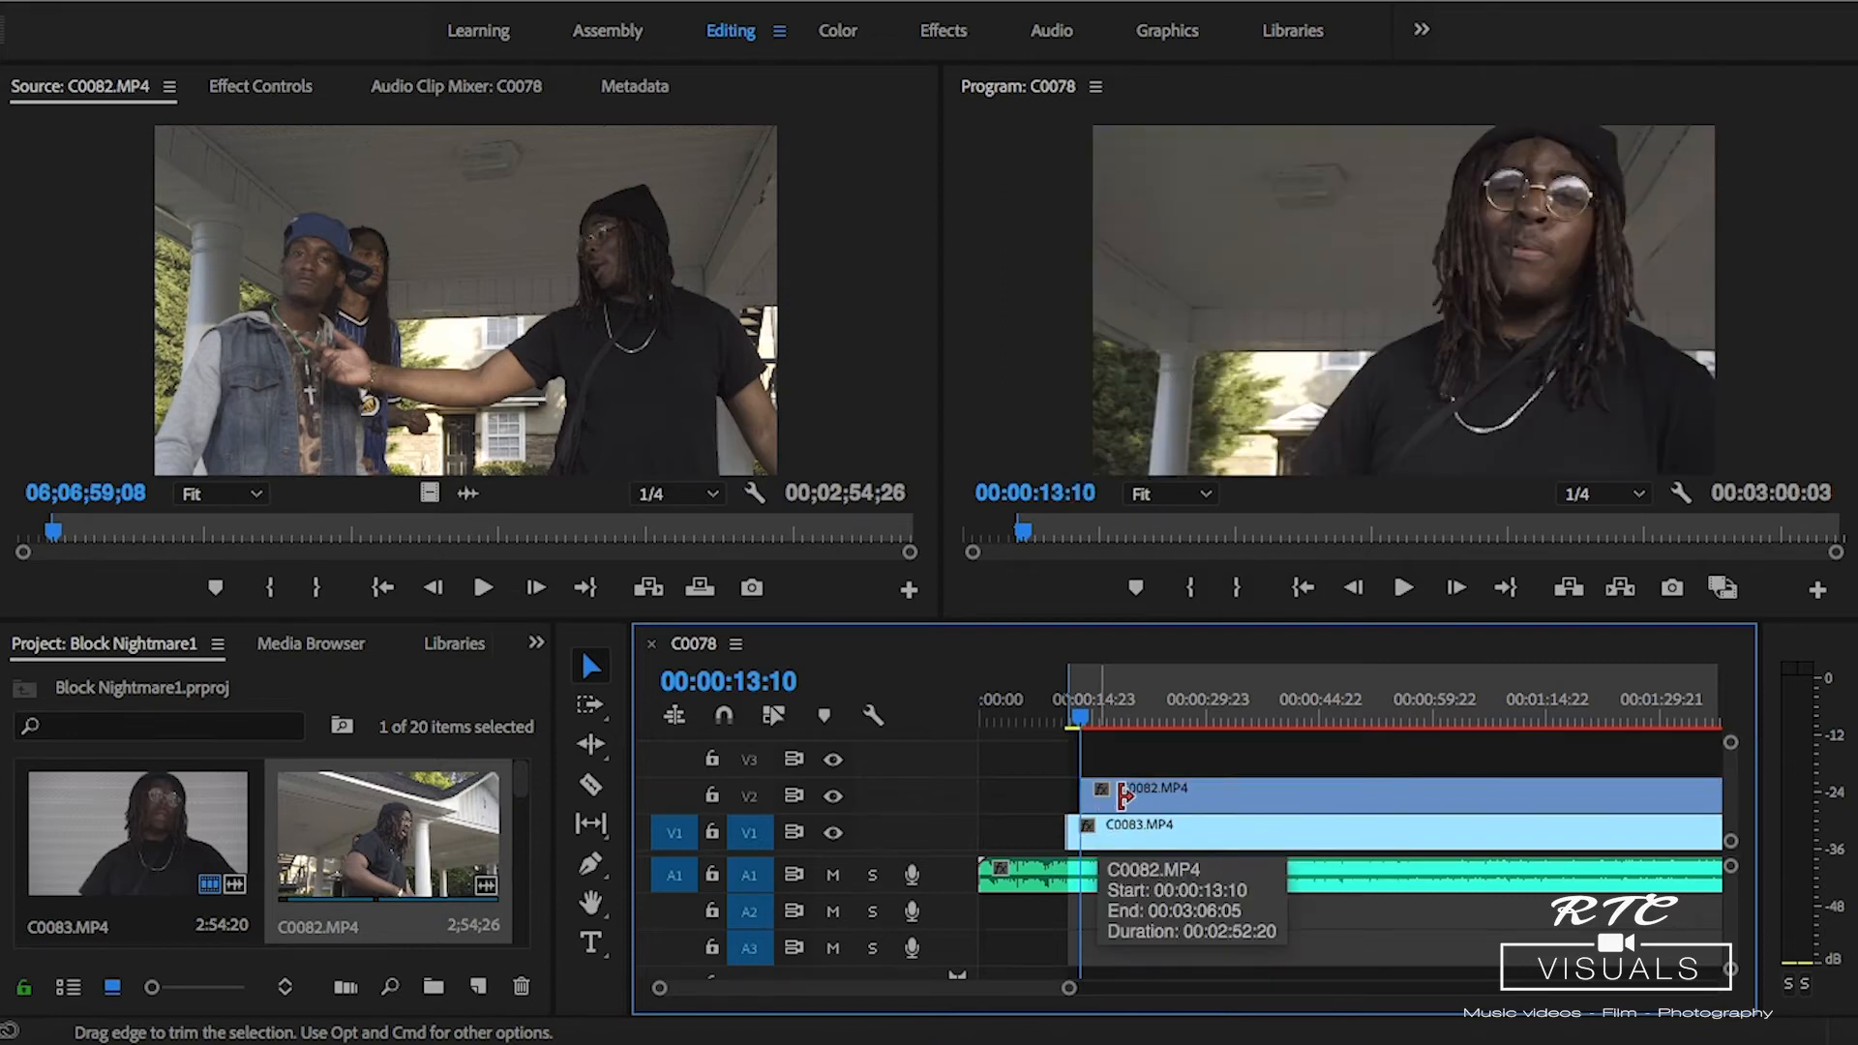
Trim C0082 on V2 into short pieces with gaps, then review the cuts.
left_click(590, 784)
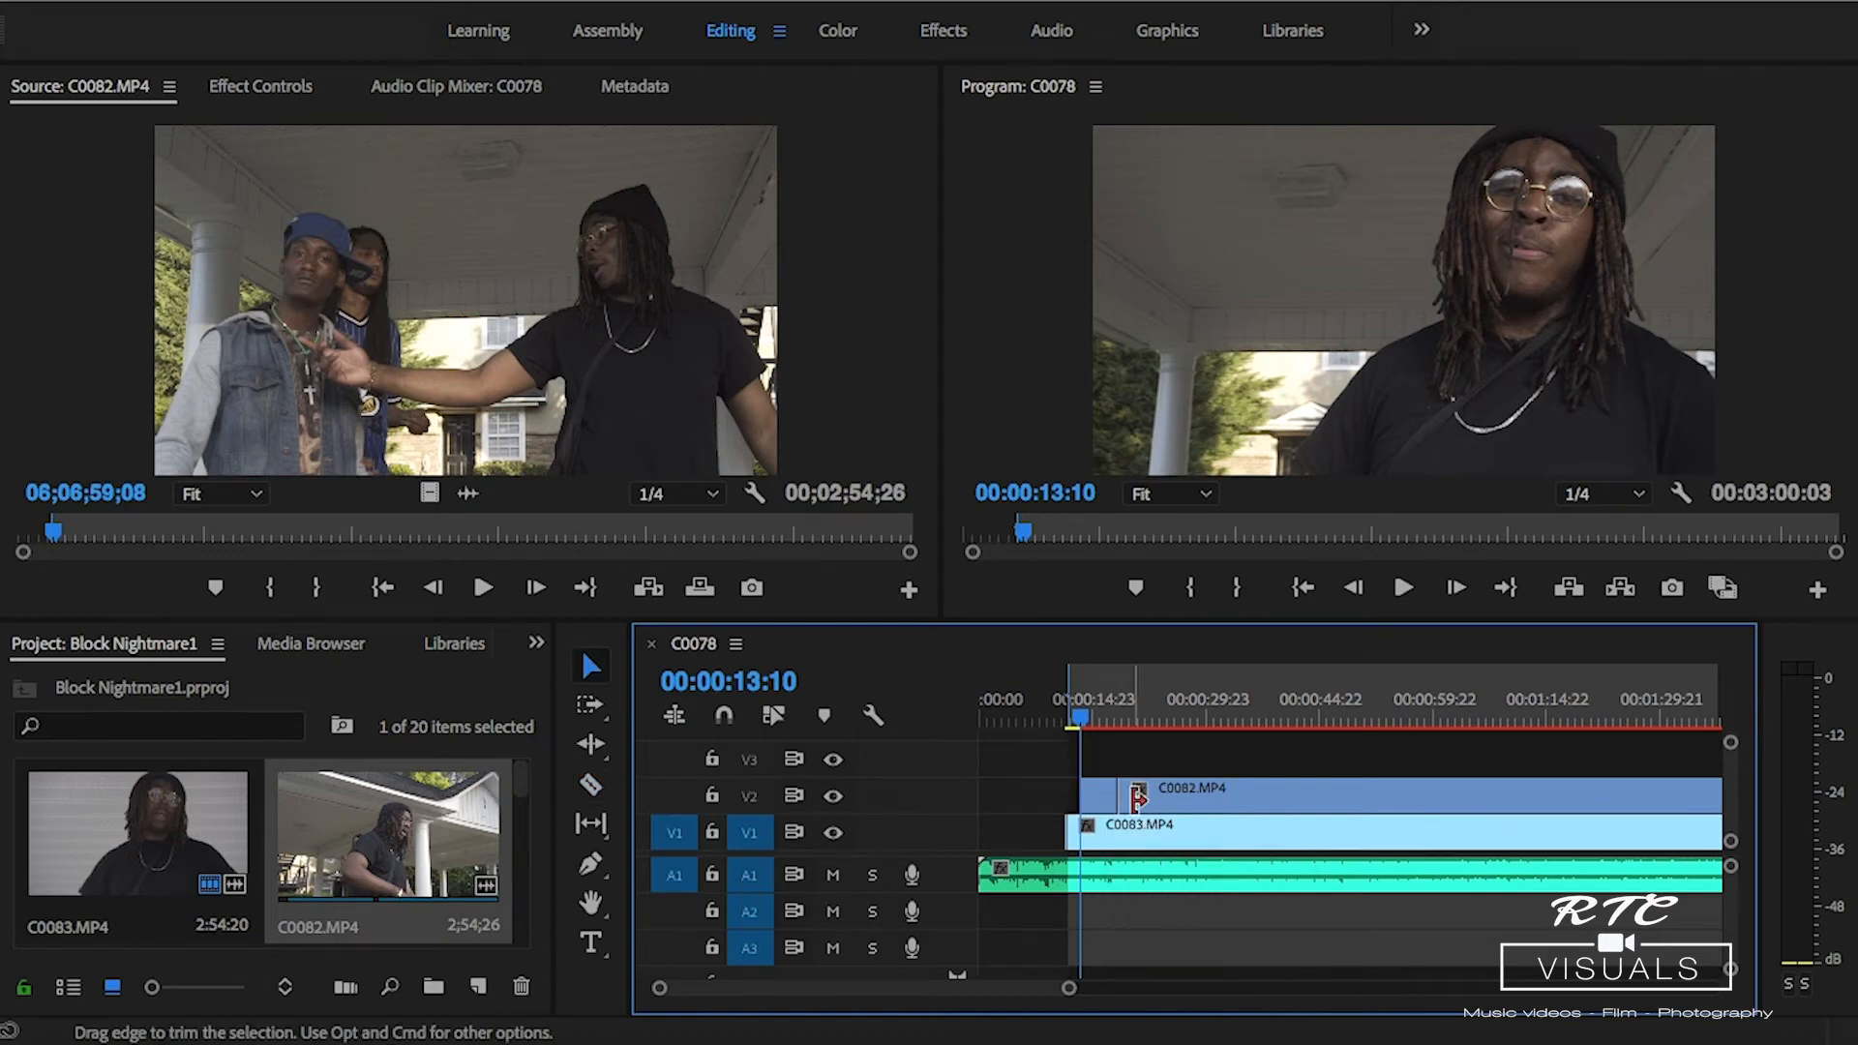
left_click(1403, 586)
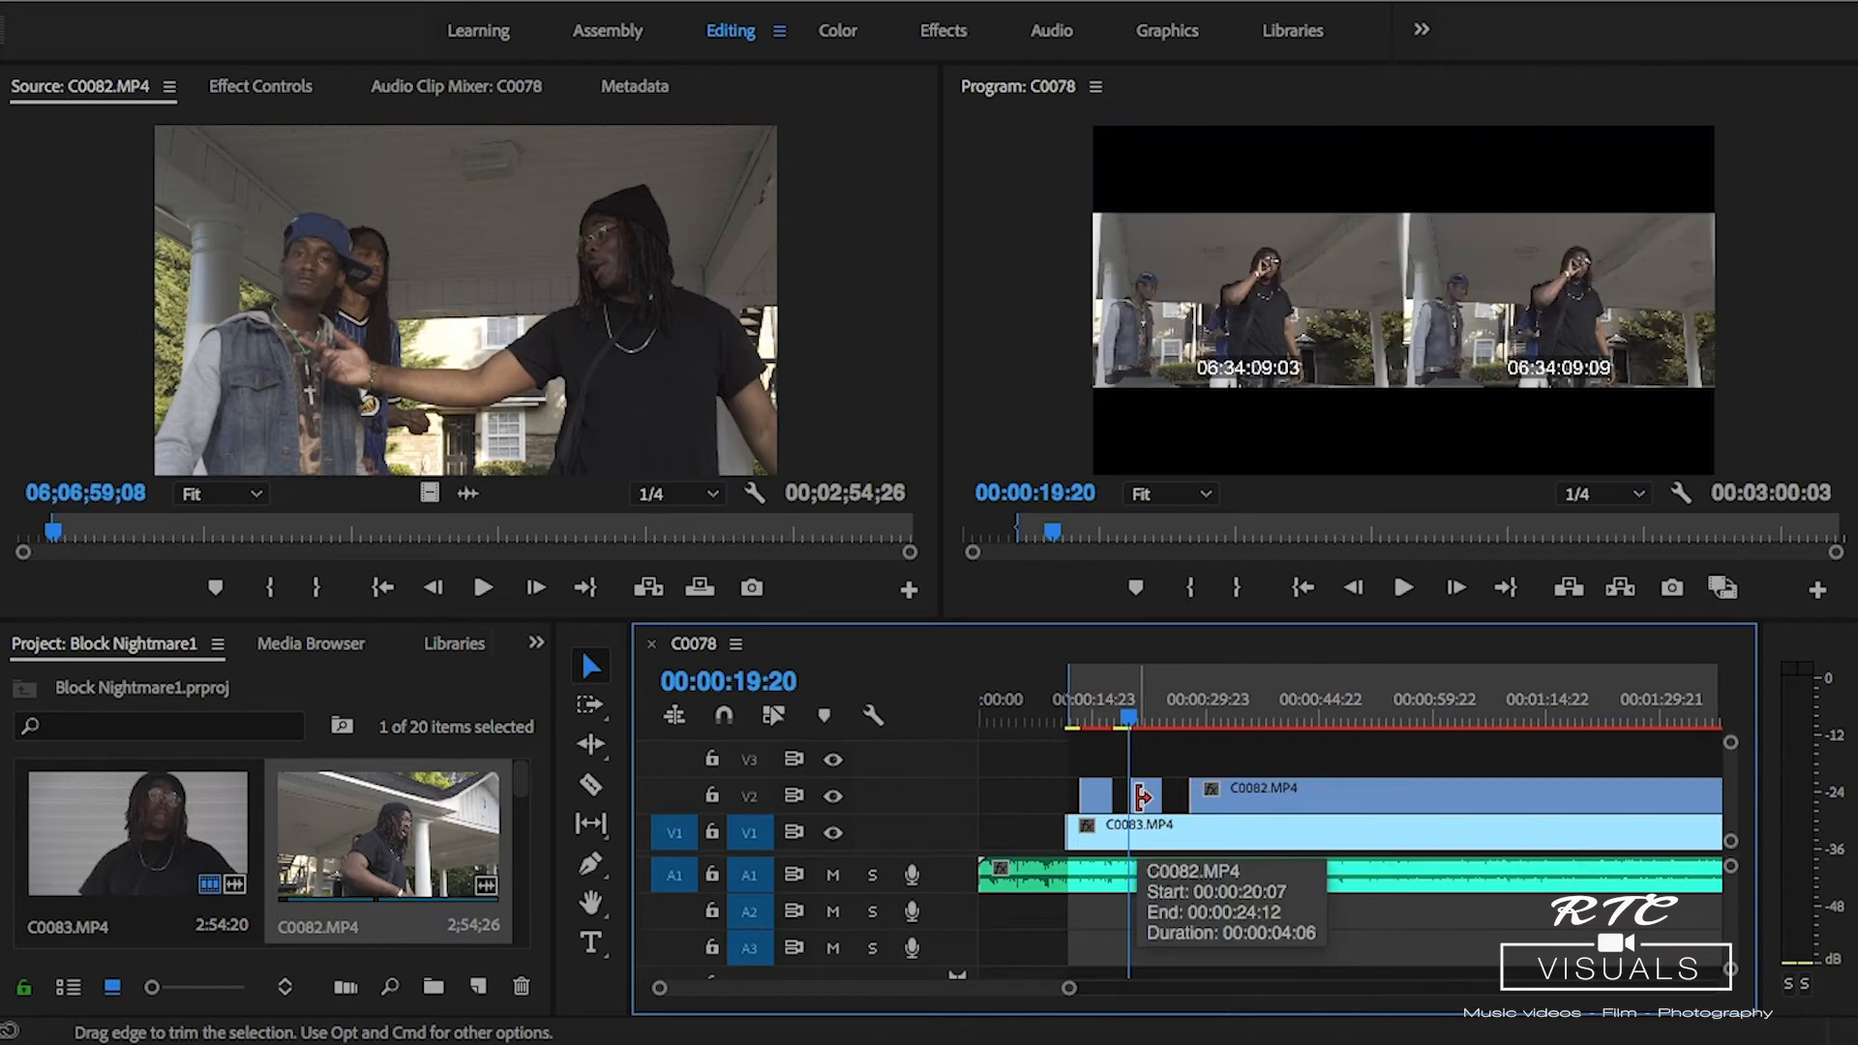
left_click(1403, 586)
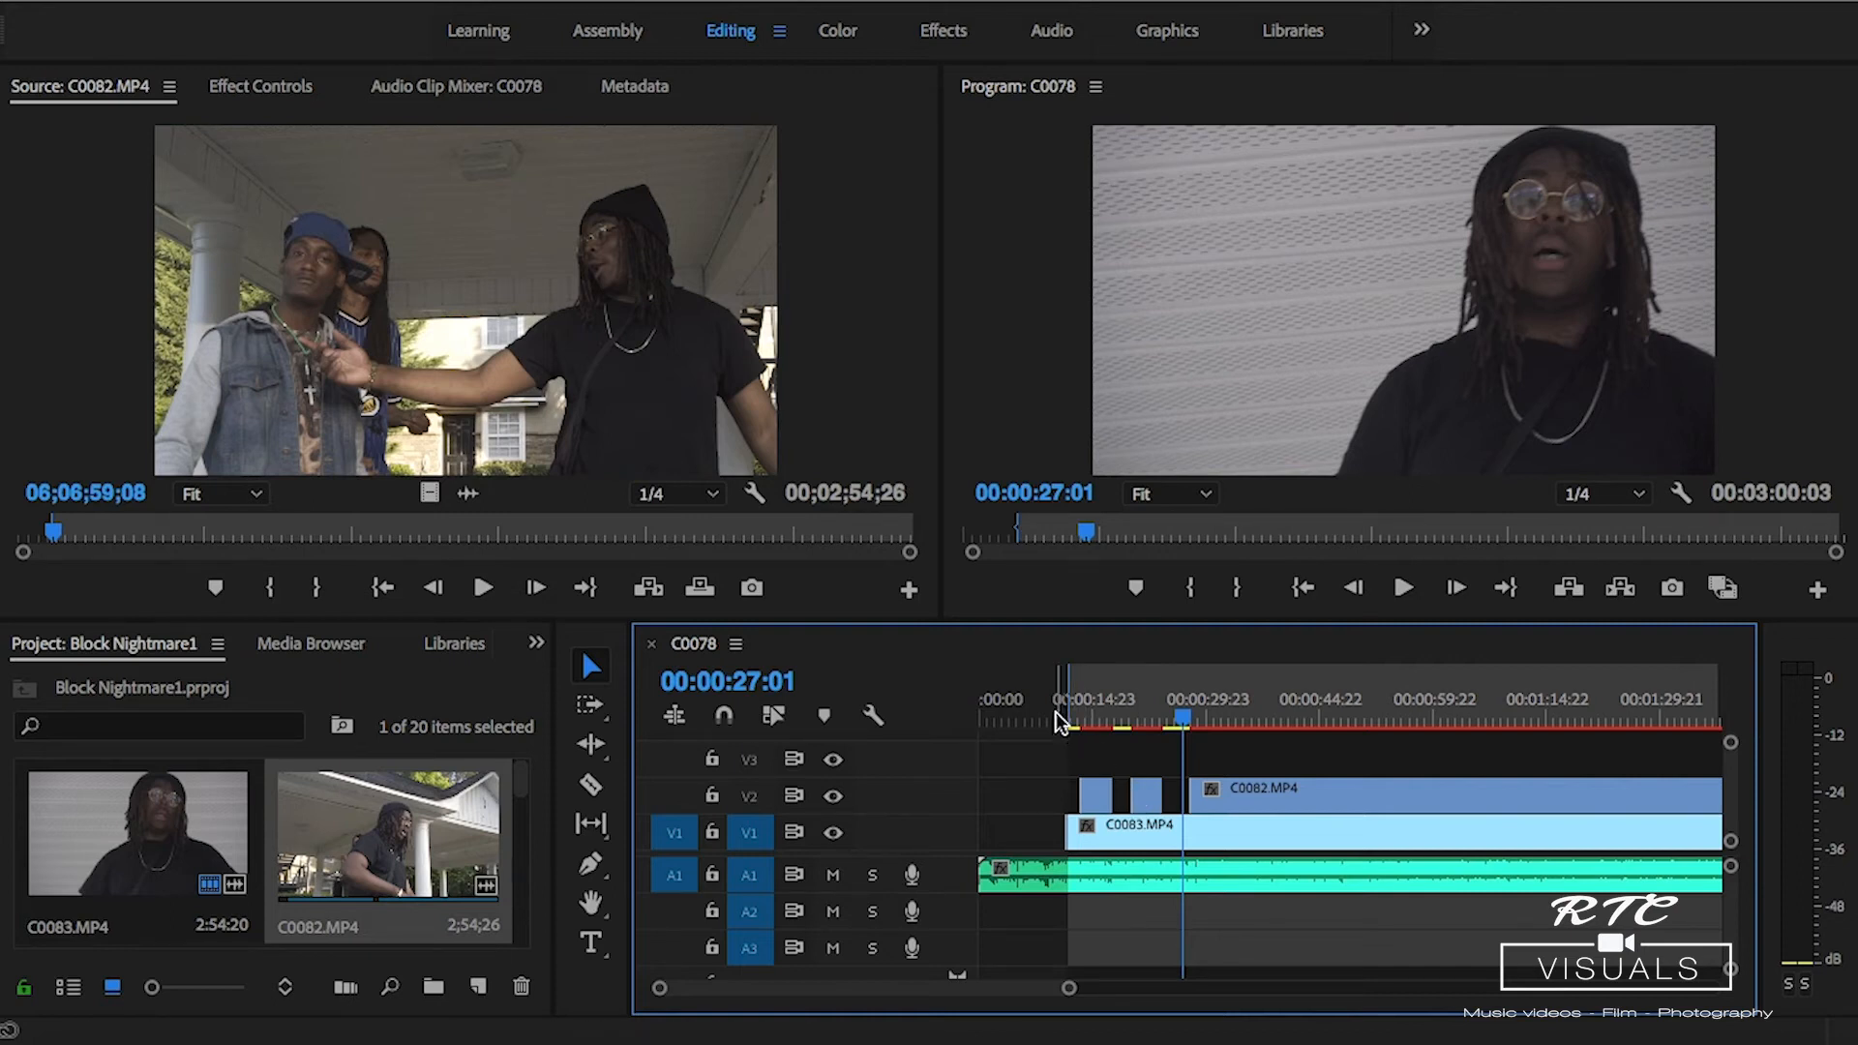
left_click(1058, 719)
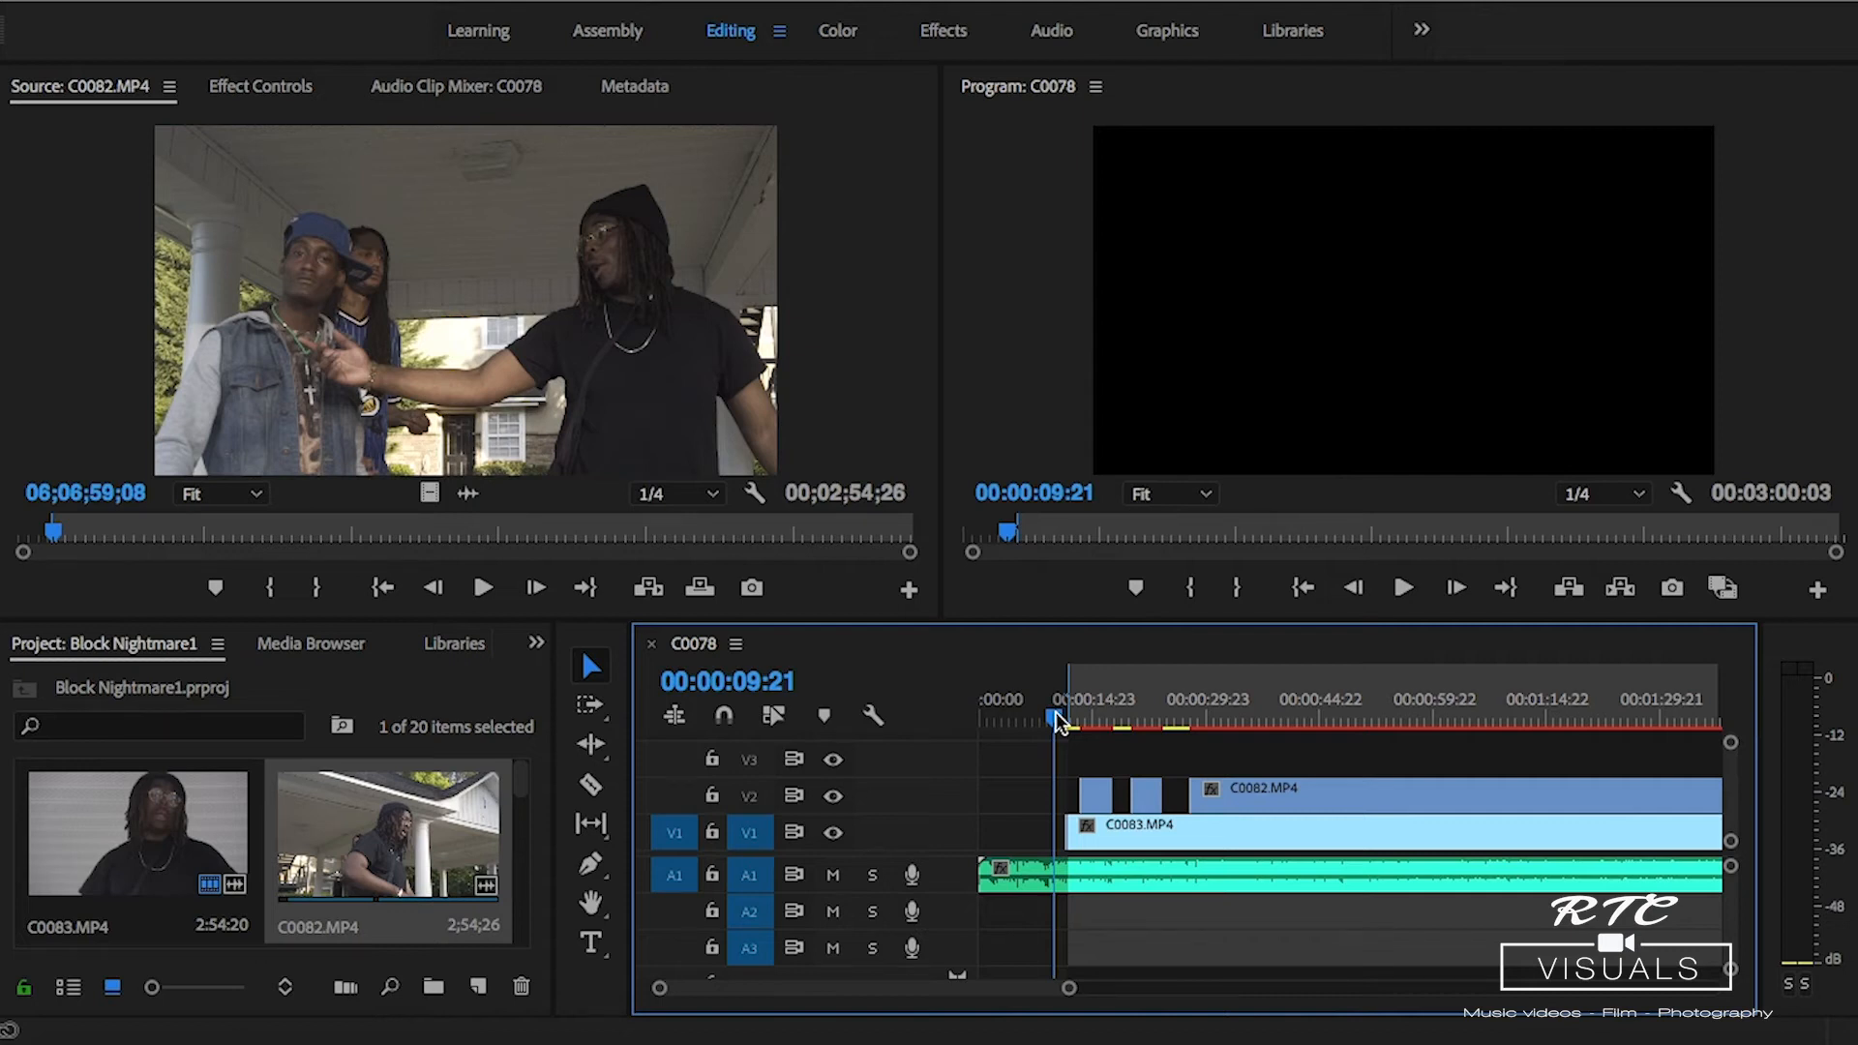
mouse_move(1066, 841)
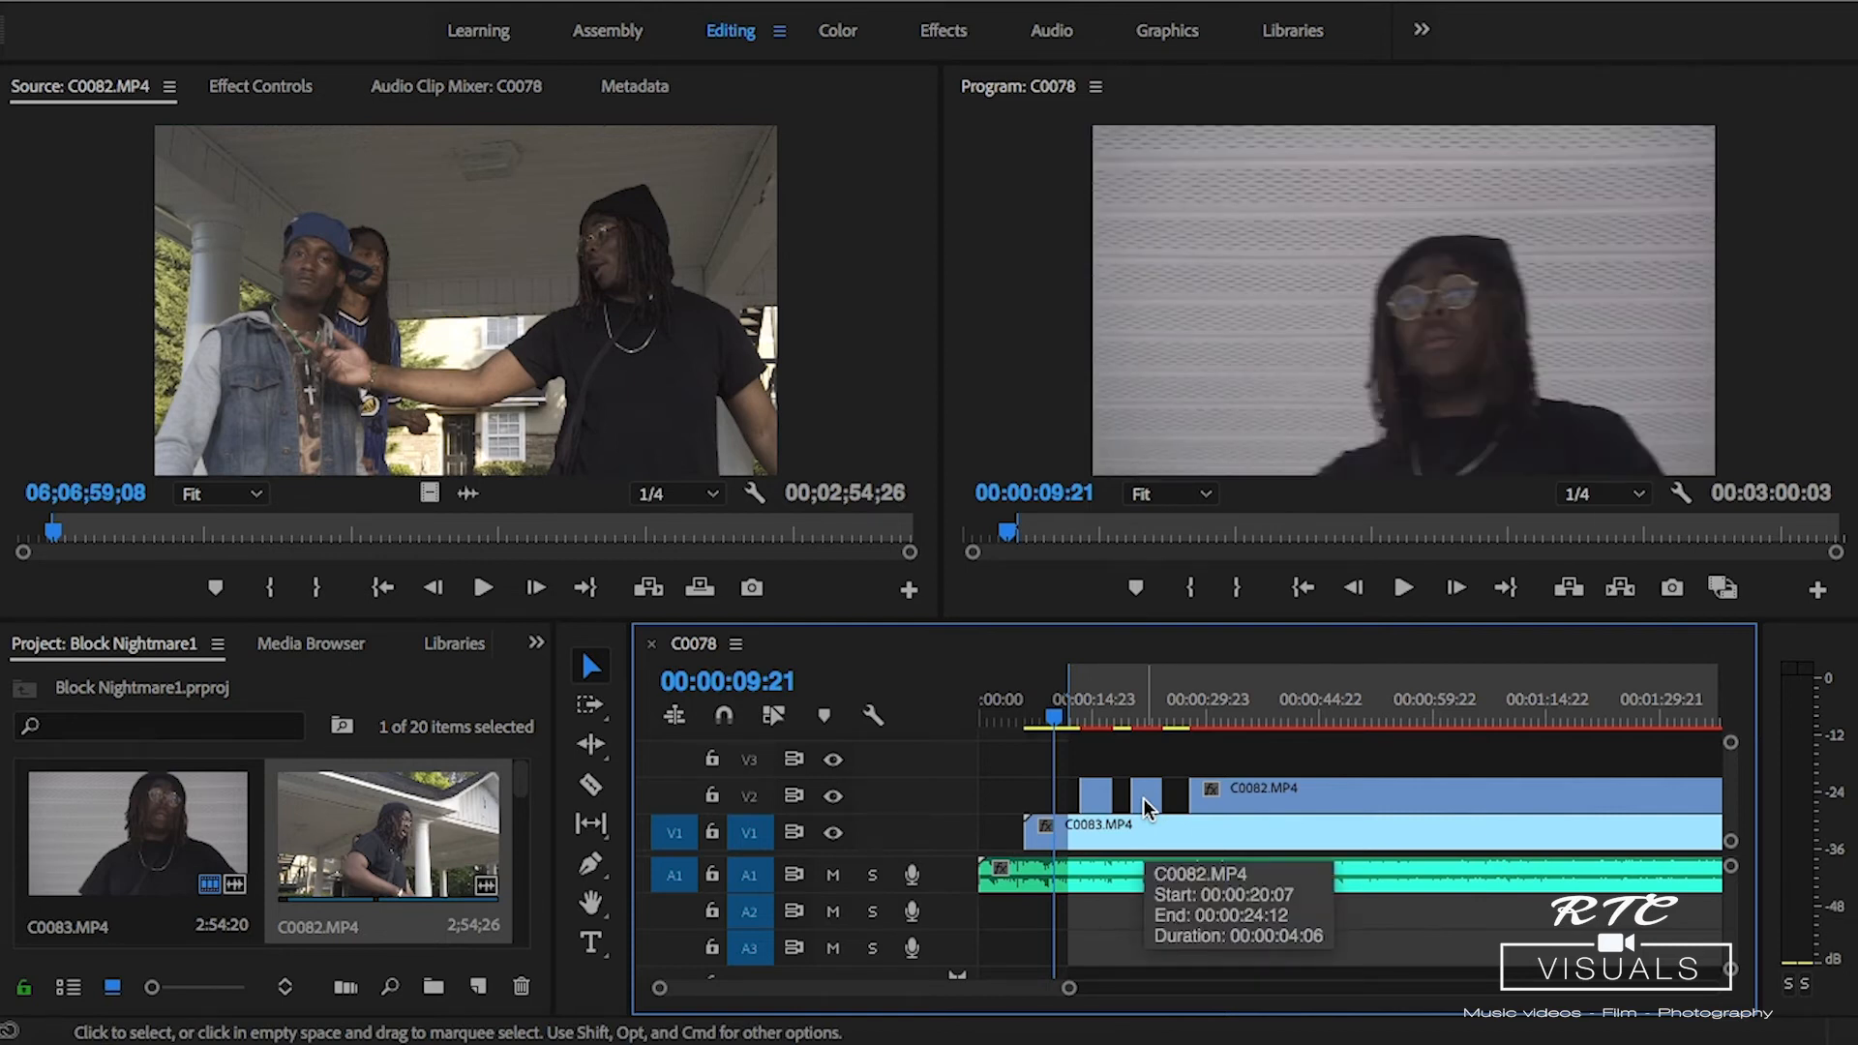
mouse_move(740, 832)
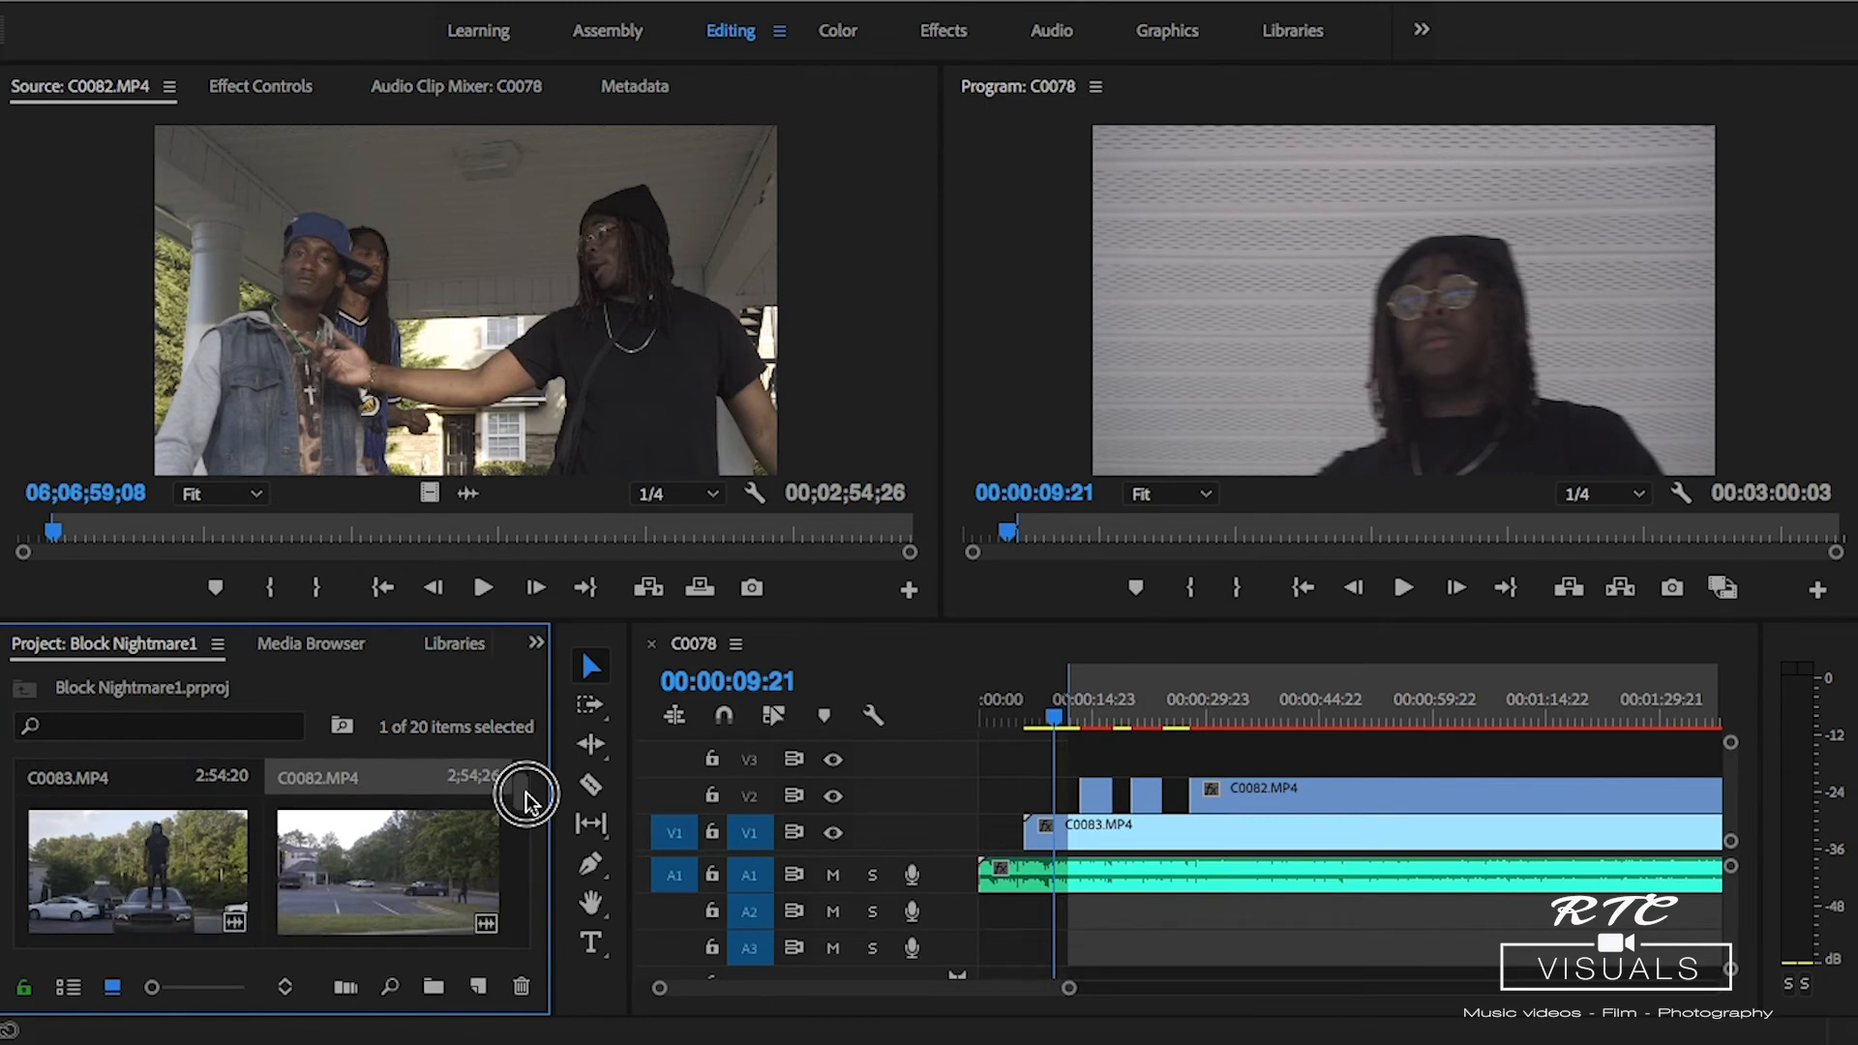
mouse_move(527, 801)
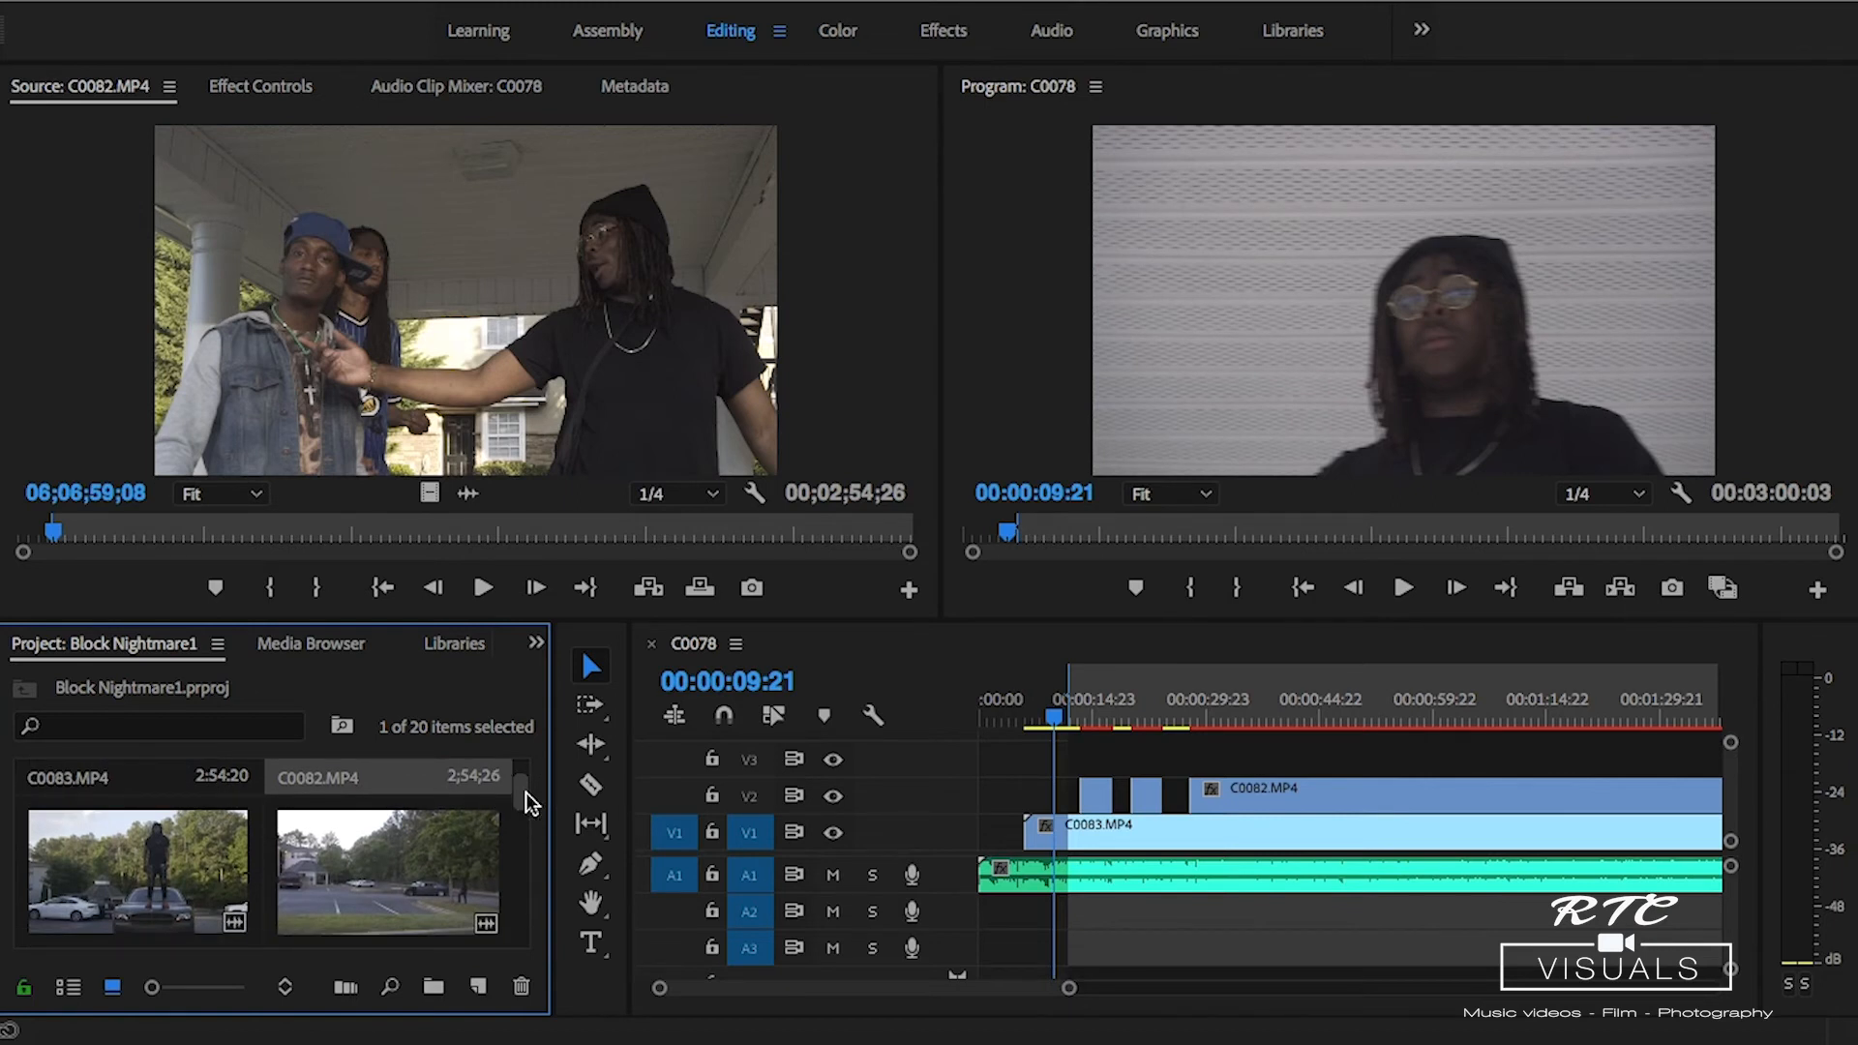
Find C0085 in the Project panel and scrub through the parking-lot b-roll.
scroll("down", 3)
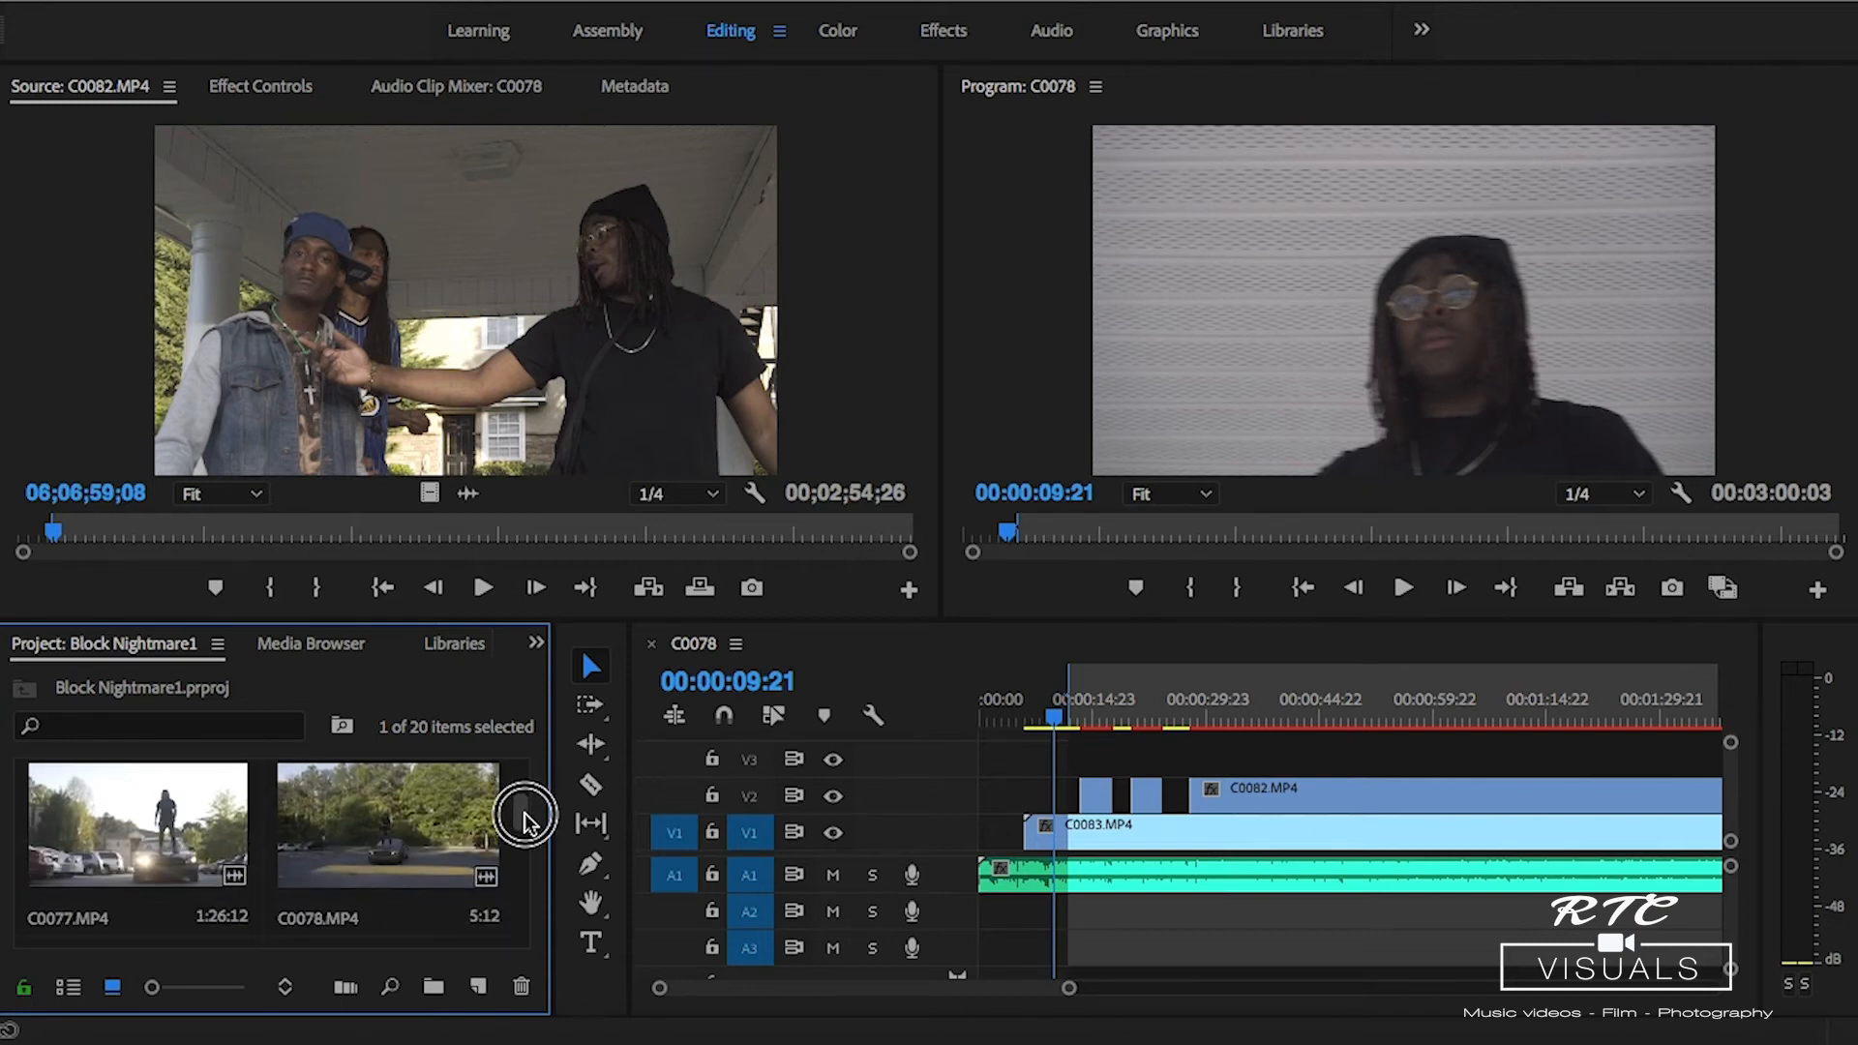
scroll("down", 3)
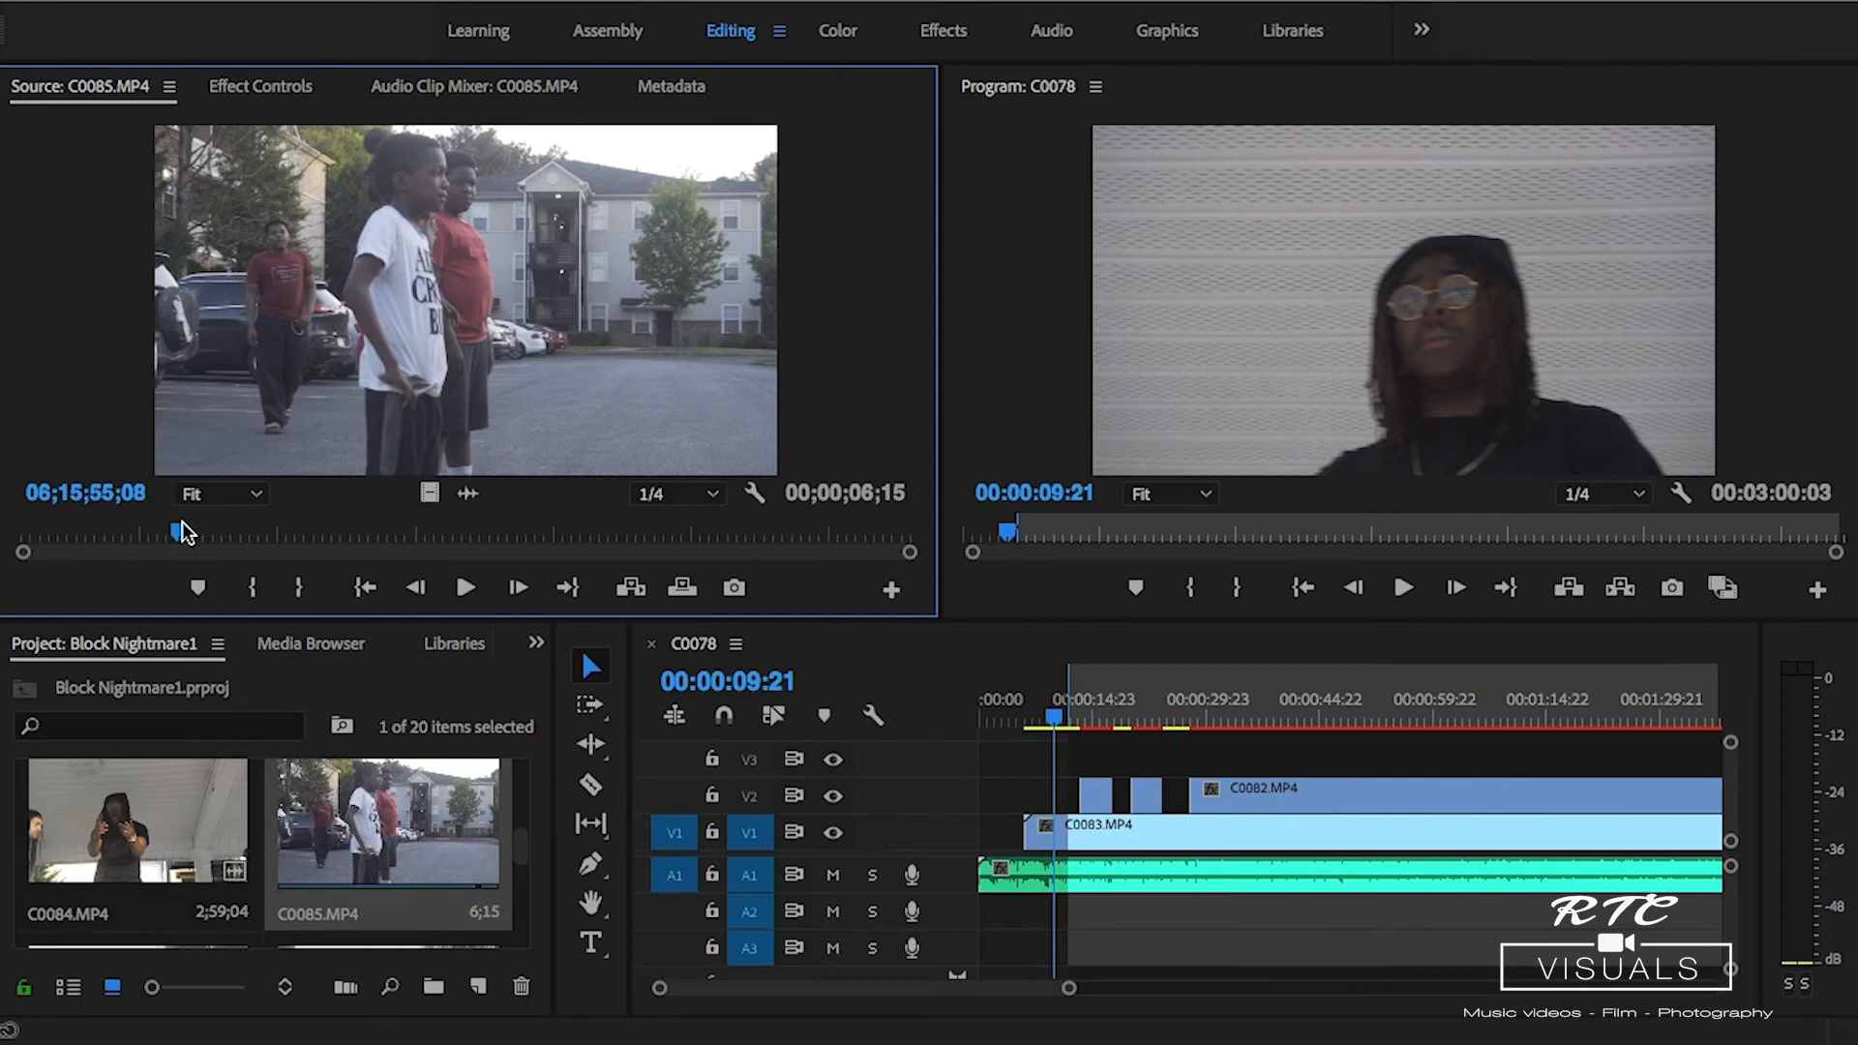
left_click(464, 587)
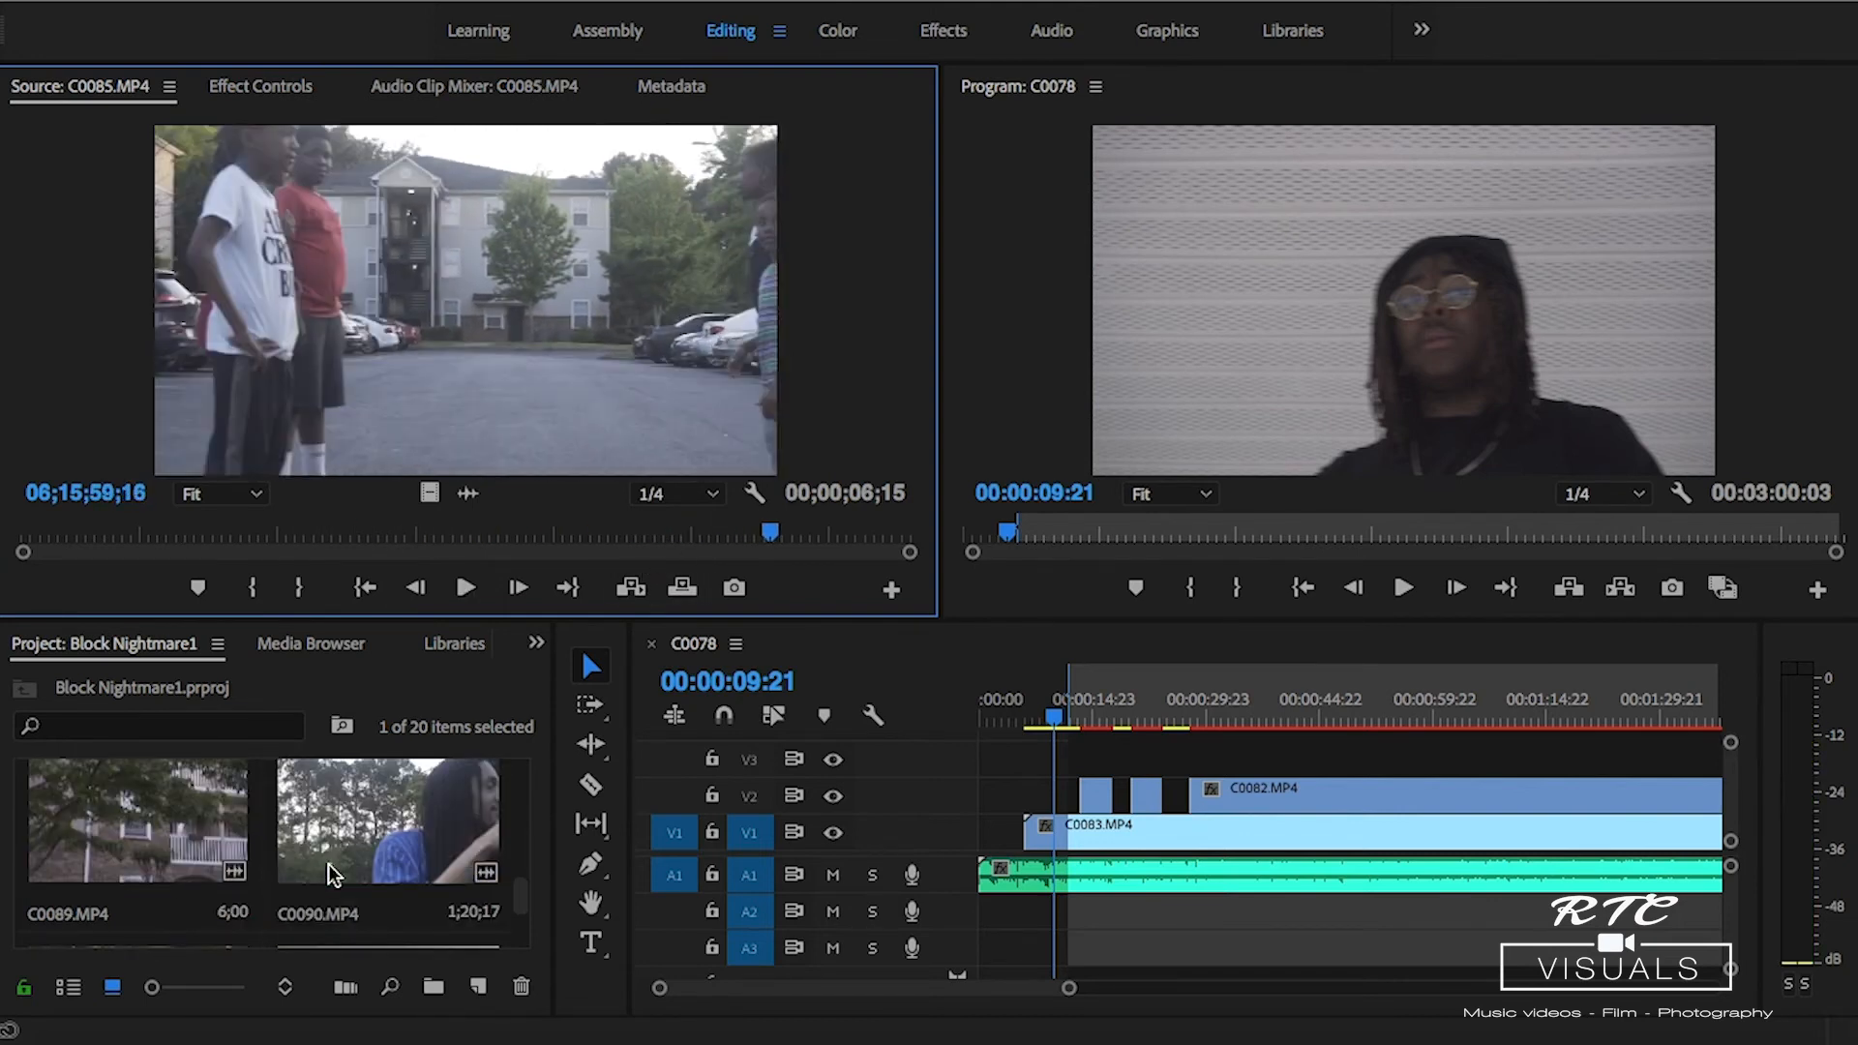
scroll("down", 3)
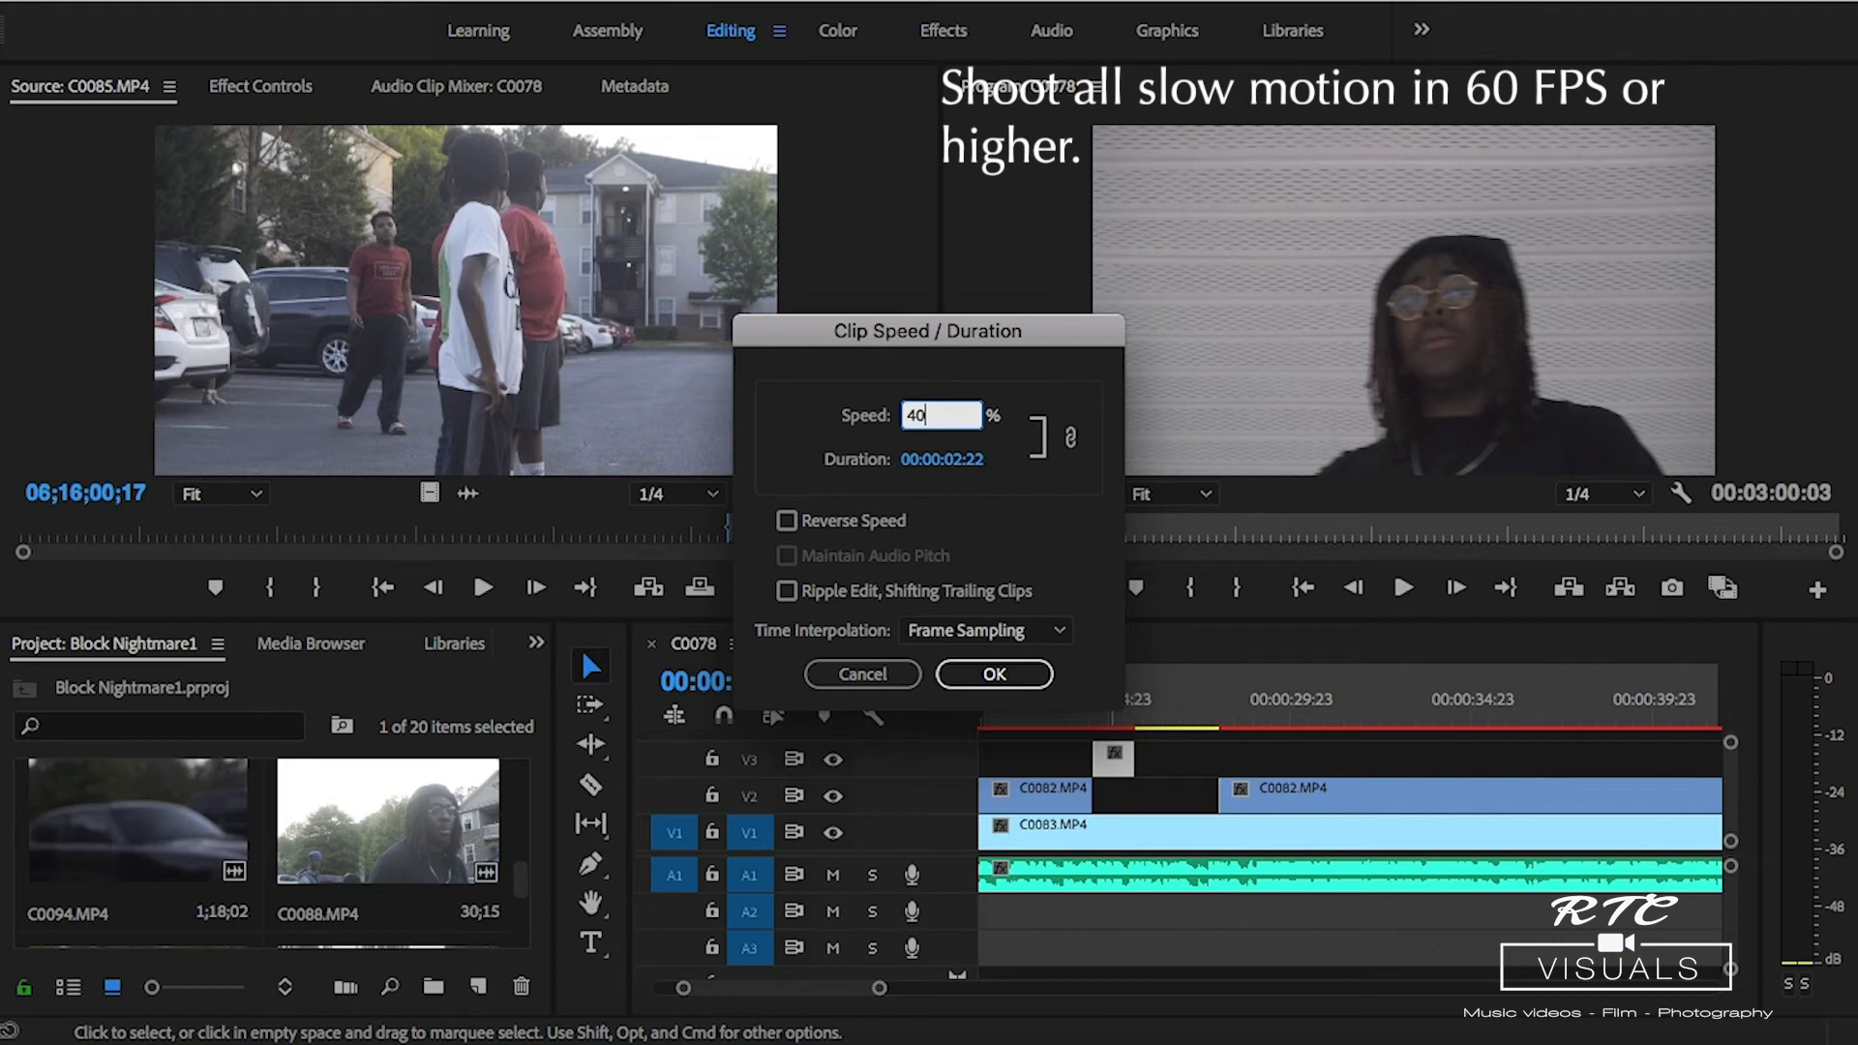
Slow the C0085 shot on V3 to 40% and trim the C0082 piece below it.
left_click(993, 673)
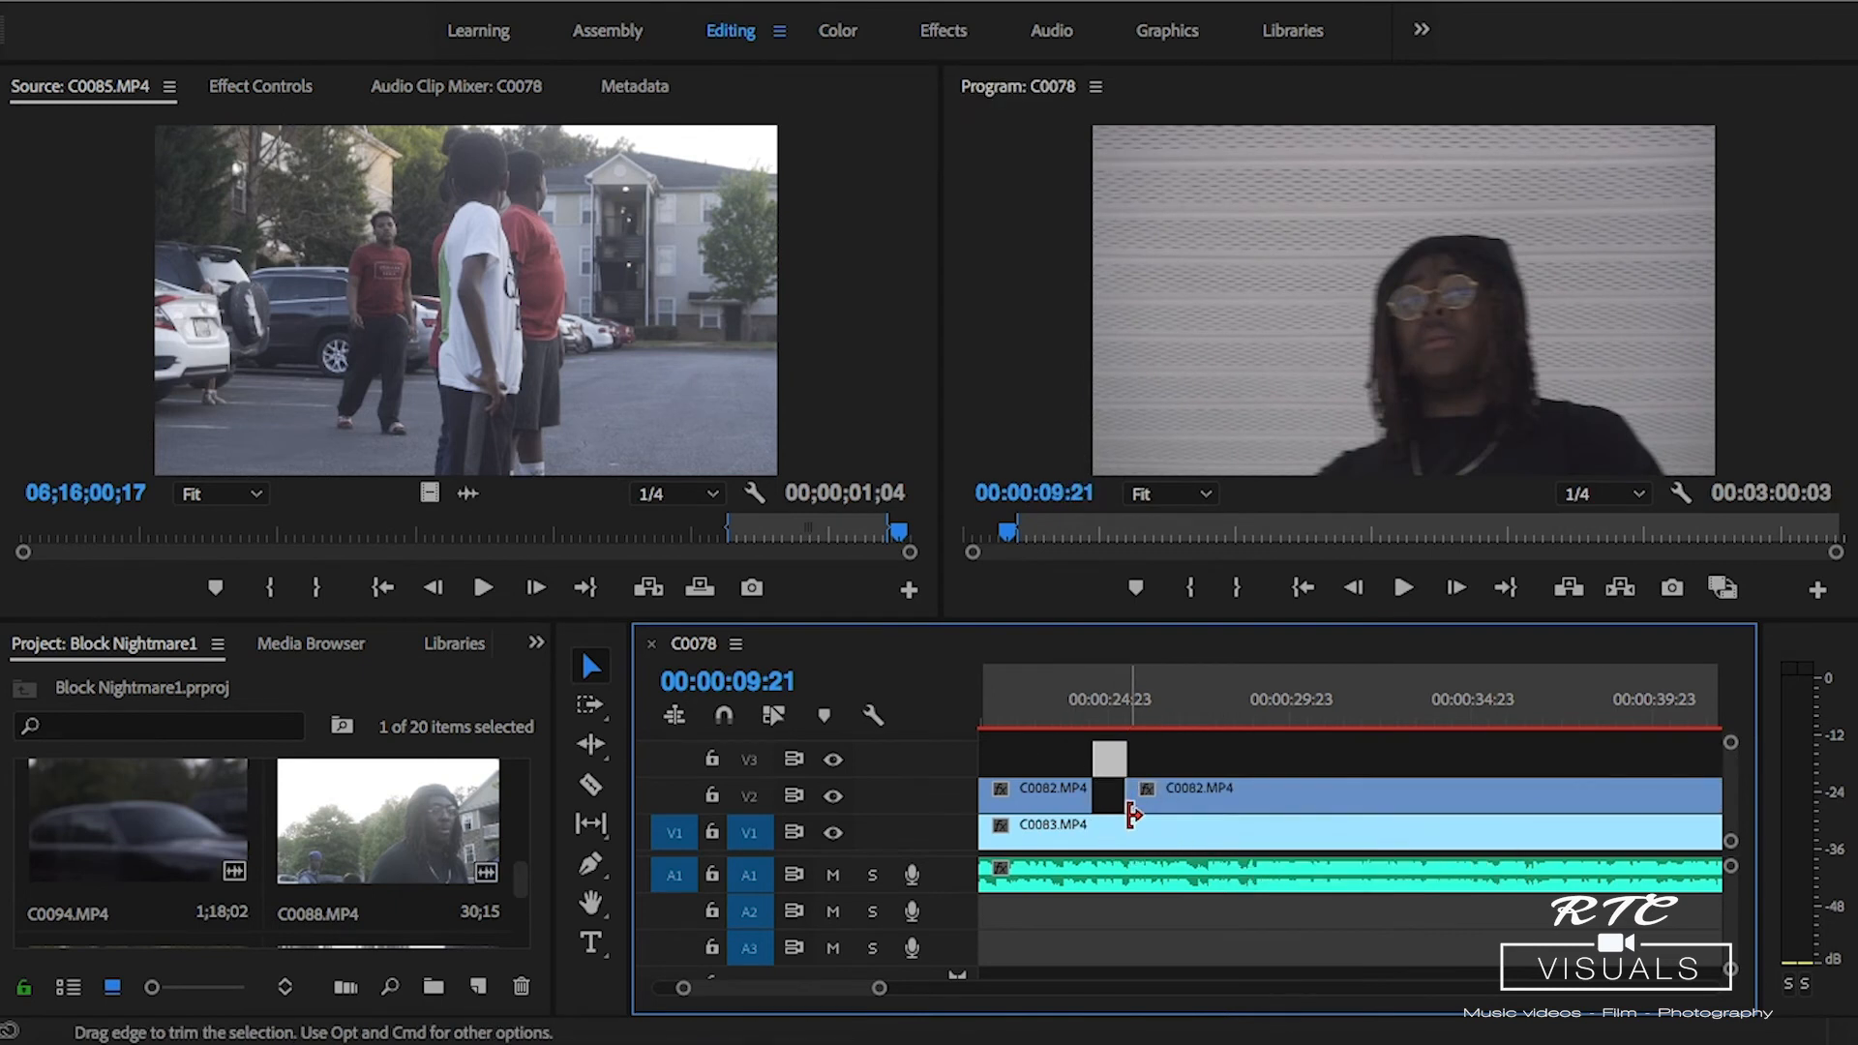
left_click(1102, 723)
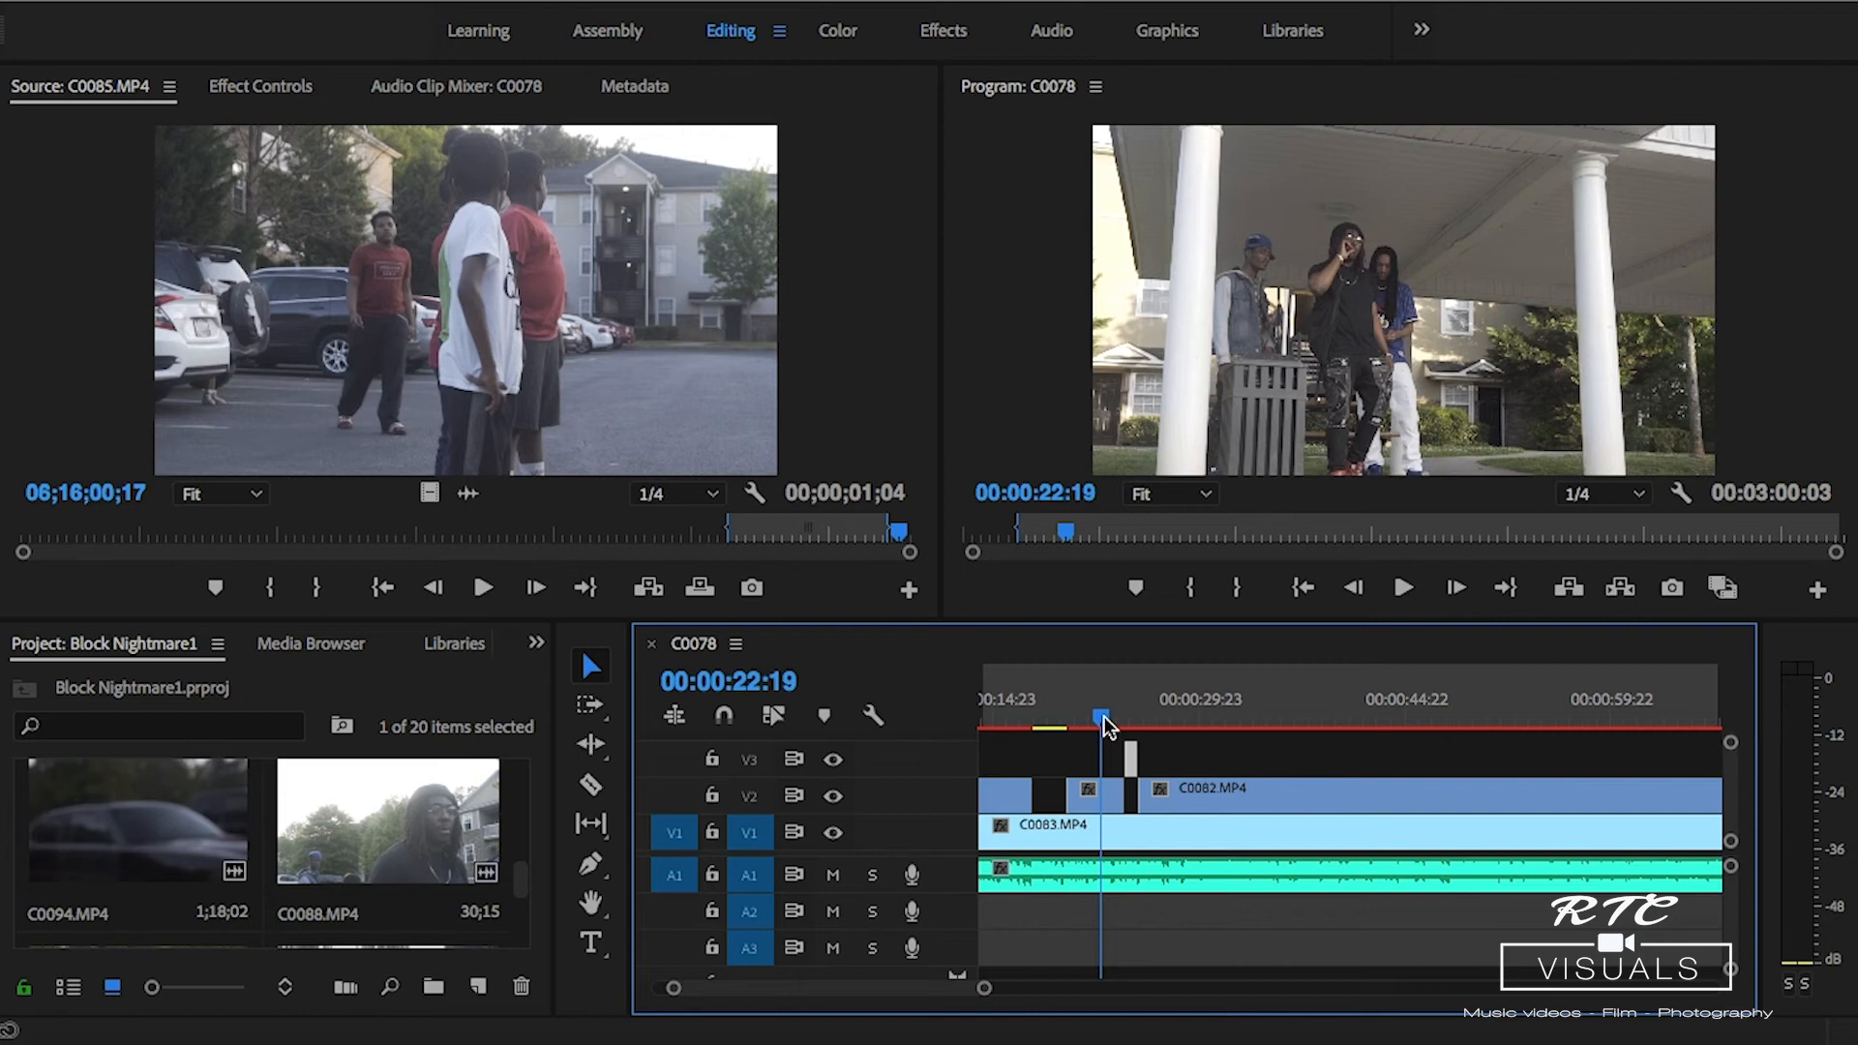
left_click(1403, 587)
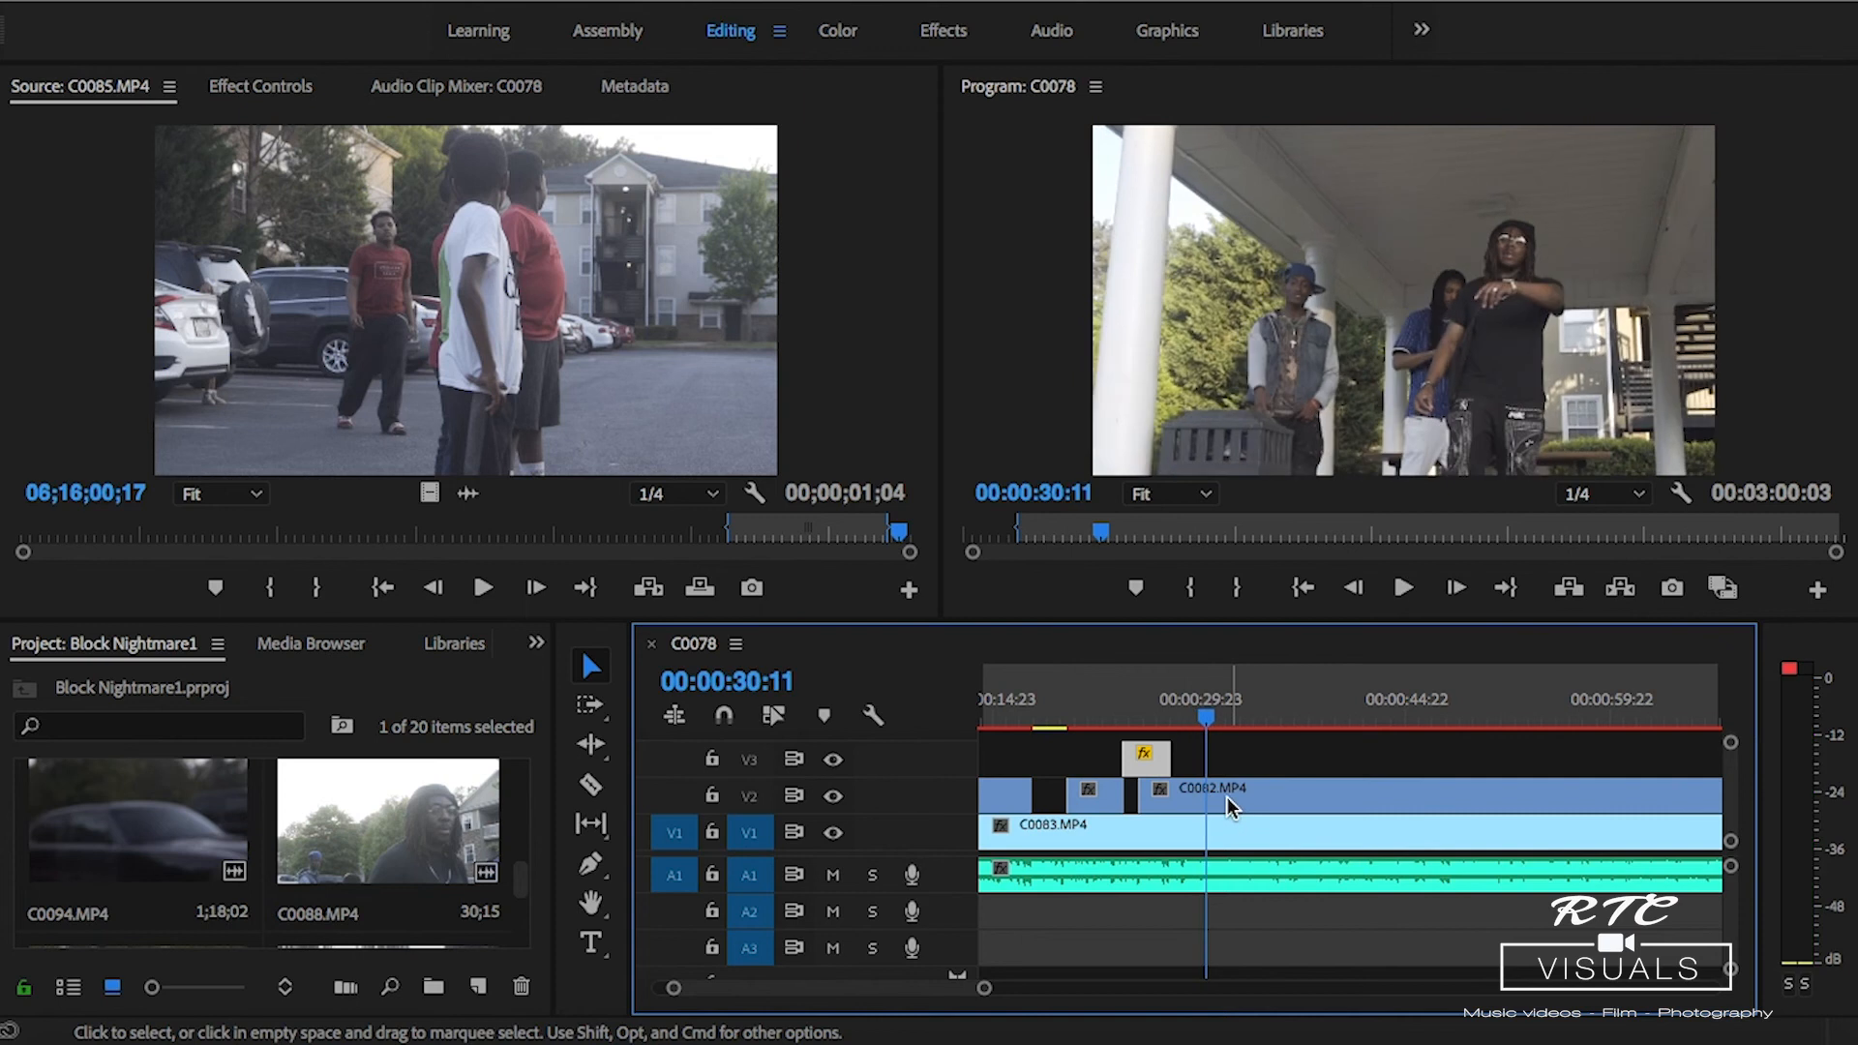
Trim the long C0082 clip on V2 to open another gap after the b-roll.
left_click(1054, 717)
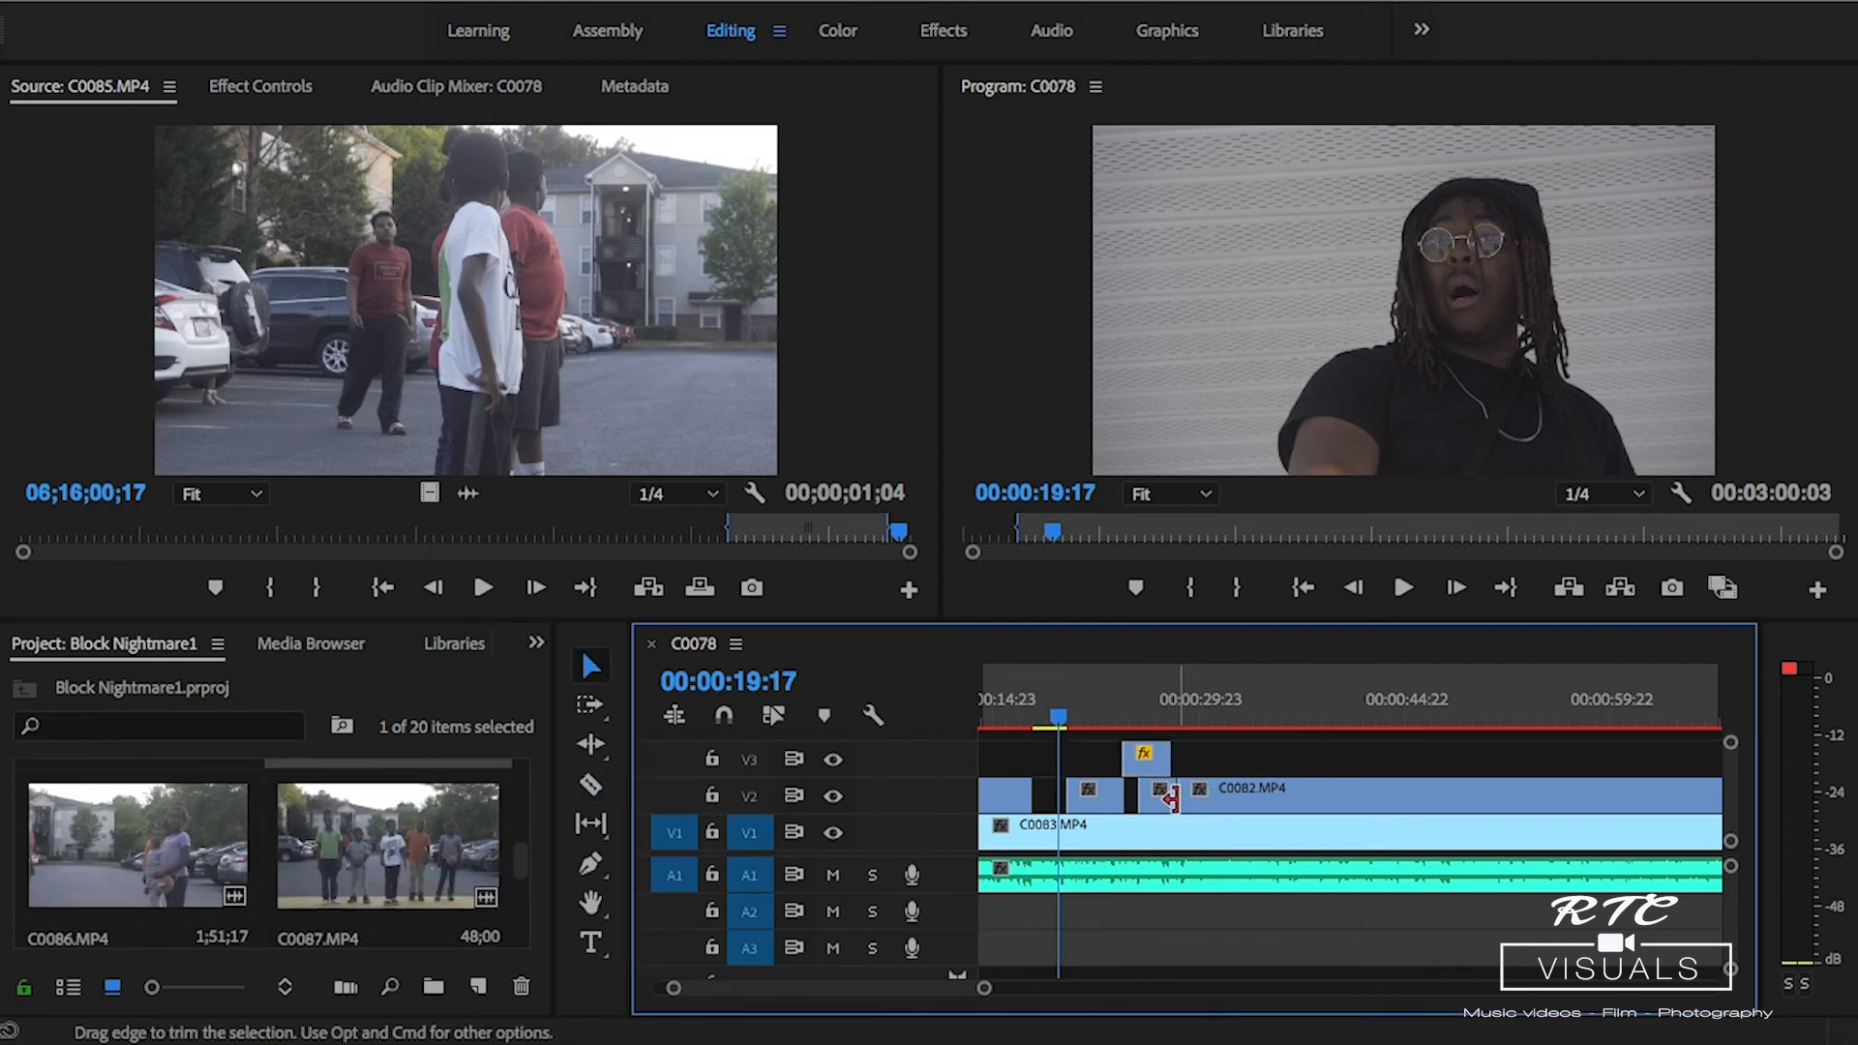
left_click(591, 784)
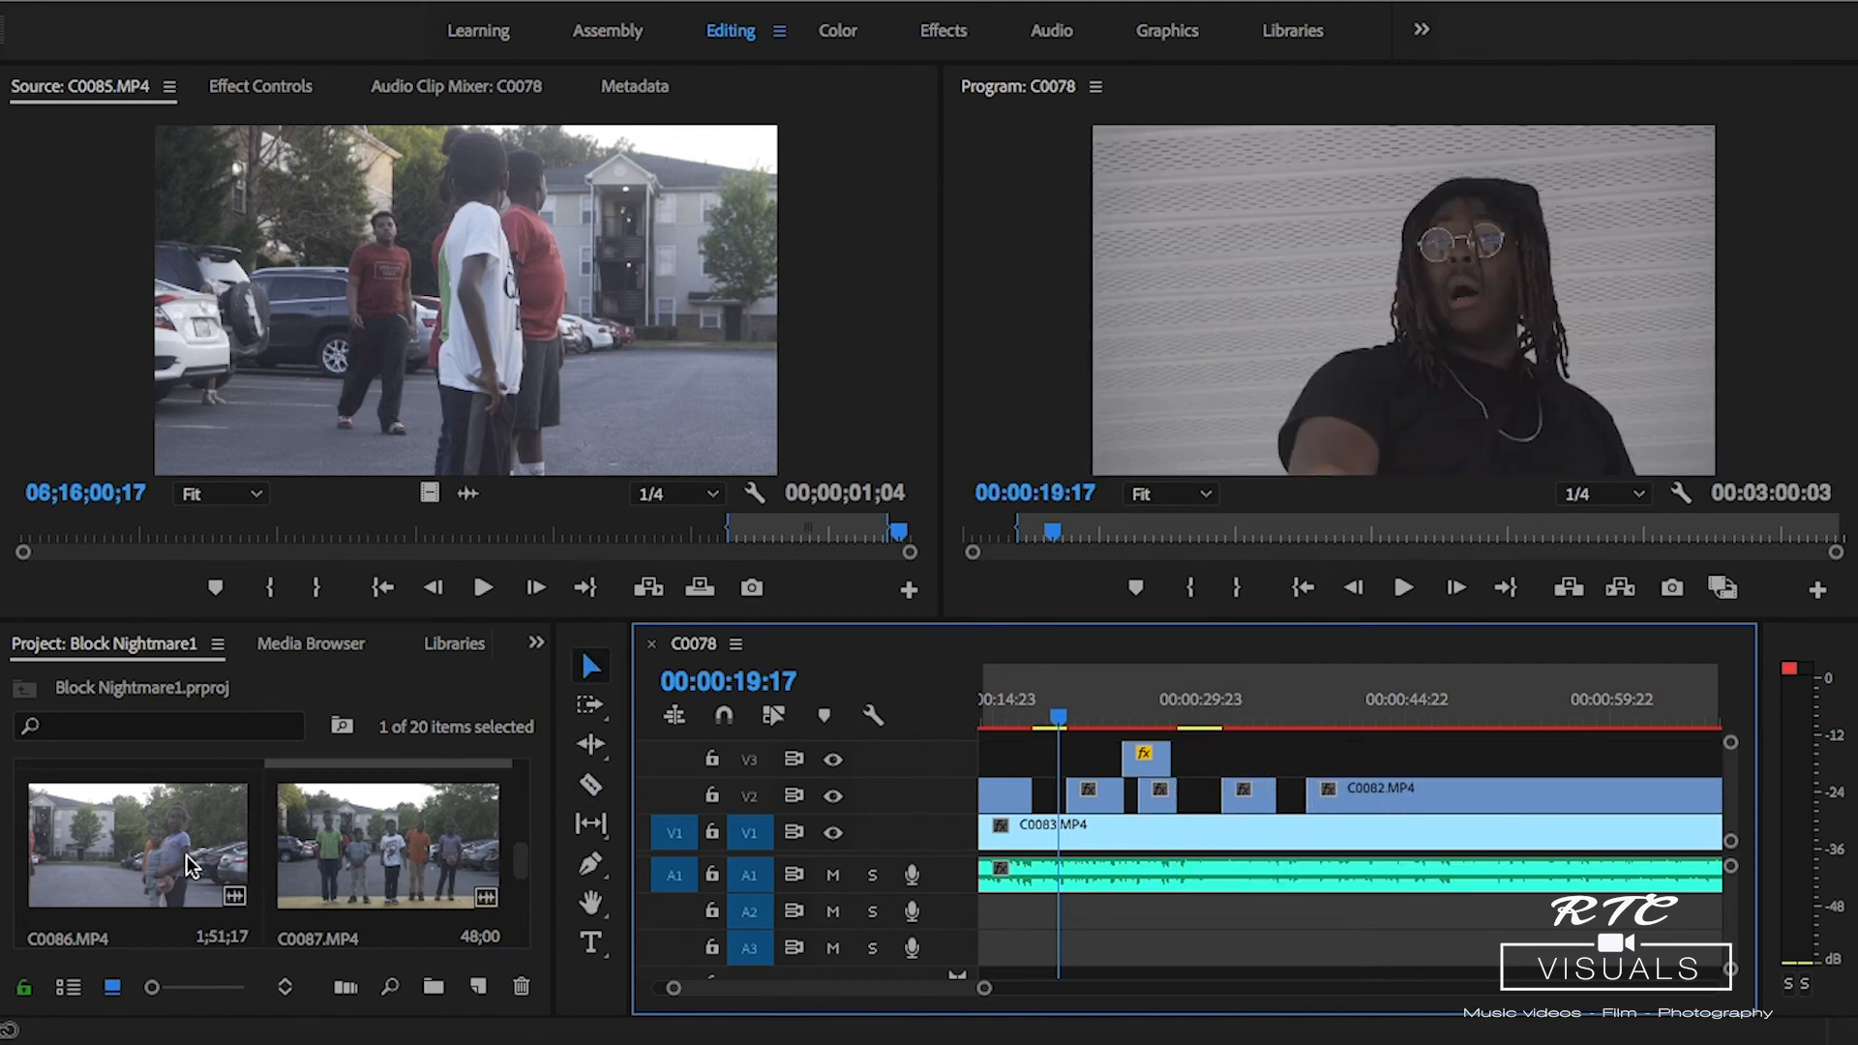
Mark a dancing section of C0087 and drop it onto V3 near 30 seconds.
double_click(385, 844)
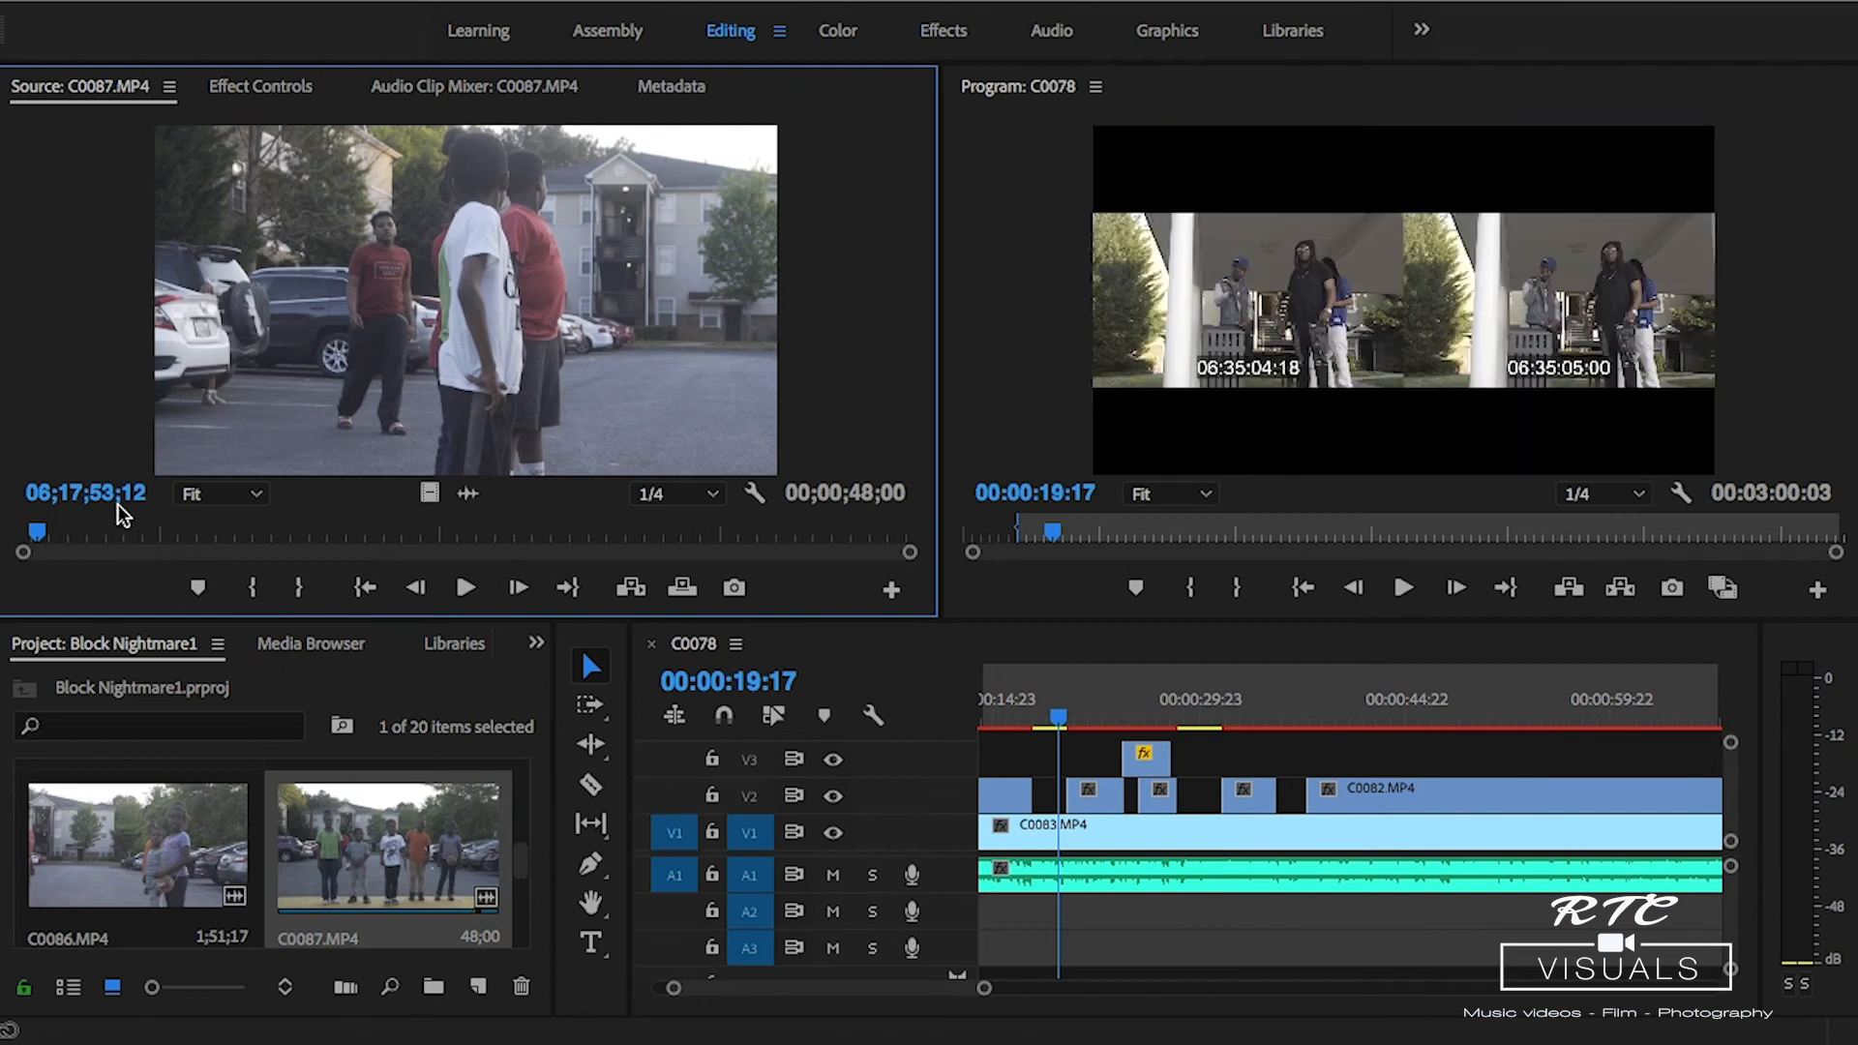
left_click(464, 587)
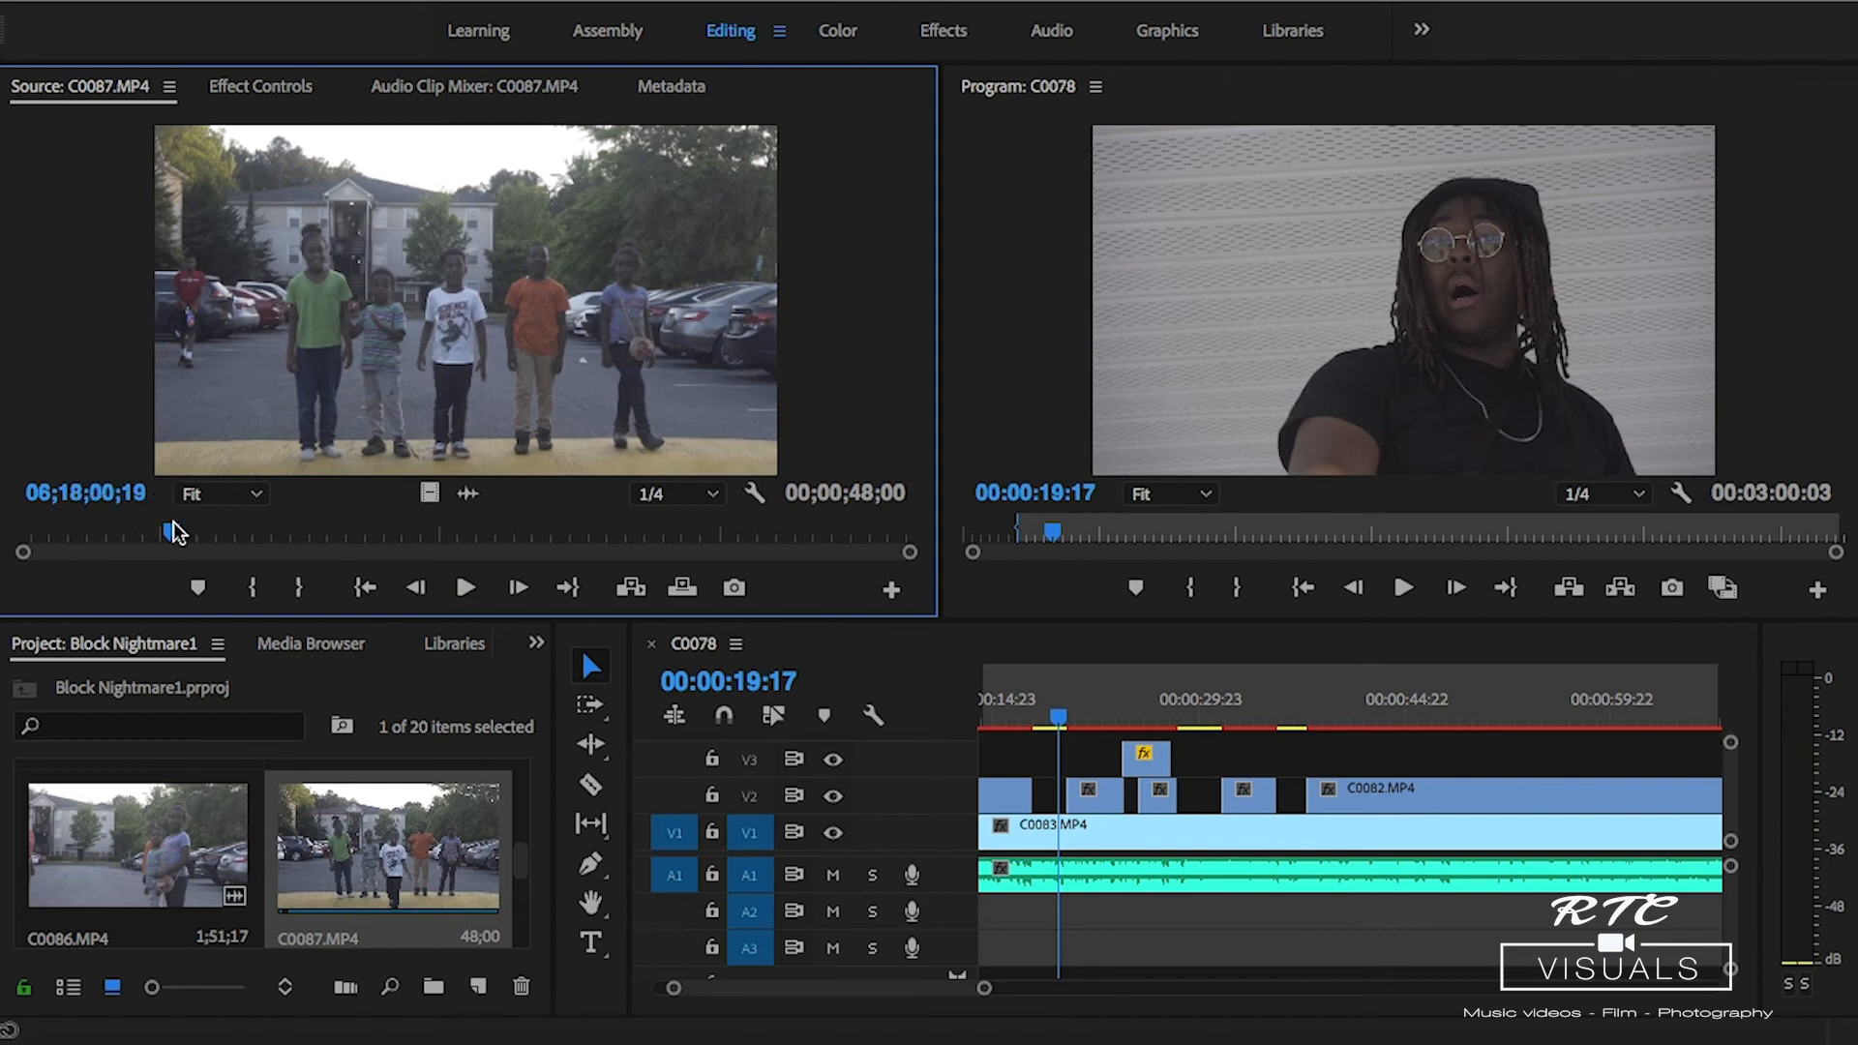
left_click(464, 587)
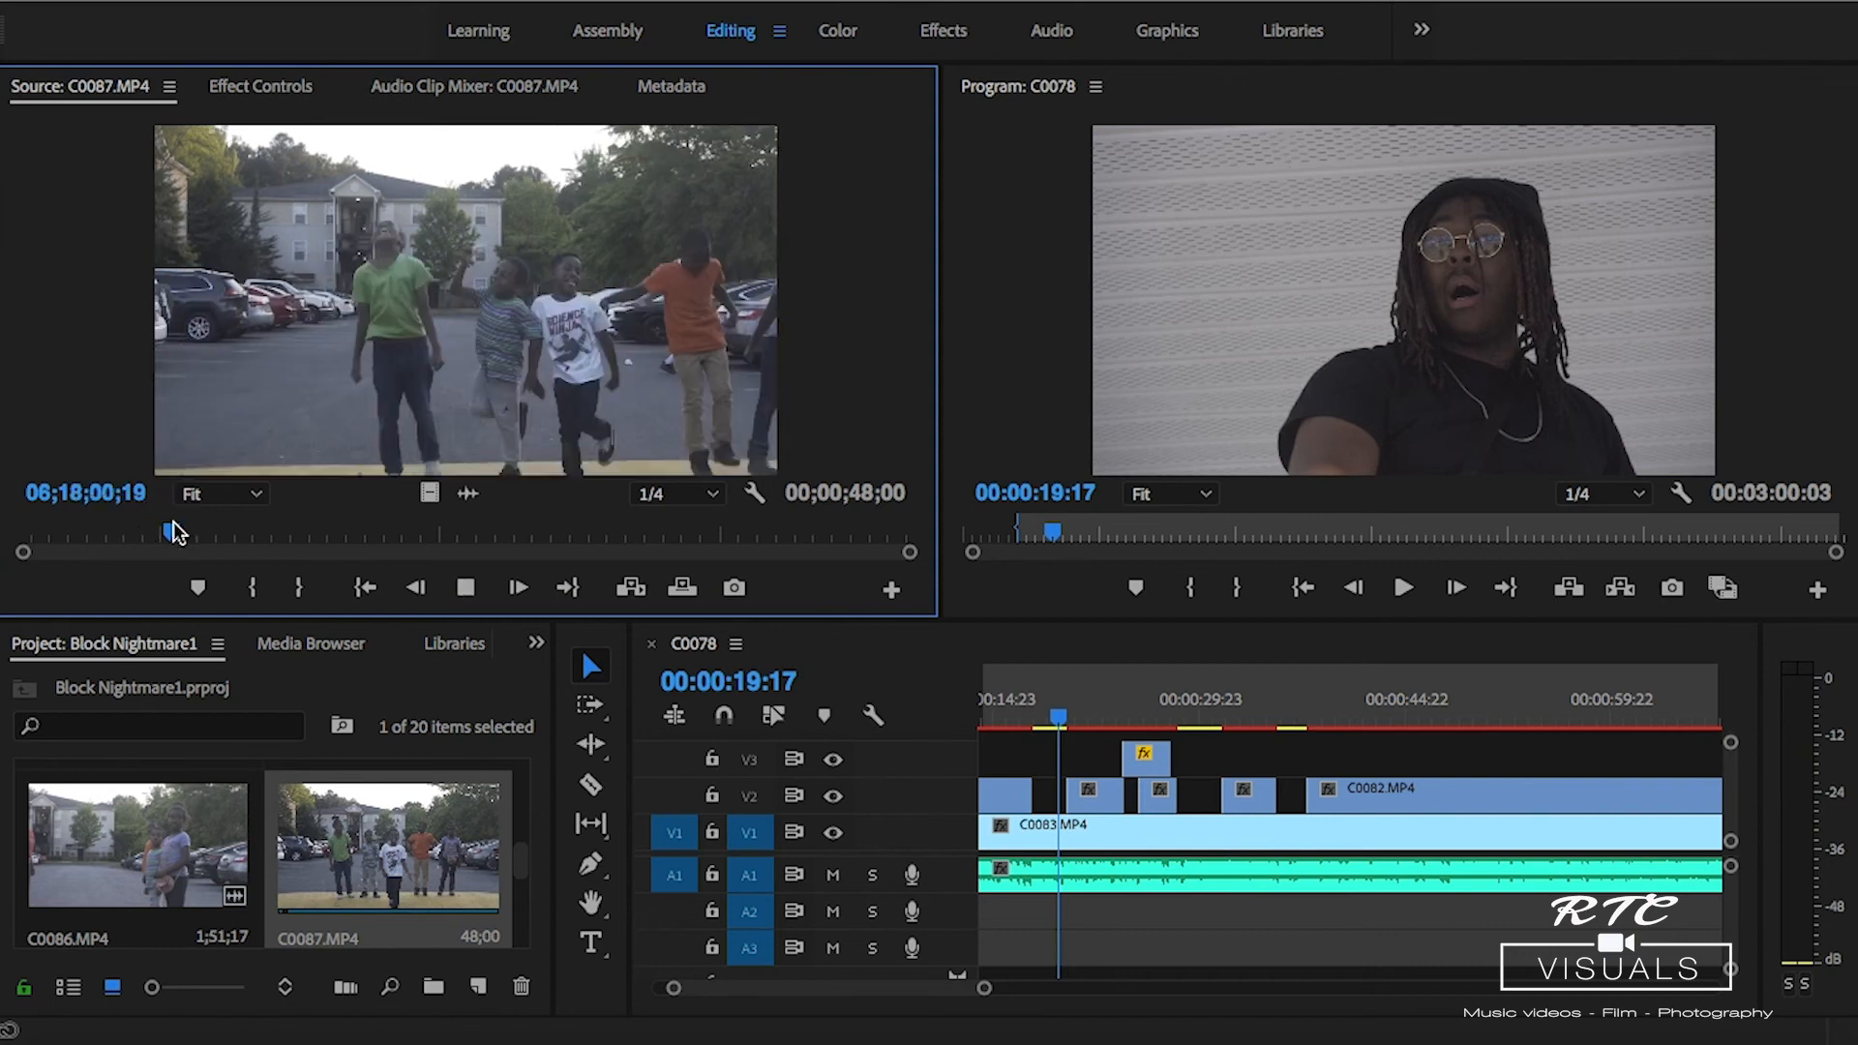
left_click(516, 586)
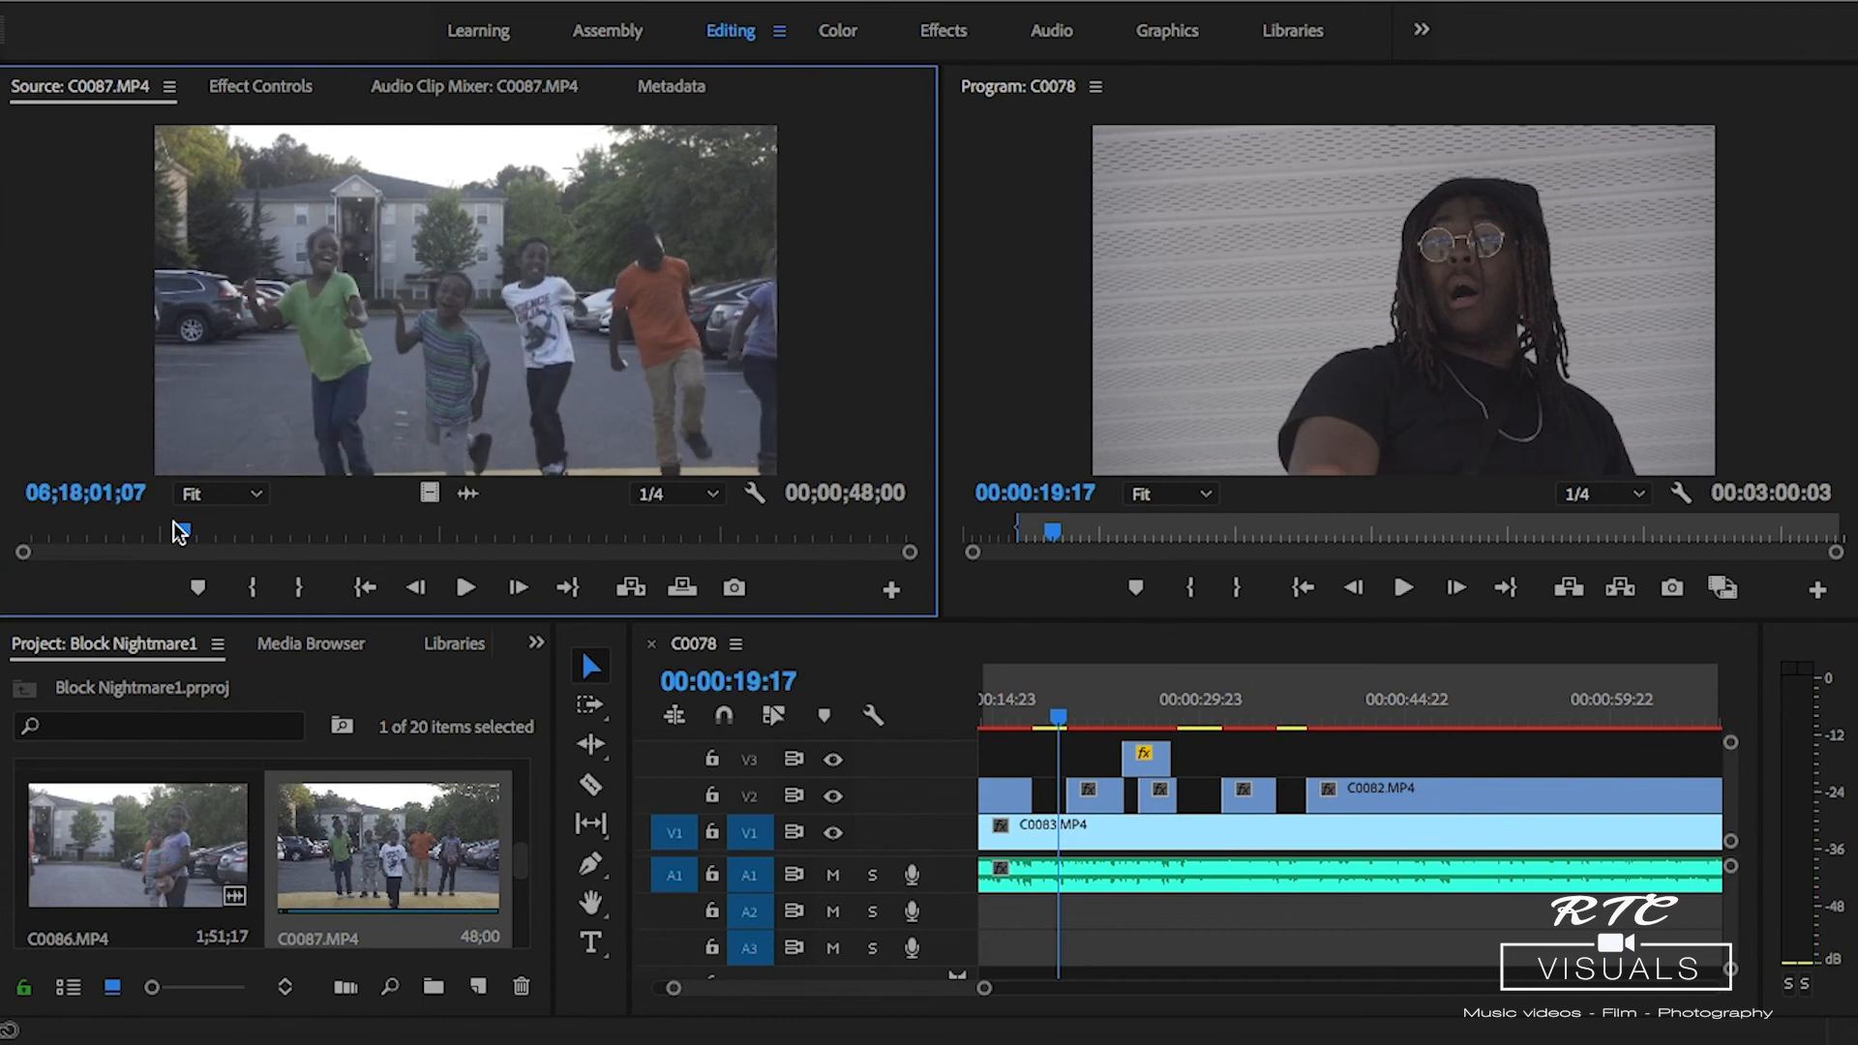
left_click(464, 588)
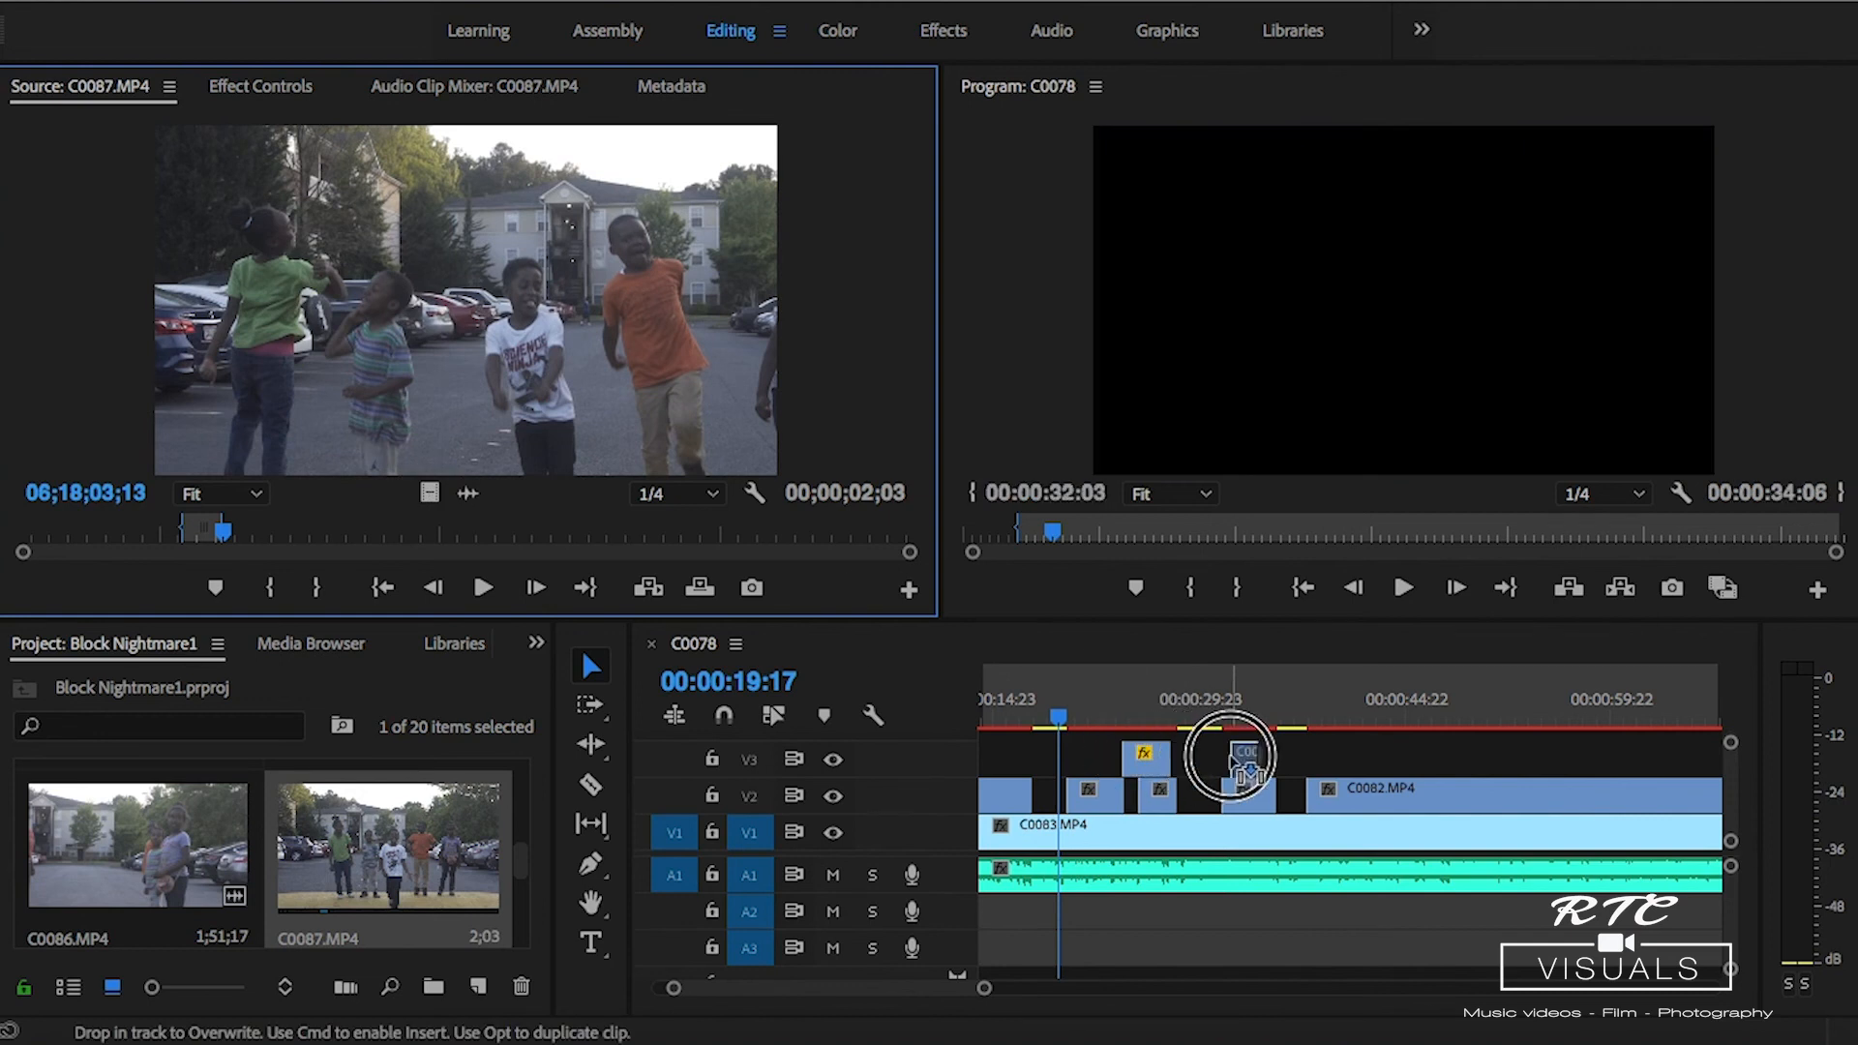
left_click(1229, 761)
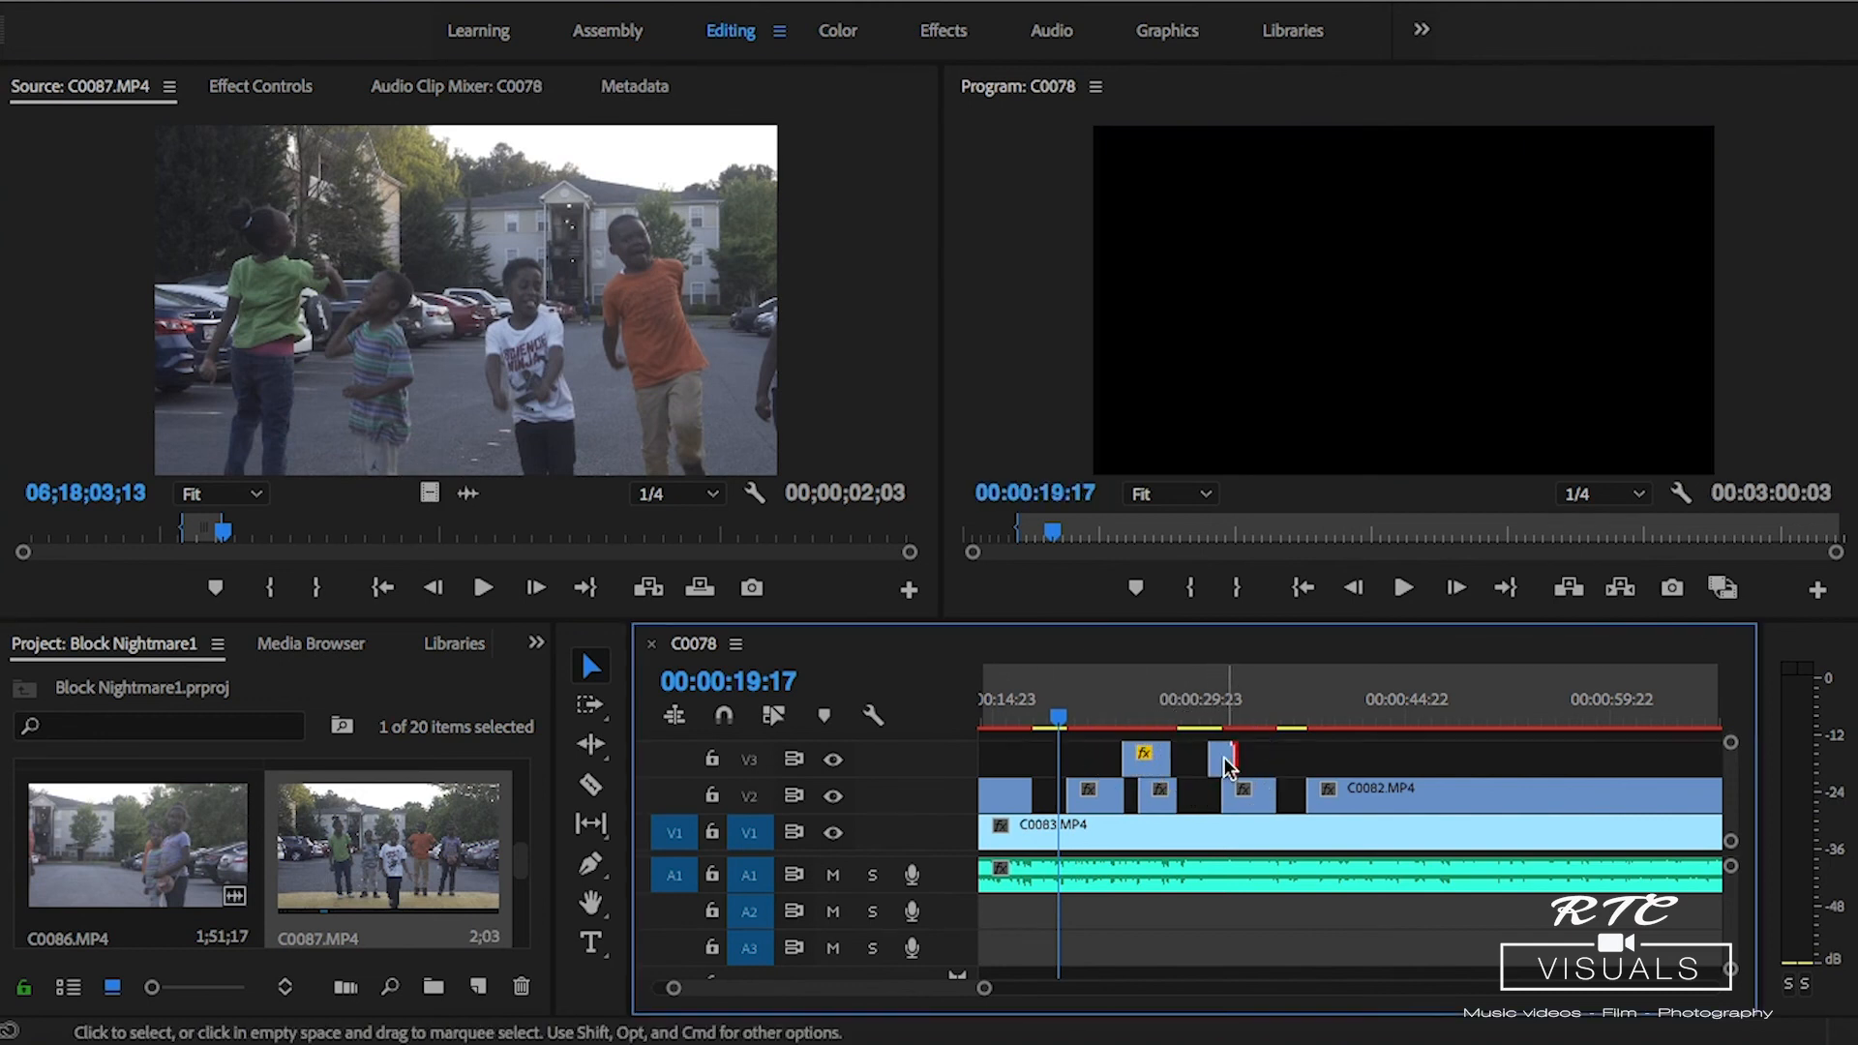
right_click(1220, 758)
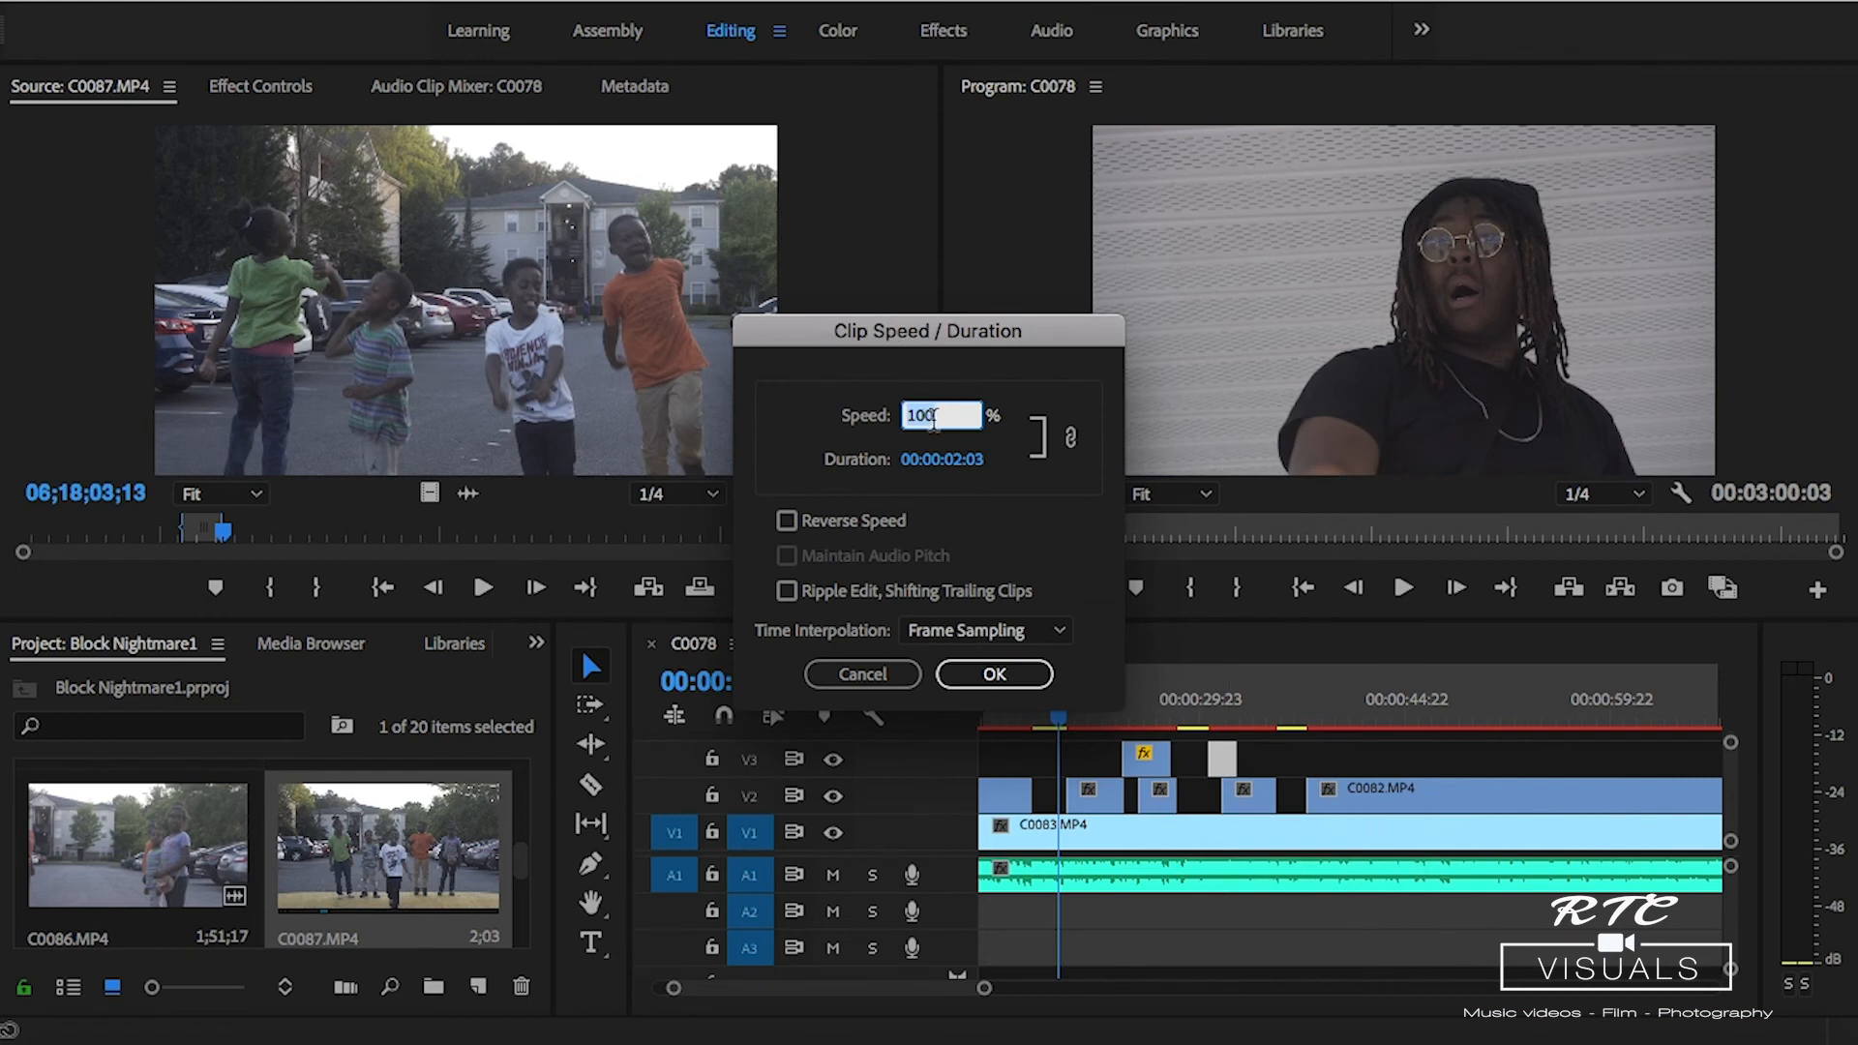
Apply the reduced speed to the C0087 clip on V3 and move the playhead to preview it.
left_click(993, 673)
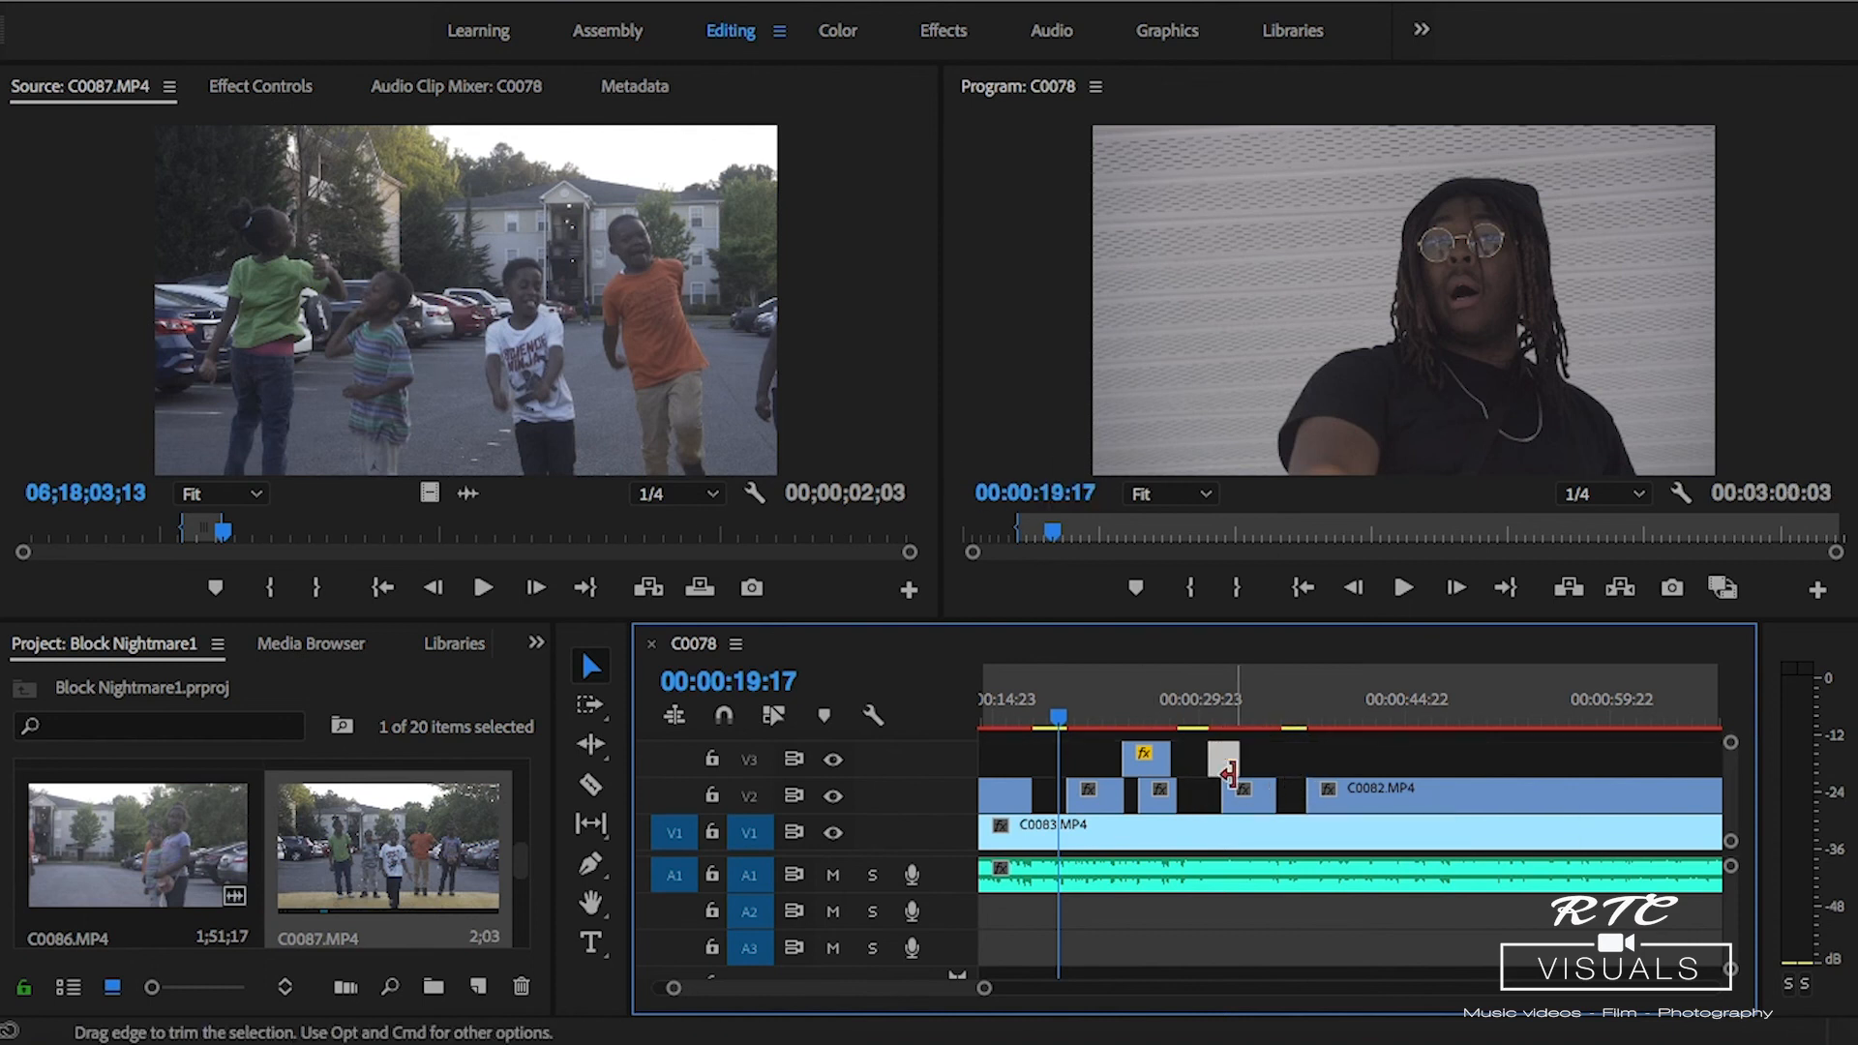
left_click(1191, 723)
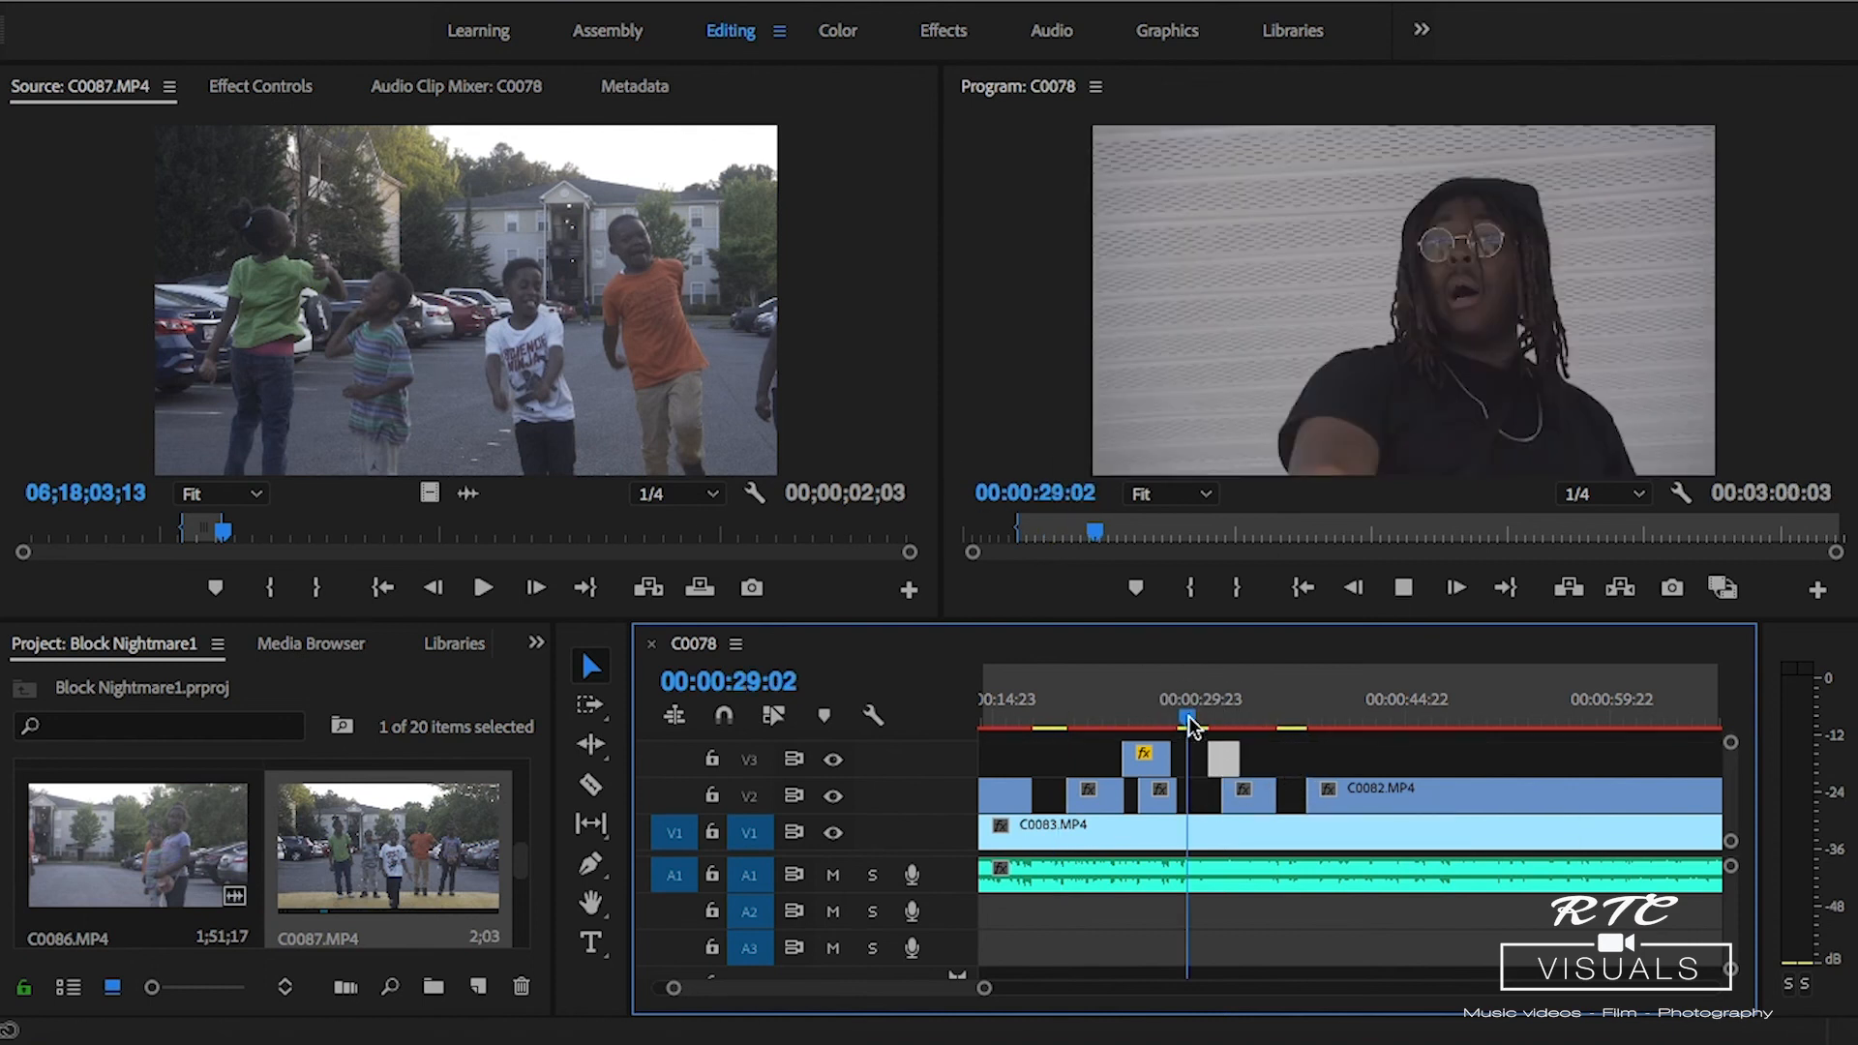